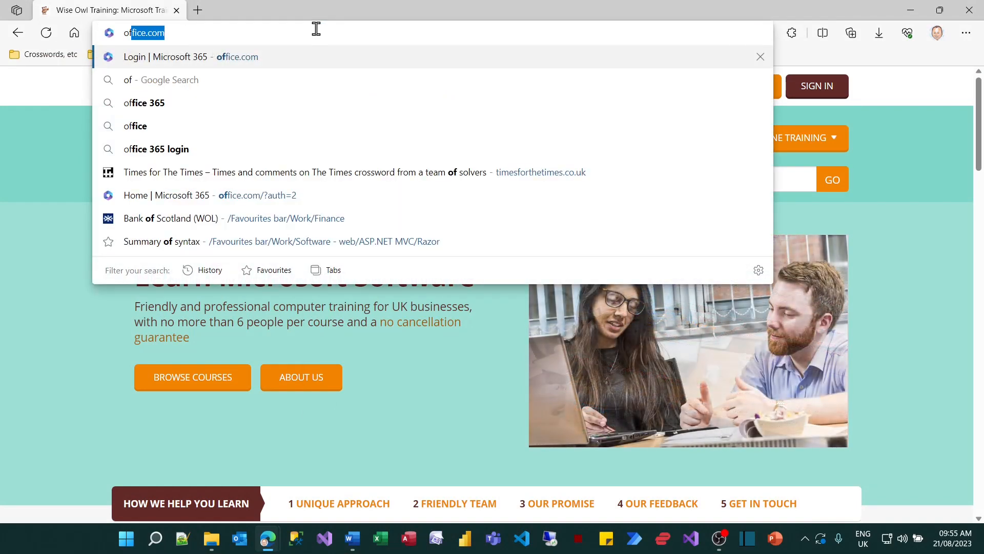
Step: Sign in to the Microsoft 365 work account from office.com and stay signed in
left_click(181, 56)
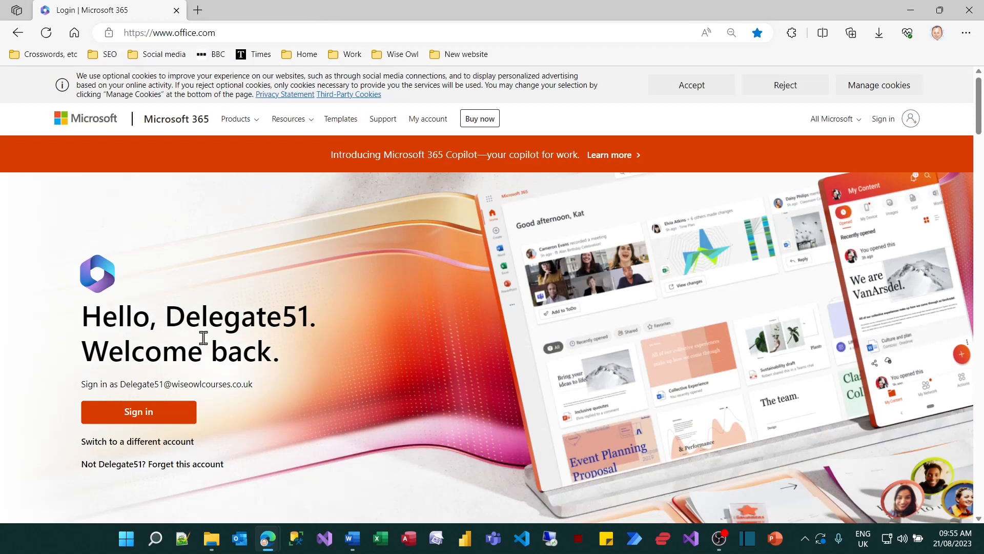
mouse_move(139, 411)
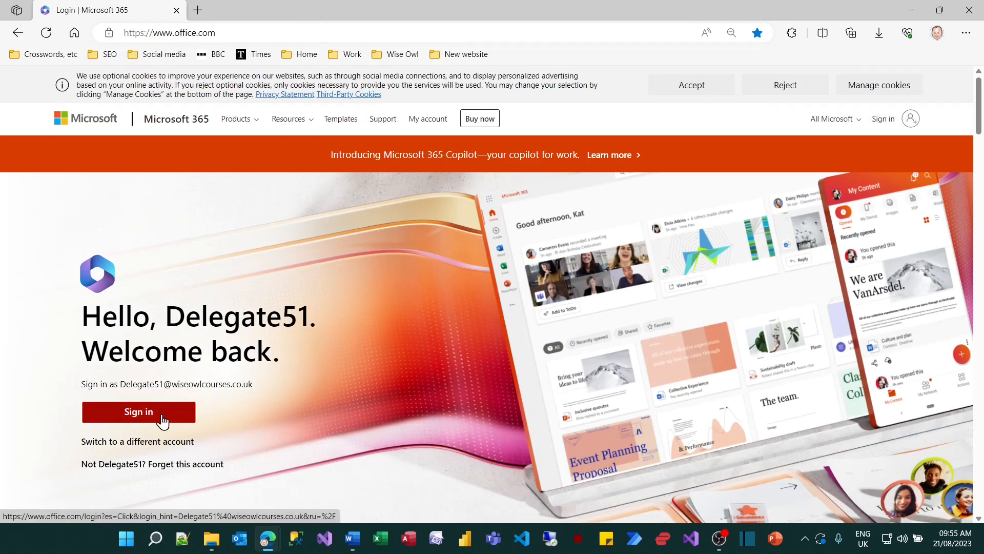
left_click(138, 411)
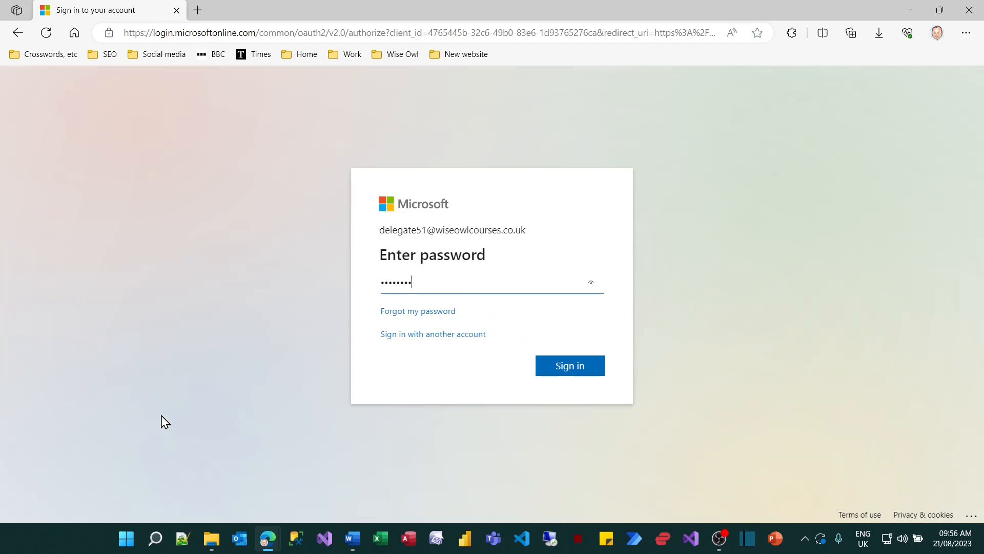
left_click(569, 365)
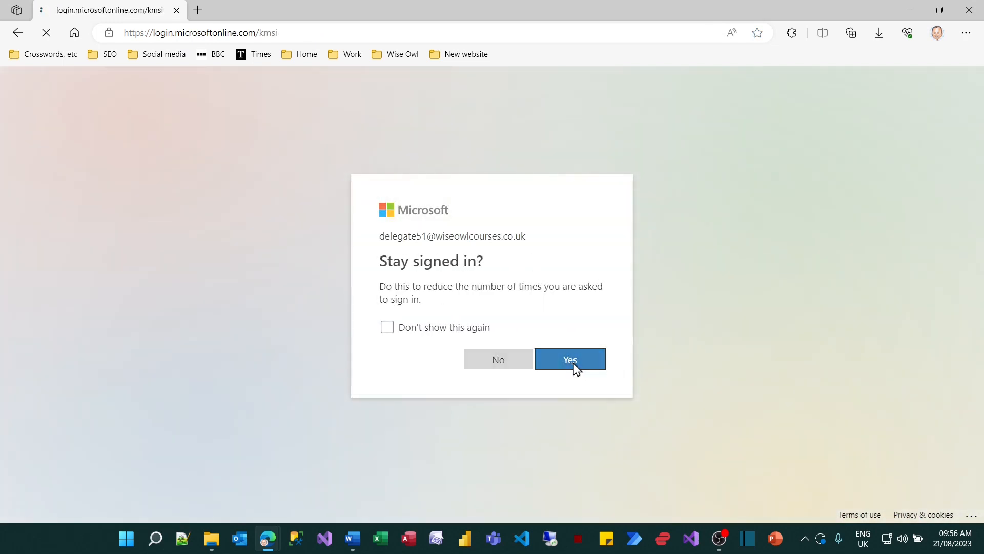
left_click(569, 359)
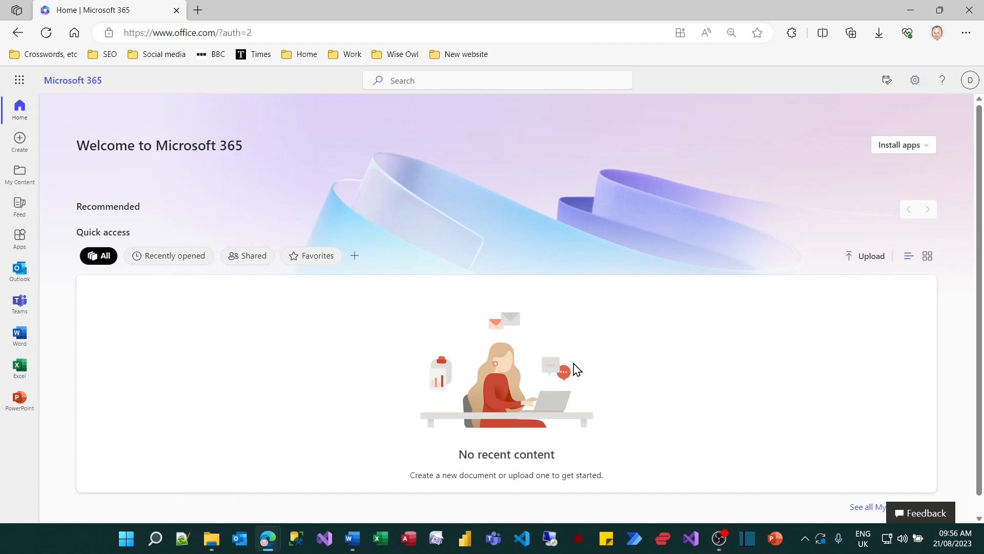
mouse_move(562, 337)
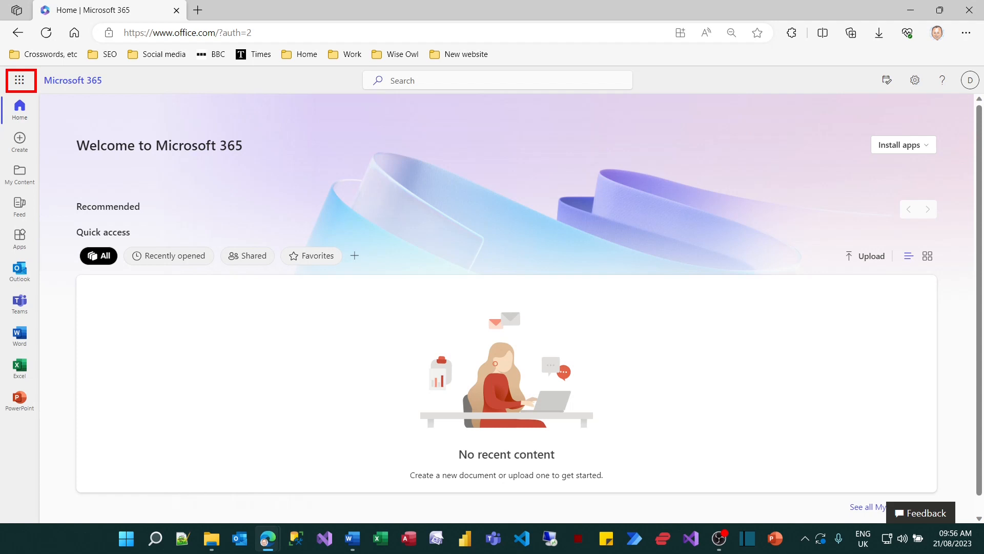
mouse_move(19, 80)
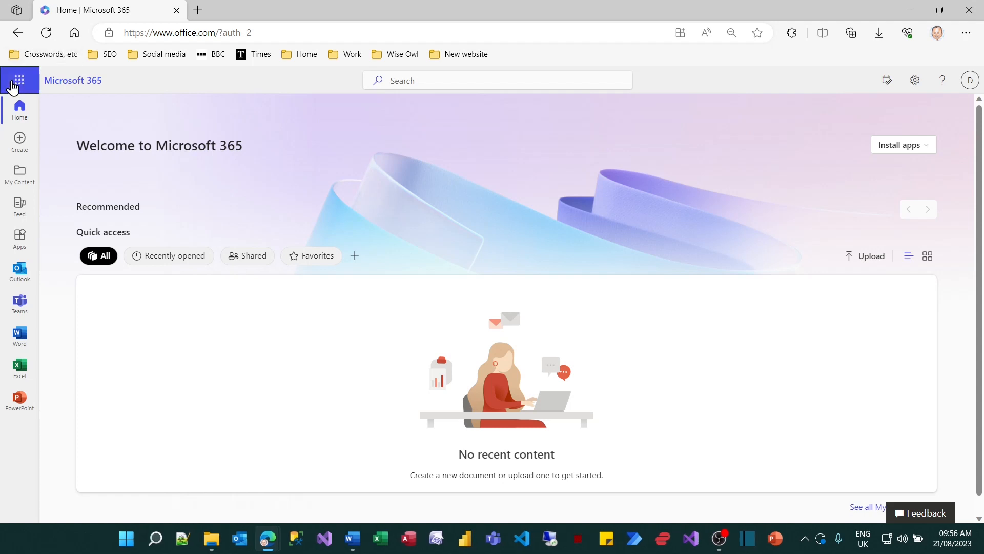
Step: Open the All apps catalogue from the app launcher's Explore all your Apps page
left_click(18, 81)
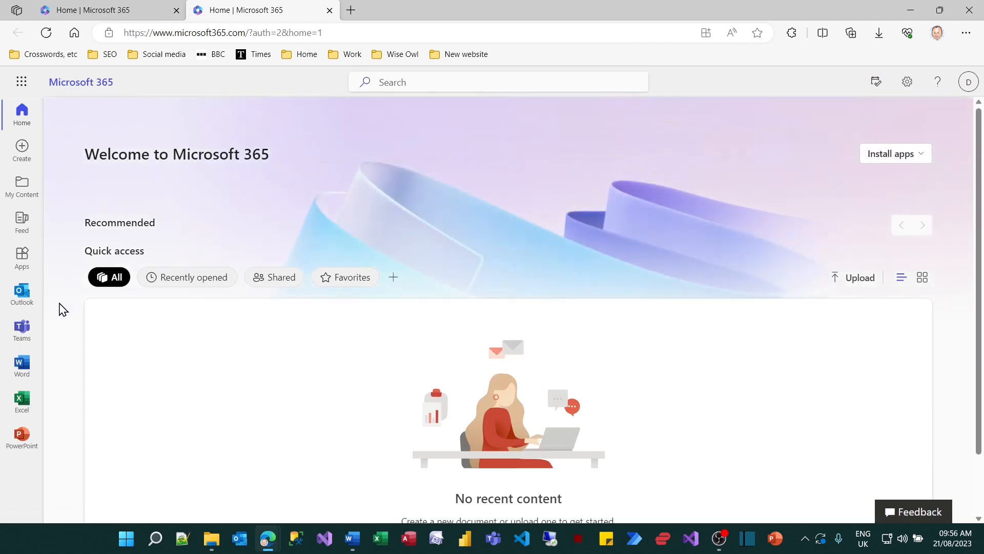
mouse_move(58, 306)
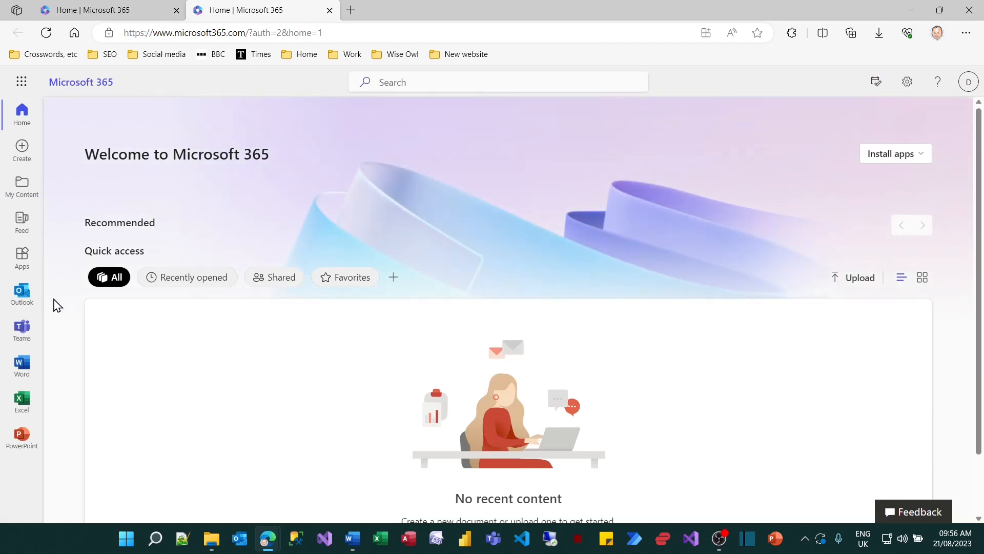
left_click(20, 81)
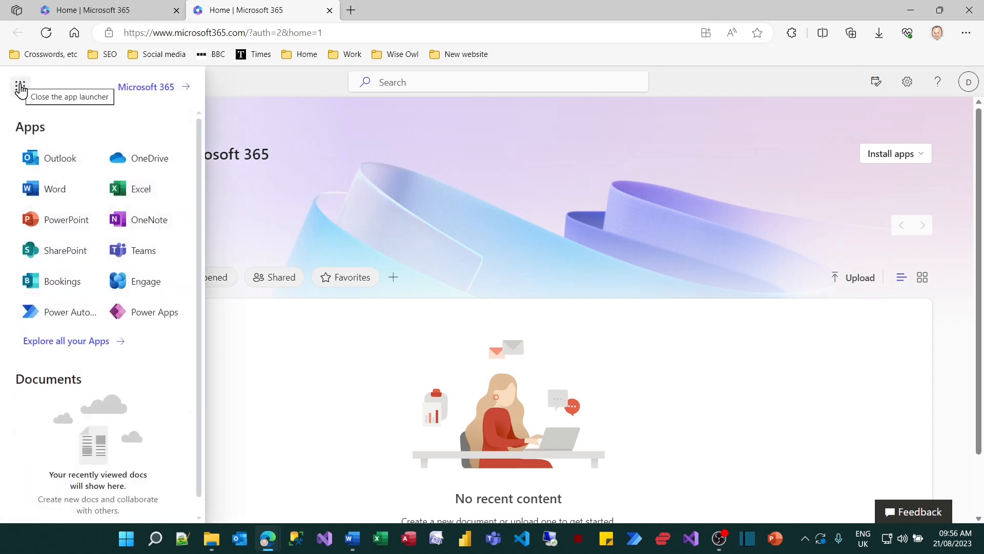
mouse_move(84, 347)
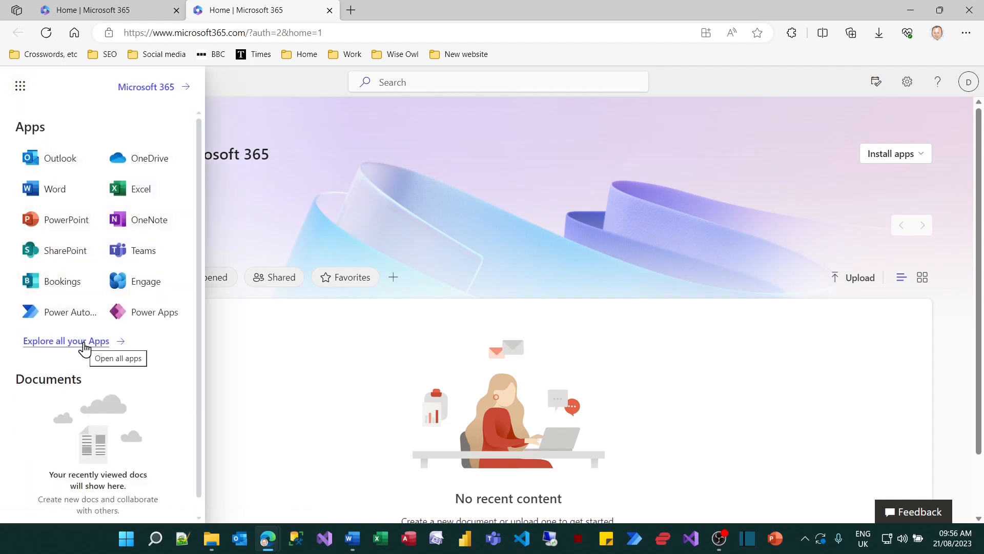
left_click(66, 340)
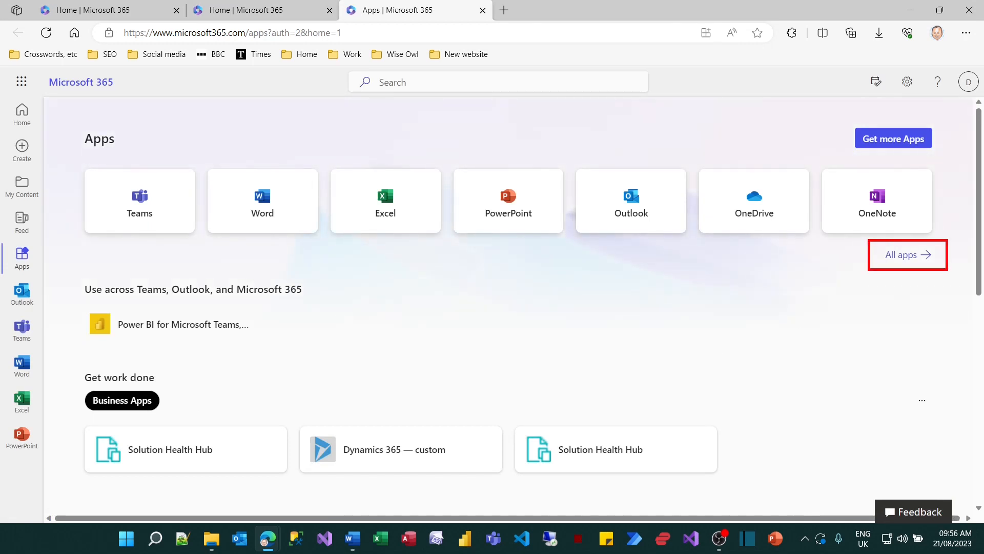
mouse_move(908, 255)
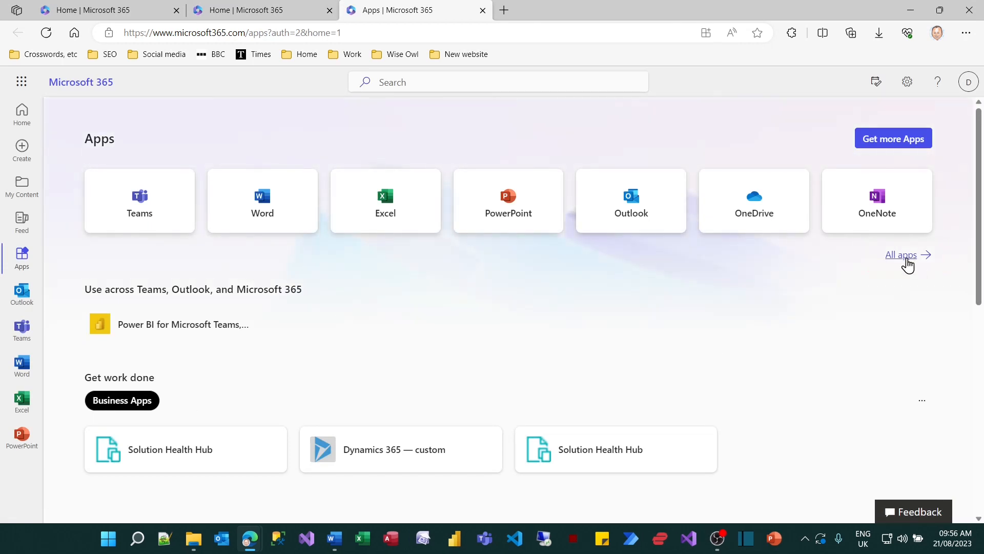
left_click(901, 254)
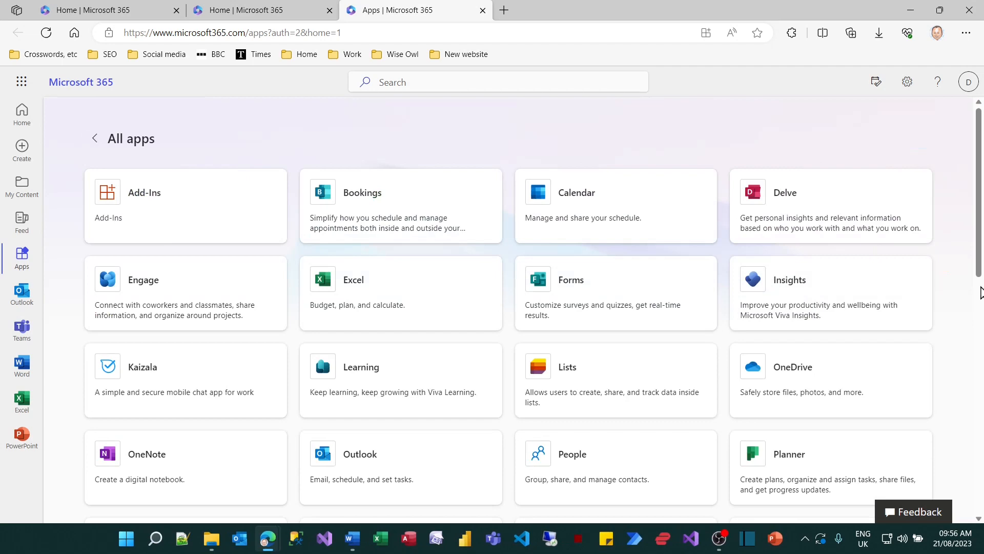
mouse_move(980, 253)
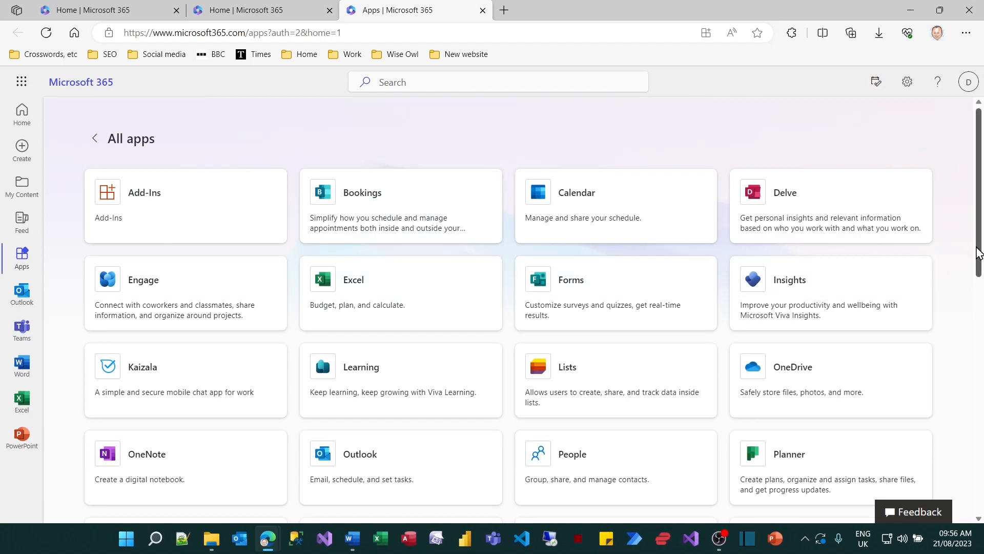
scroll("down", 3)
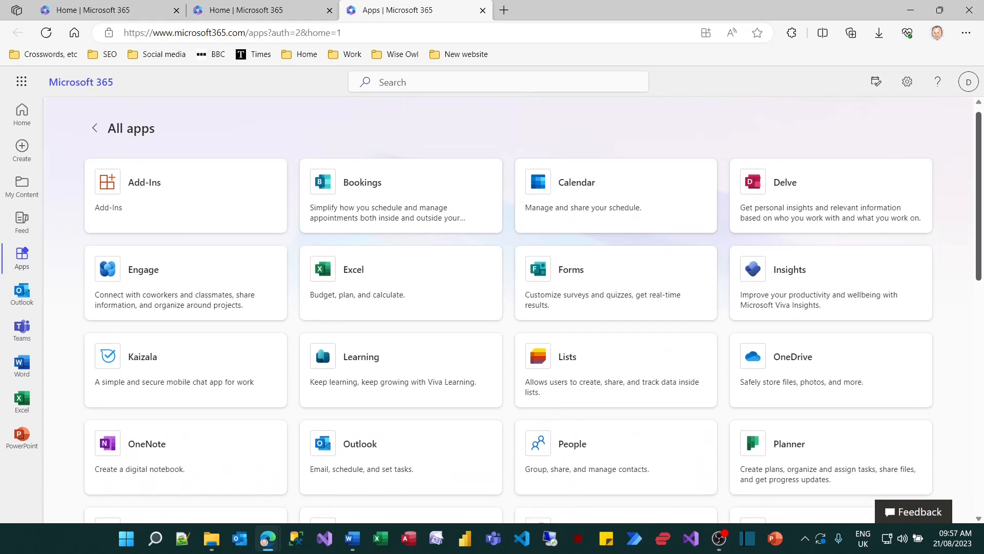
mouse_move(20, 81)
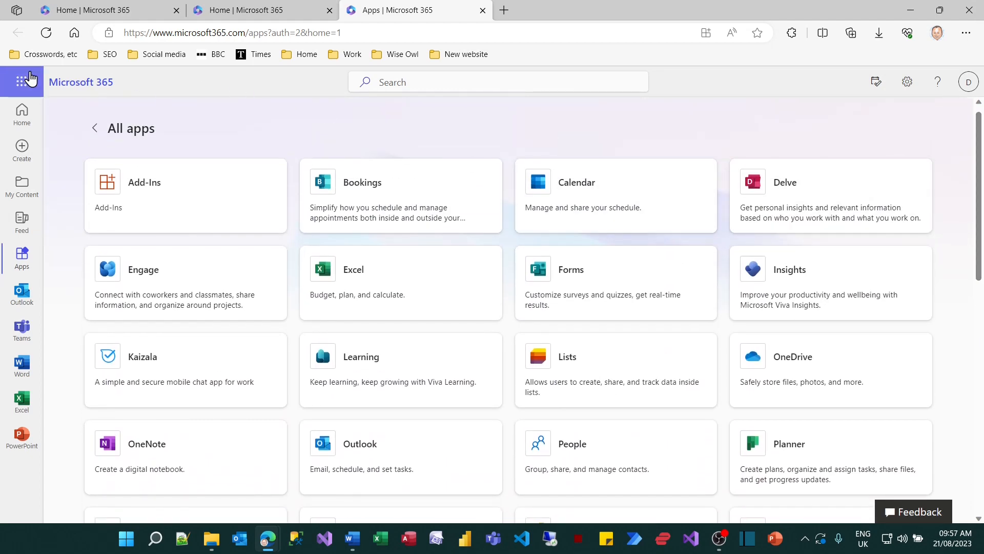
Step: Launch Power Automate from the app launcher into a new browser tab
left_click(21, 82)
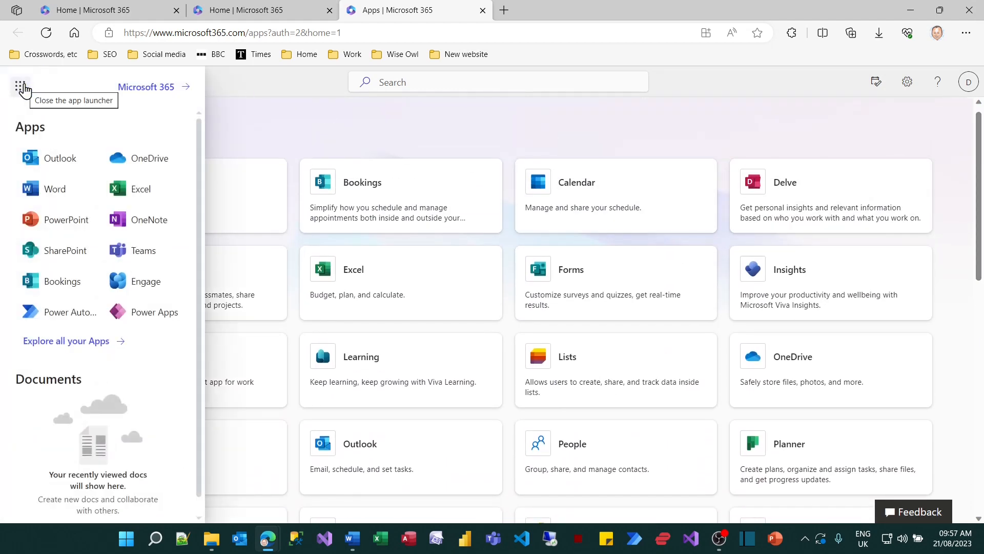
mouse_move(59, 312)
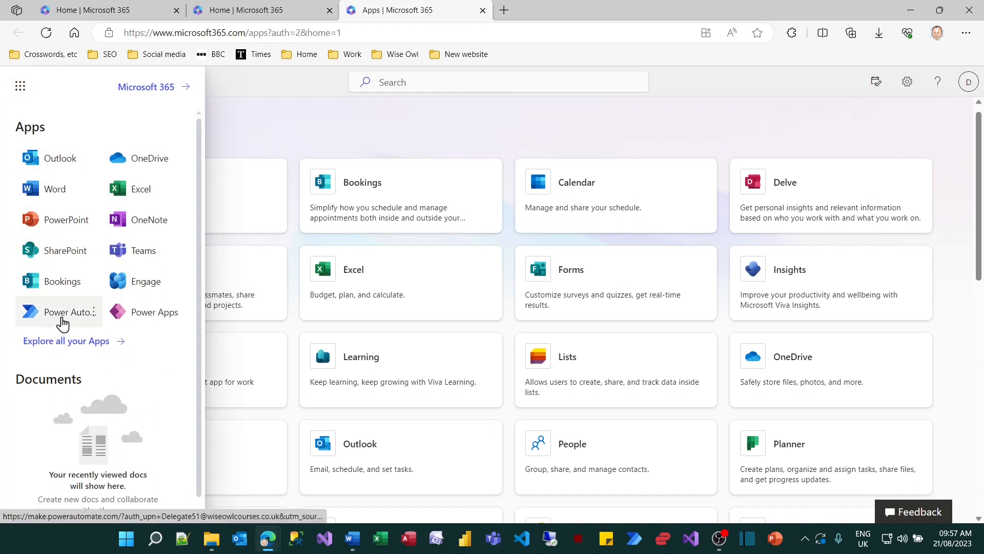
left_click(60, 312)
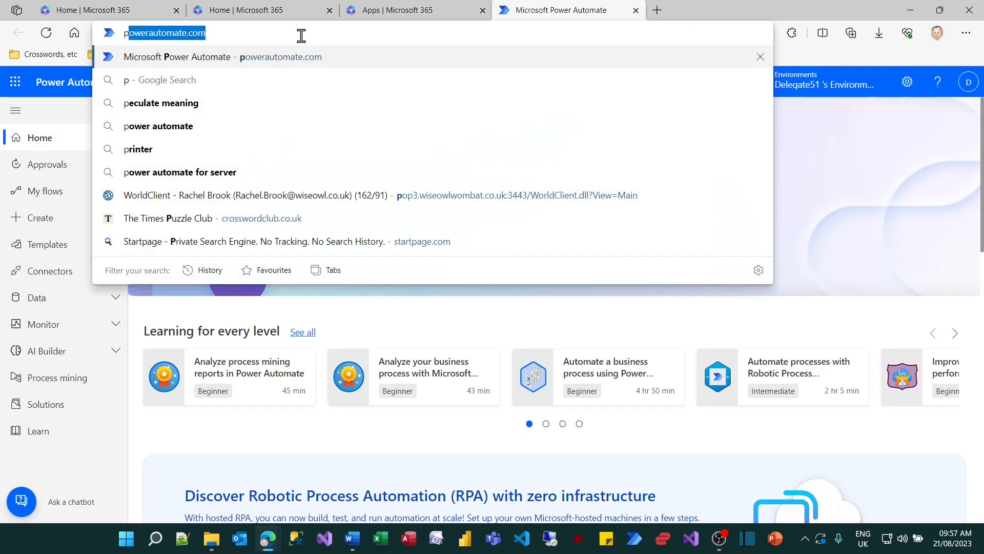
type("powerautomate.com/environments/0f6b6c00-8021-e0f7-b0f5-aeea110ceea6/home")
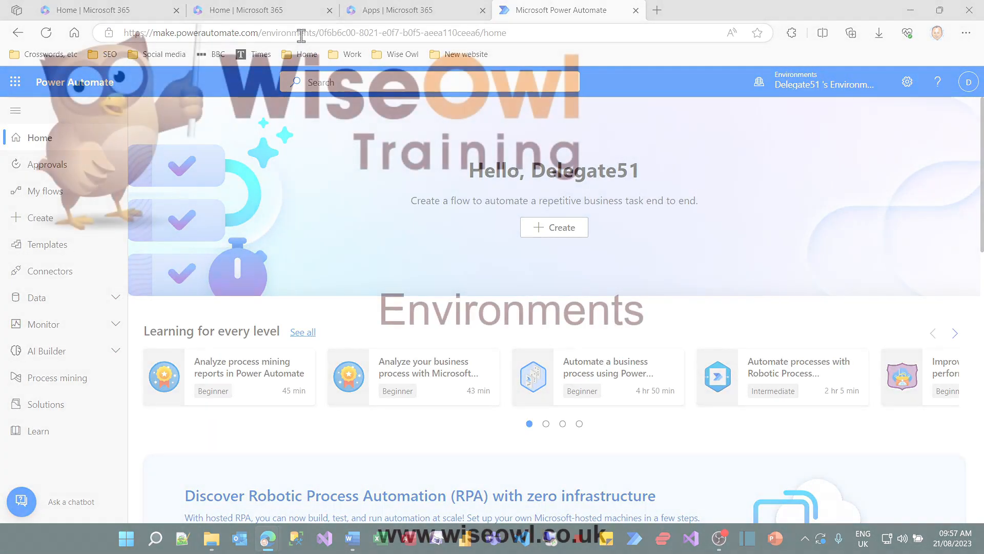
mouse_move(778, 179)
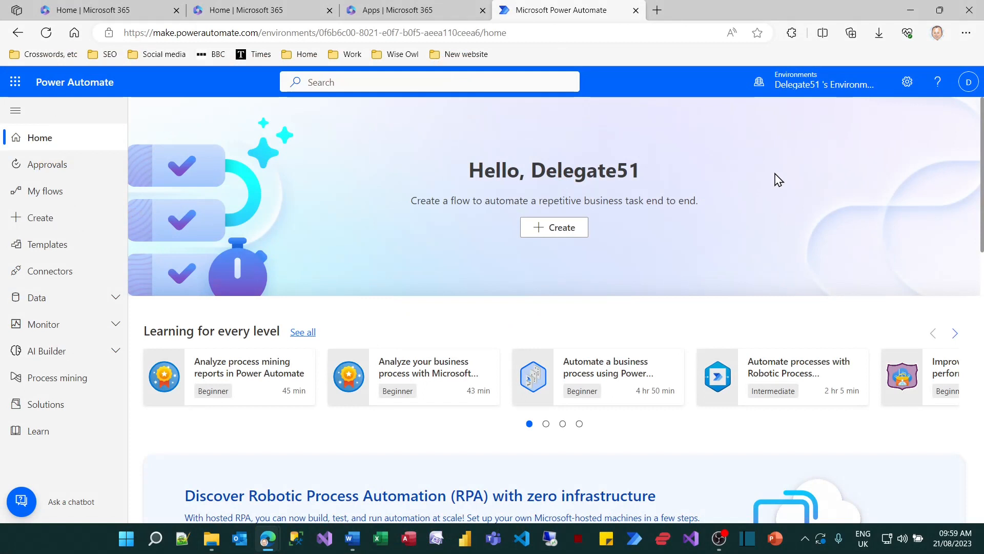
mouse_move(775, 174)
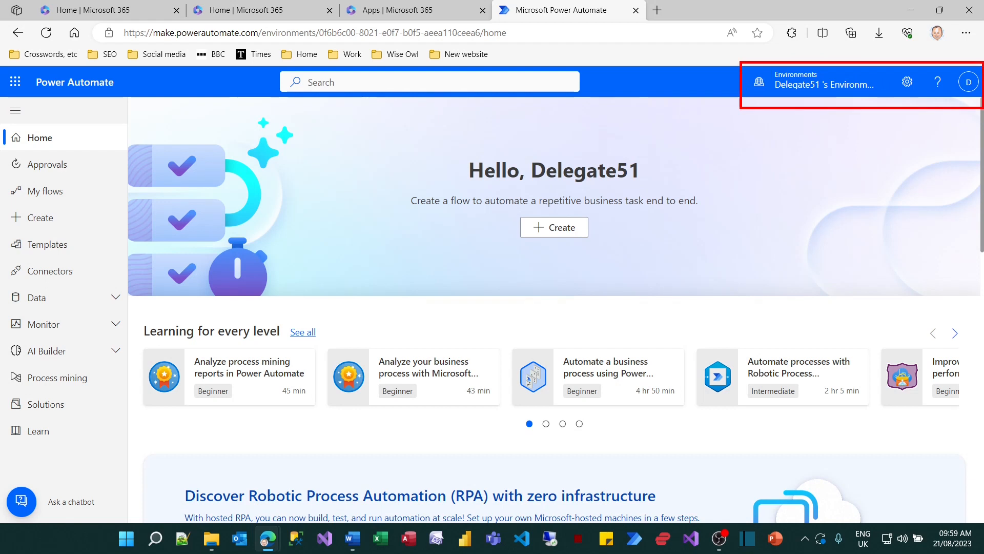
mouse_move(813, 84)
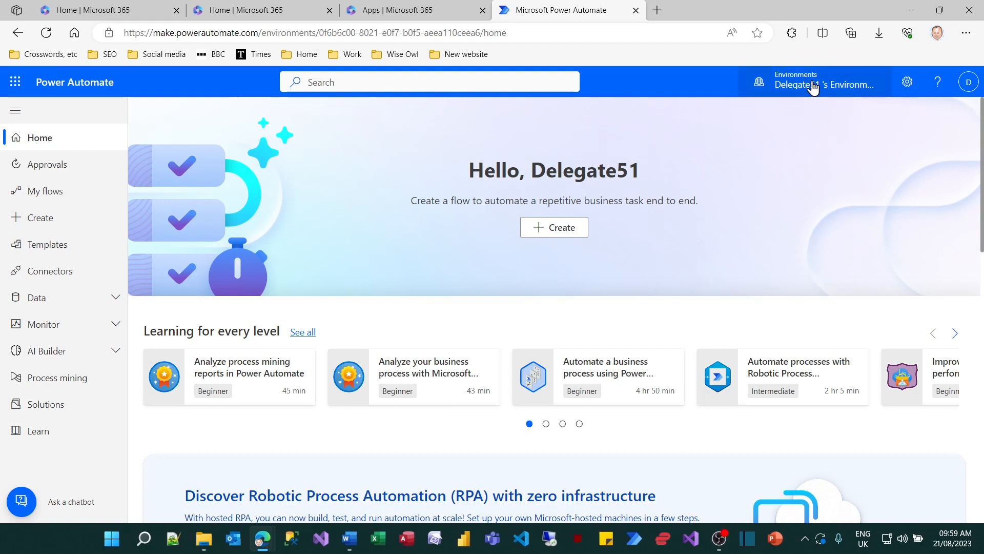
Step: Open the Environments picker to confirm Delegate51's Environment is current
left_click(814, 82)
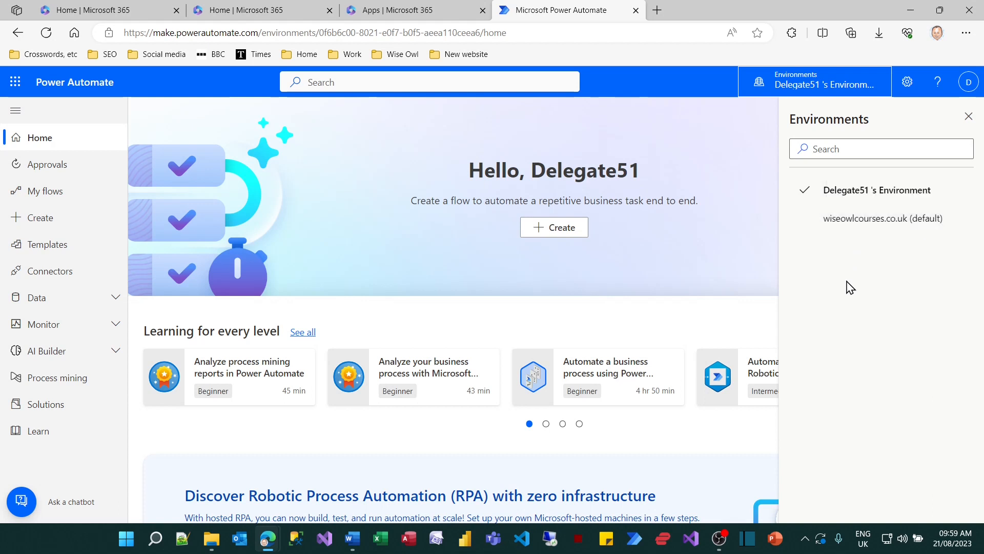
mouse_move(847, 304)
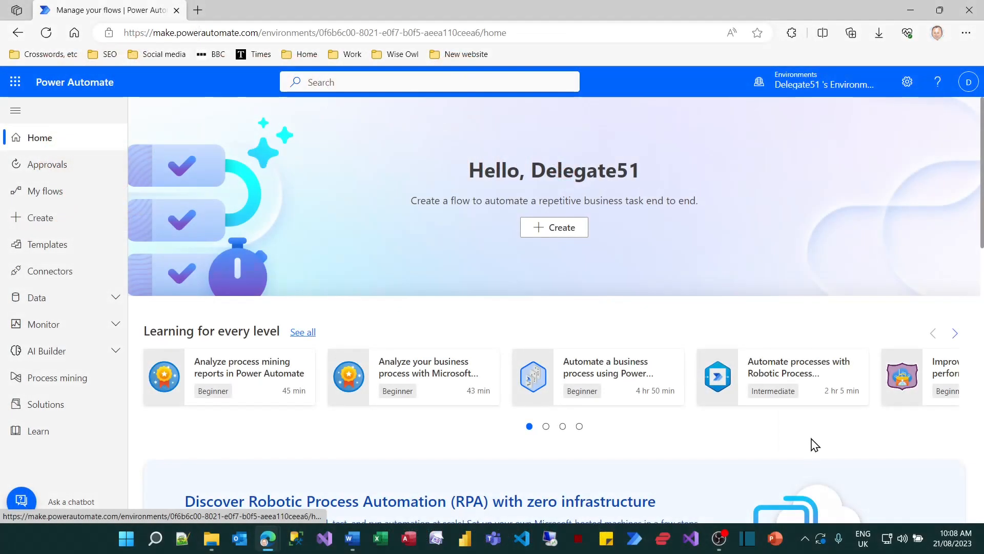
mouse_move(45, 191)
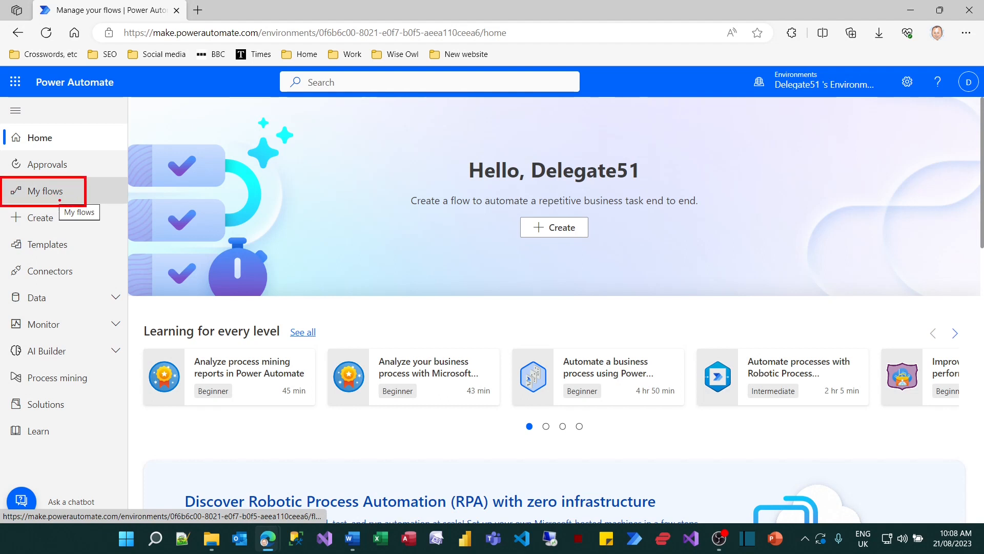
left_click(45, 190)
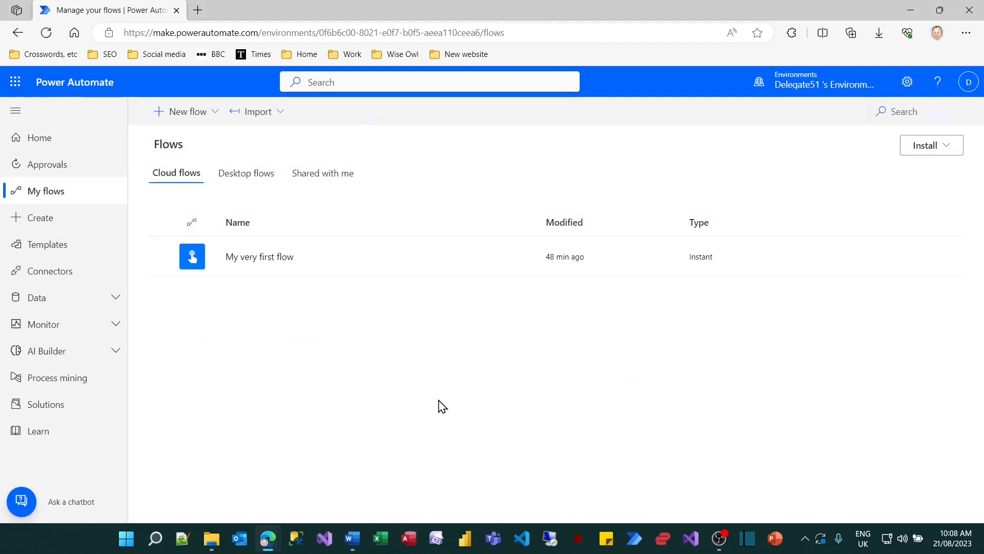
mouse_move(563, 262)
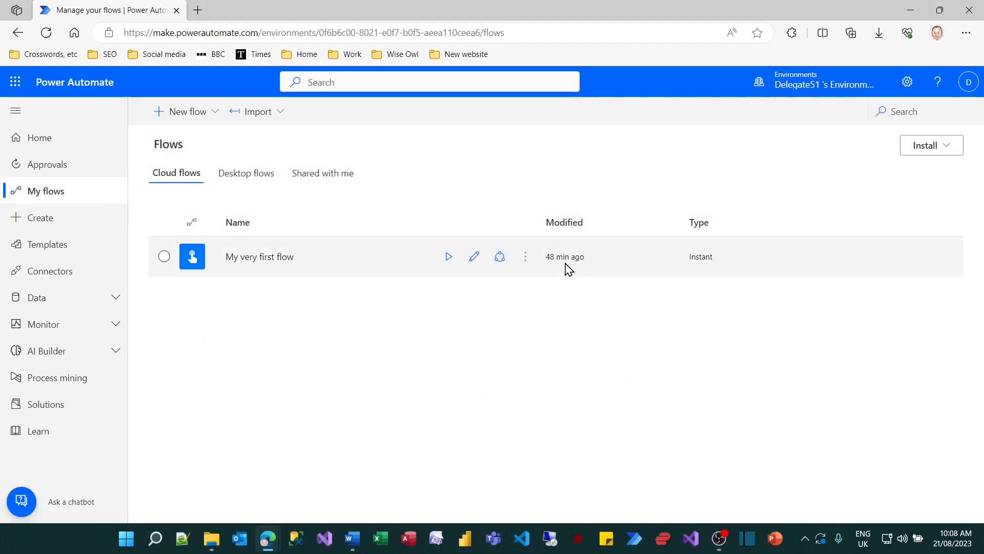
mouse_move(495, 366)
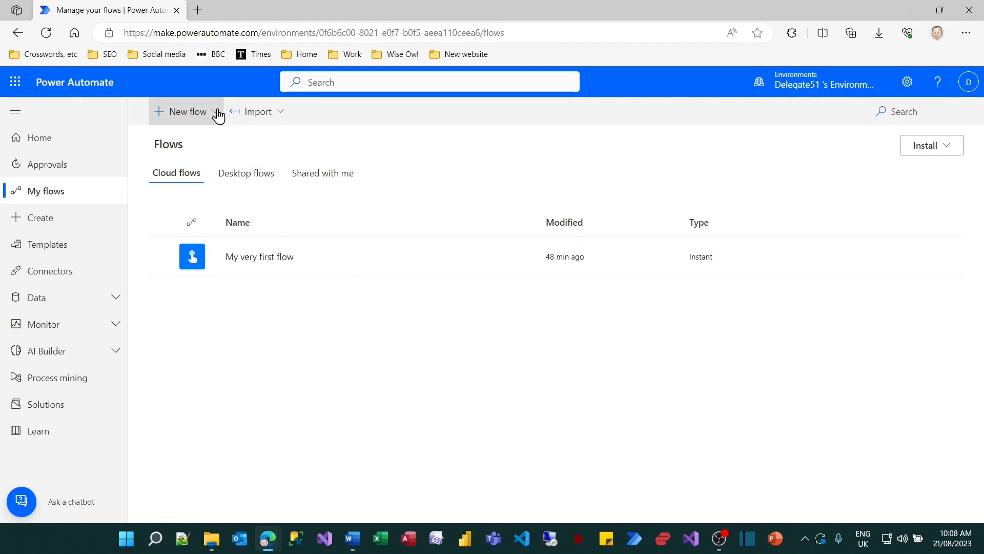
mouse_move(72, 232)
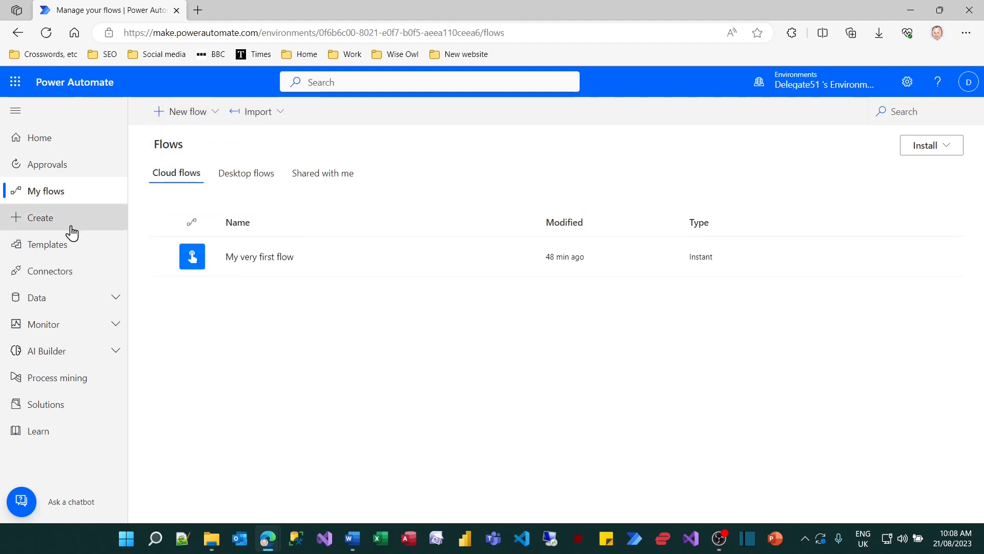
mouse_move(41, 218)
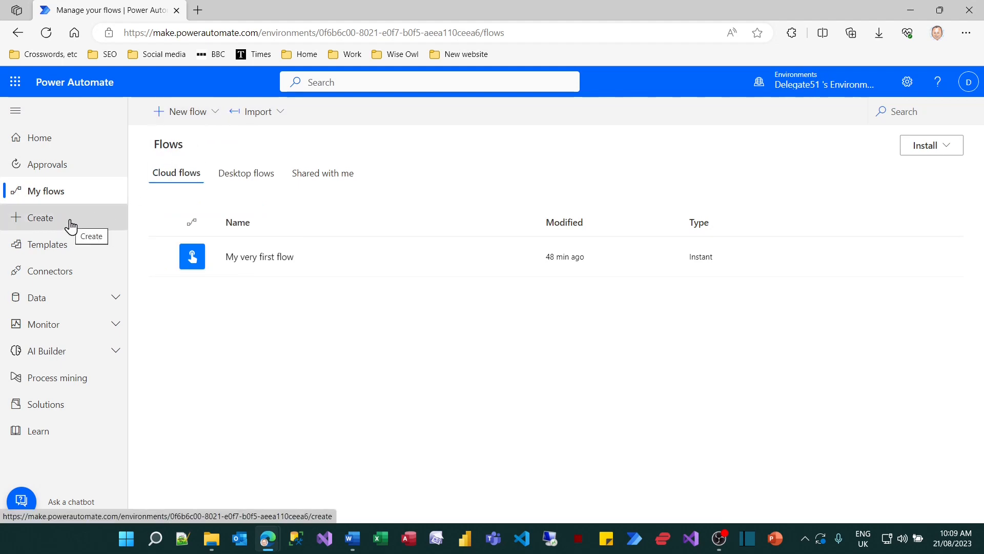
Step: Go to the Create page from the left navigation pane
left_click(40, 218)
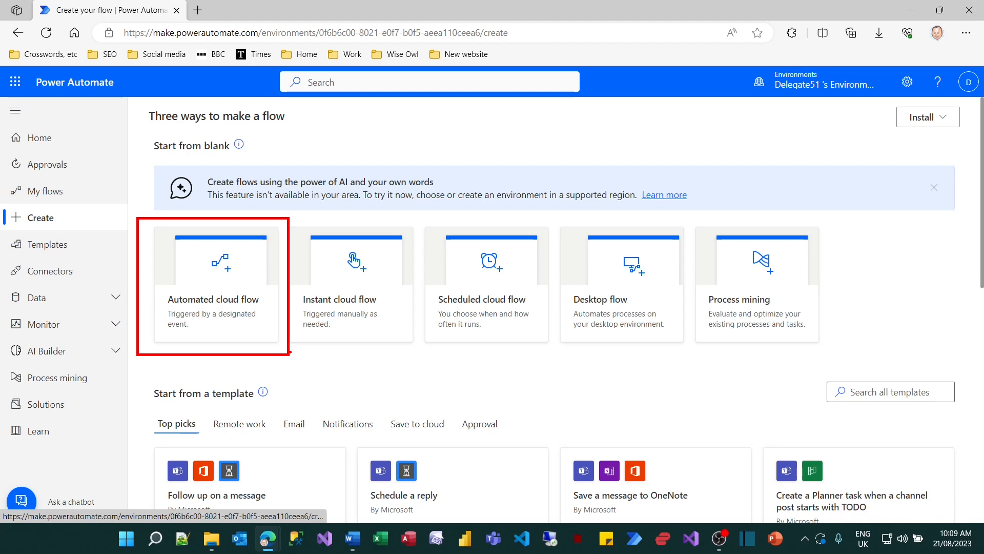
mouse_move(338, 283)
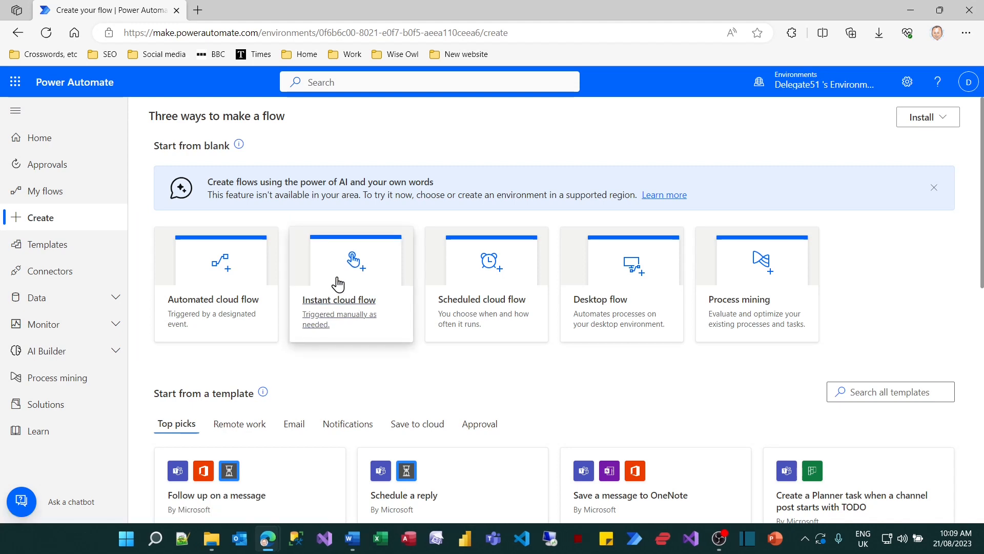
Step: Start an instant cloud flow named 'Send an email to my good friend 52' with manual trigger
left_click(350, 284)
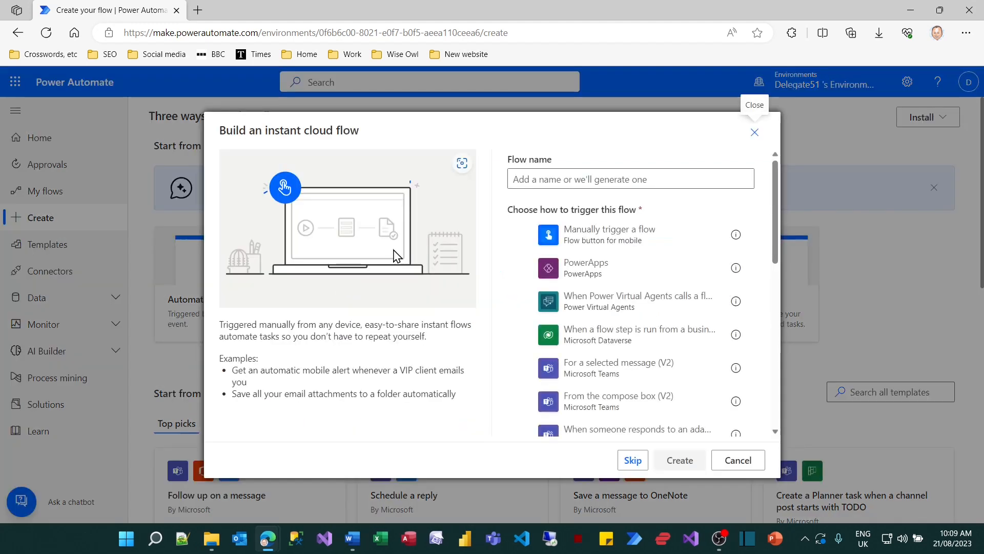
left_click(630, 178)
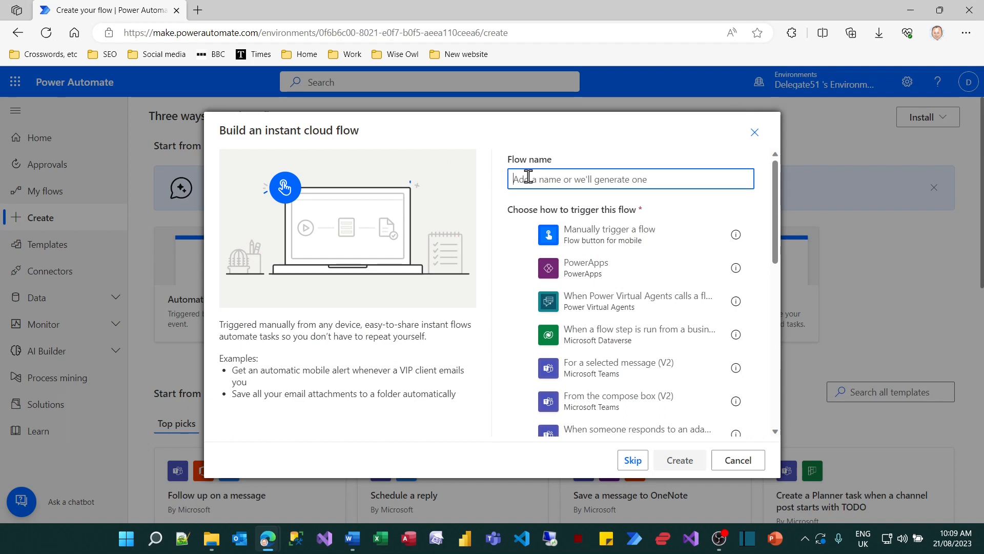
type("Send an email to my good friend 52")
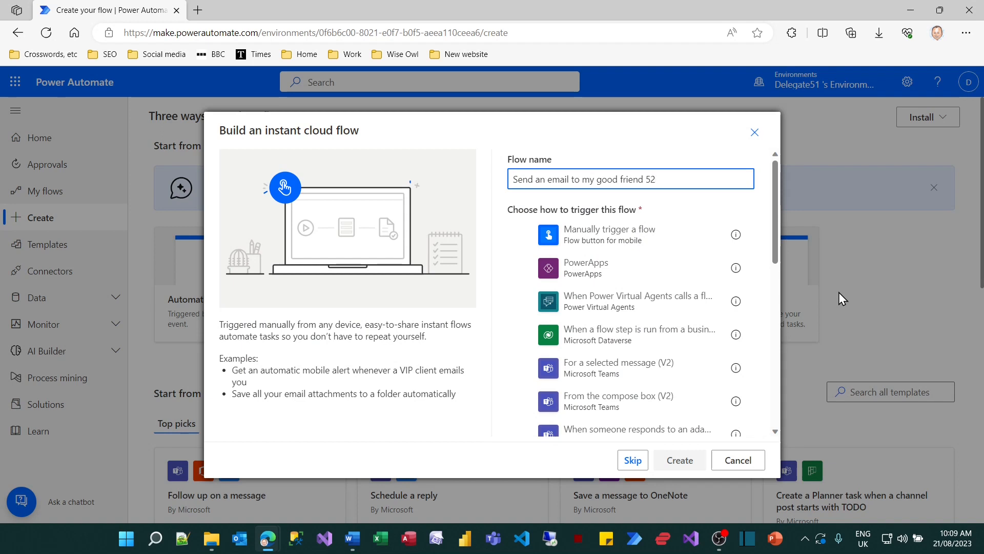
left_click(609, 229)
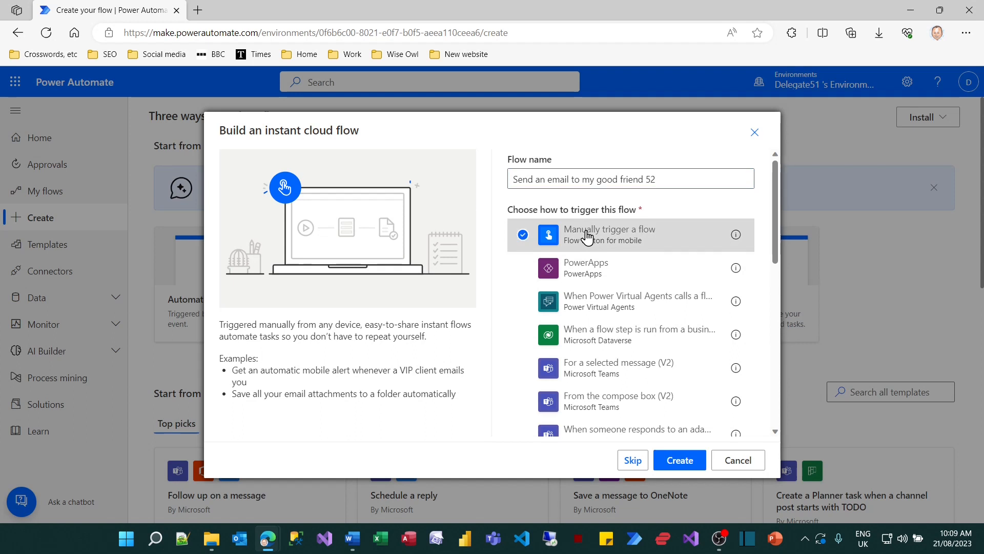
mouse_move(769, 312)
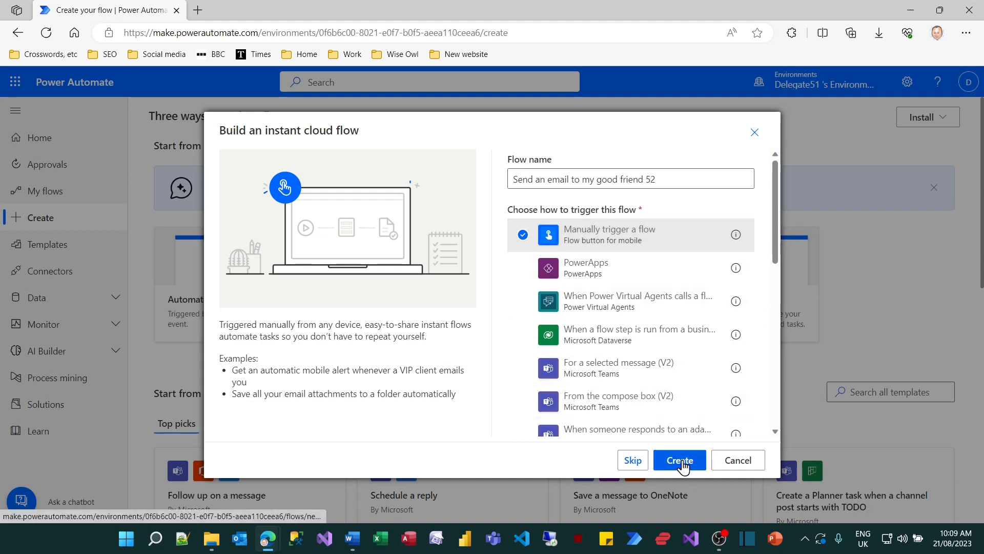
Step: Create the manually triggered flow and save it in the designer
left_click(679, 459)
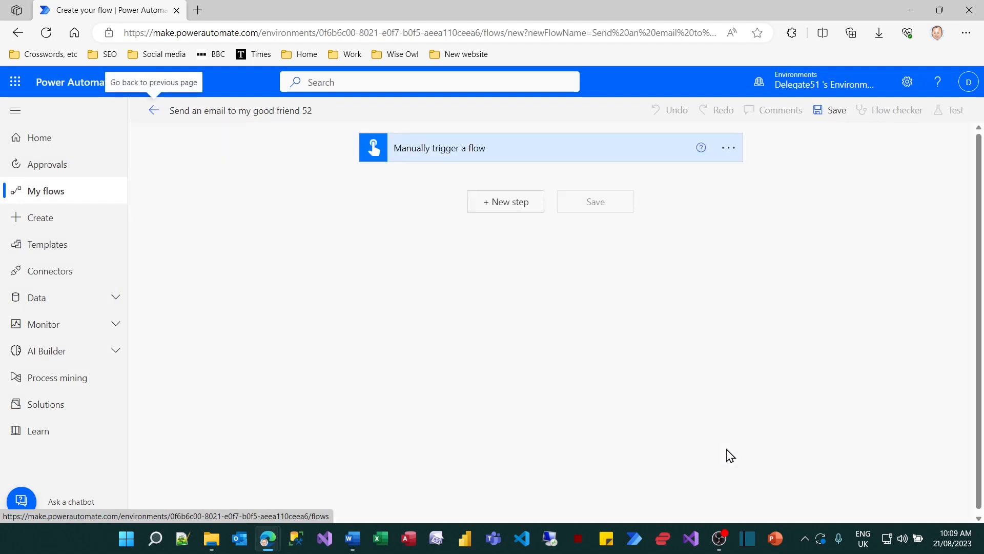
mouse_move(730, 450)
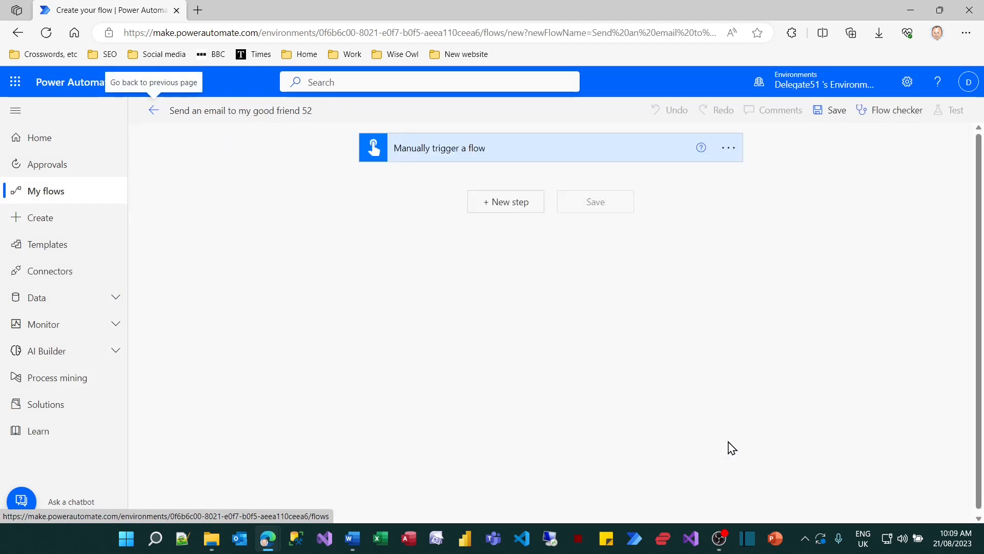
mouse_move(691, 386)
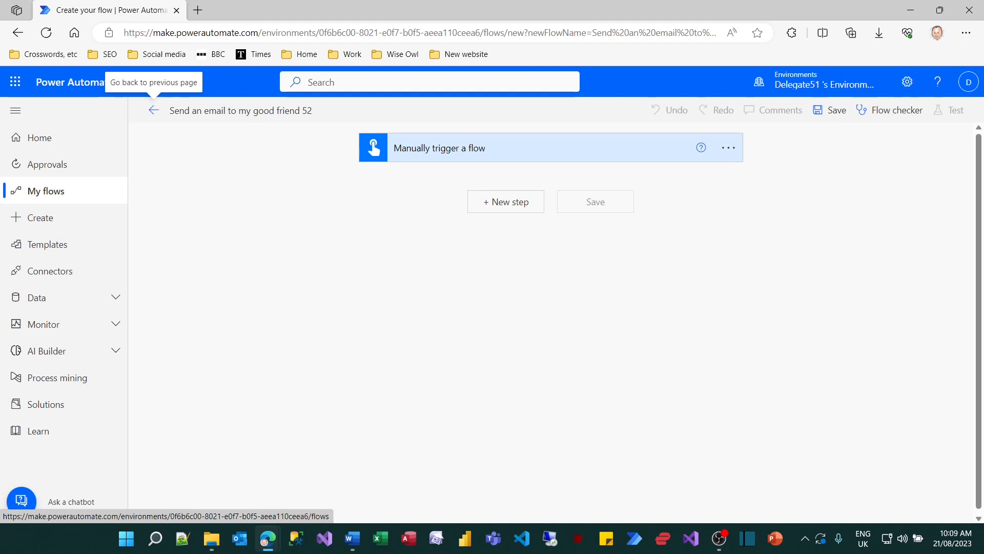
left_click(549, 148)
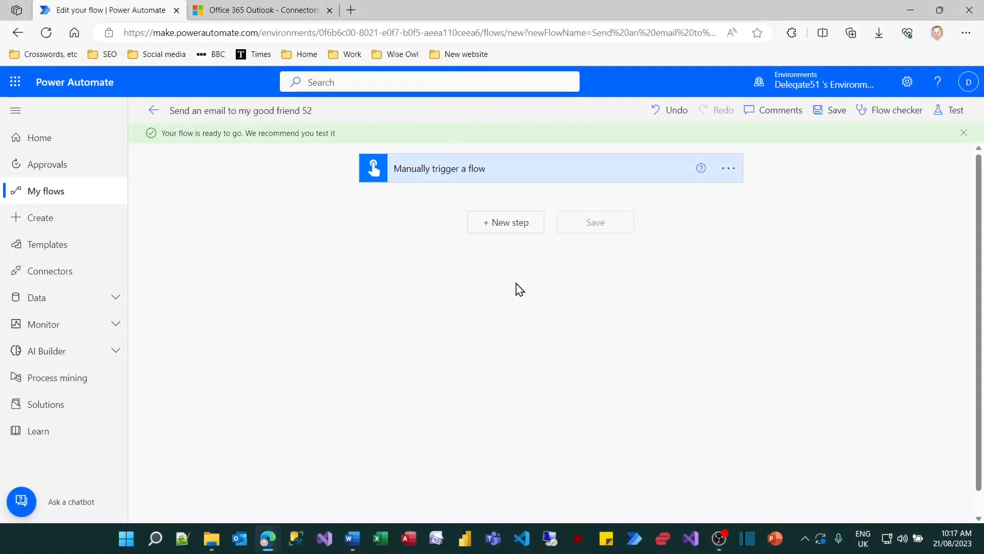
mouse_move(506, 222)
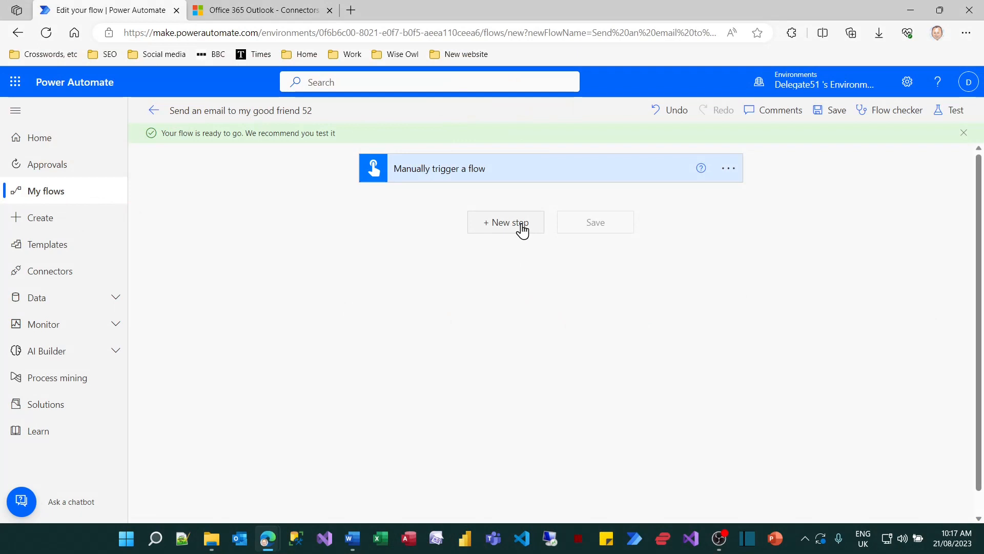
Step: Search a new step for 'send email' and read the Send an email (V2) documentation
left_click(506, 222)
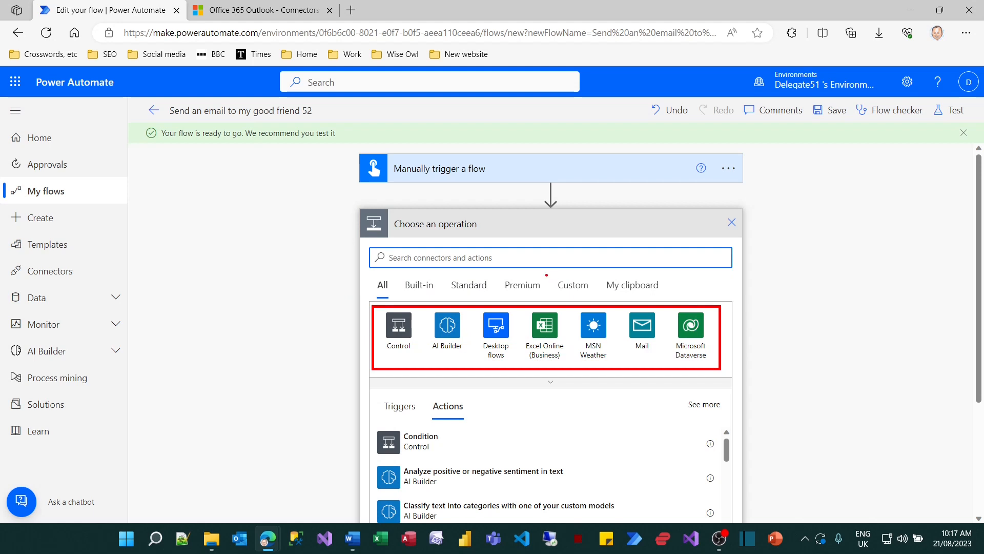
left_click(549, 257)
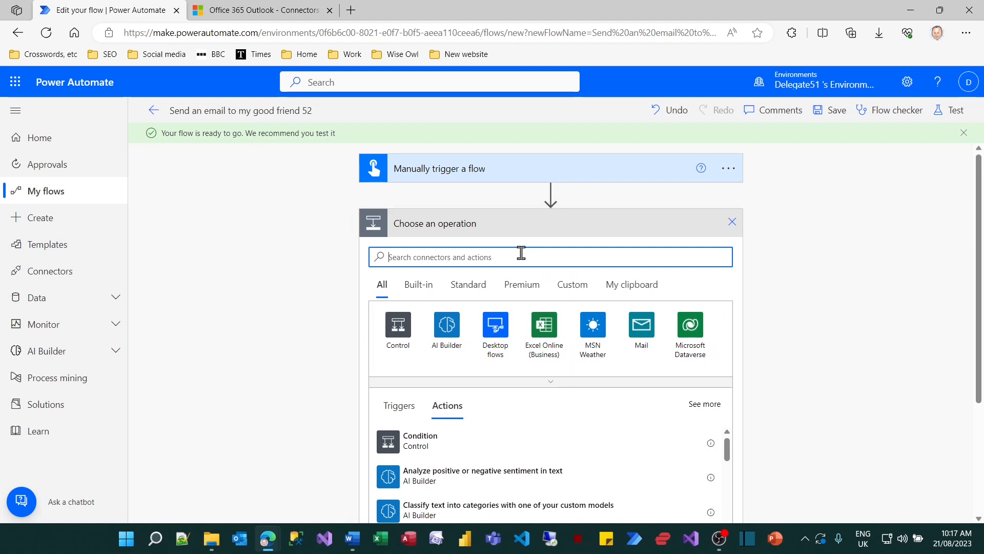
type("send email")
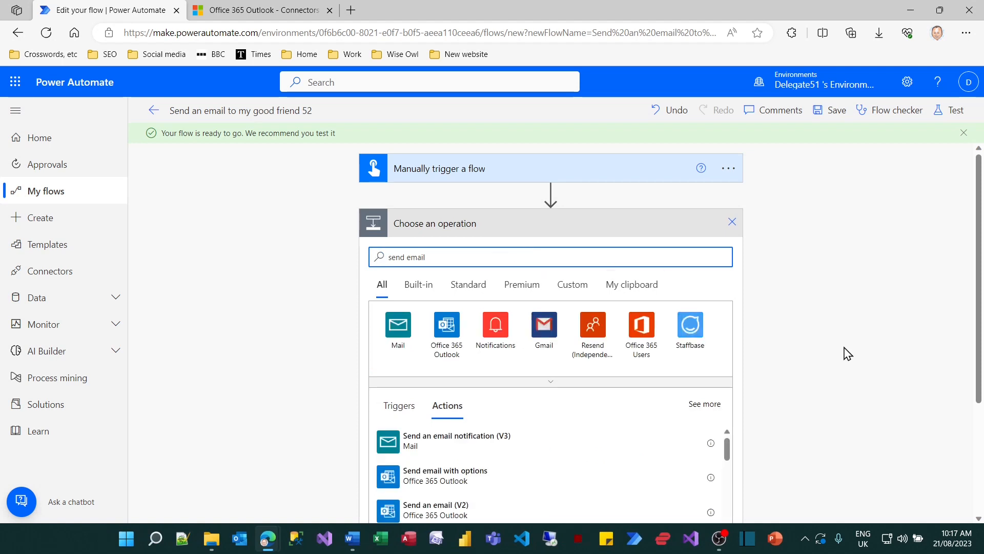
scroll("down", 3)
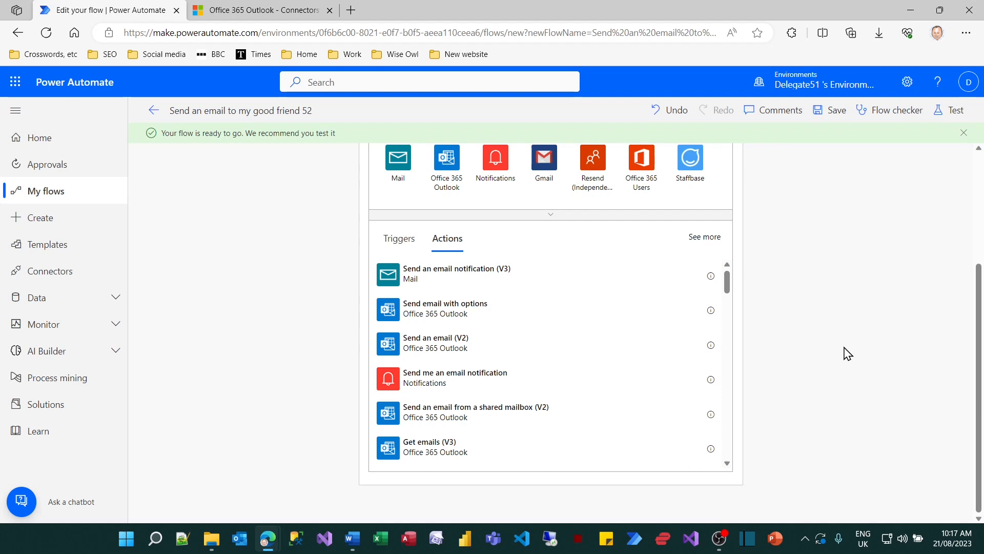
mouse_move(458, 341)
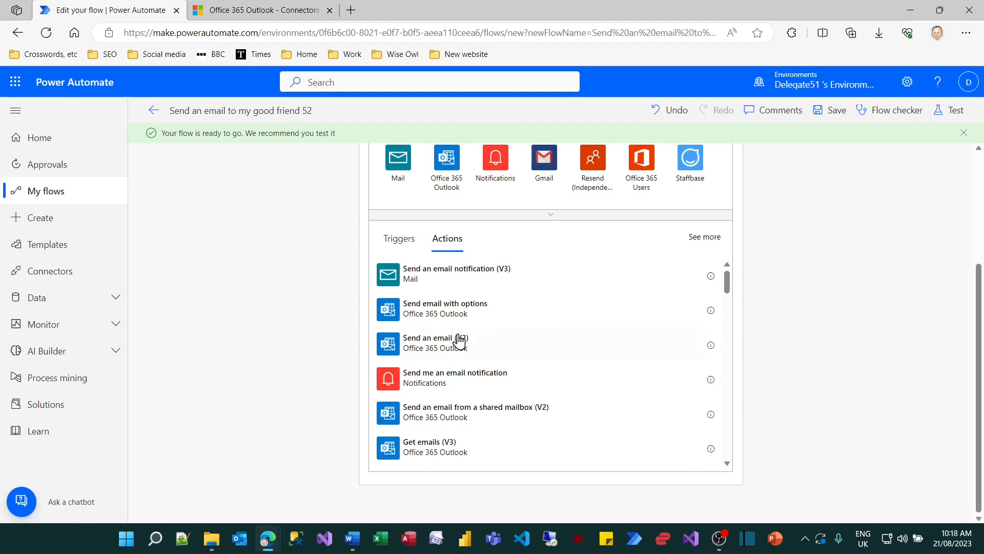
scroll("down", 3)
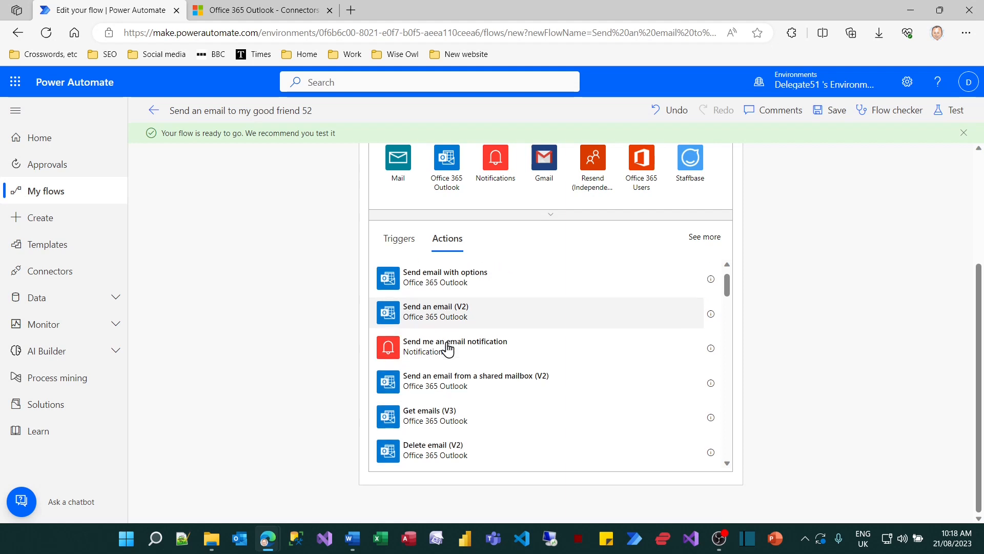
mouse_move(473, 314)
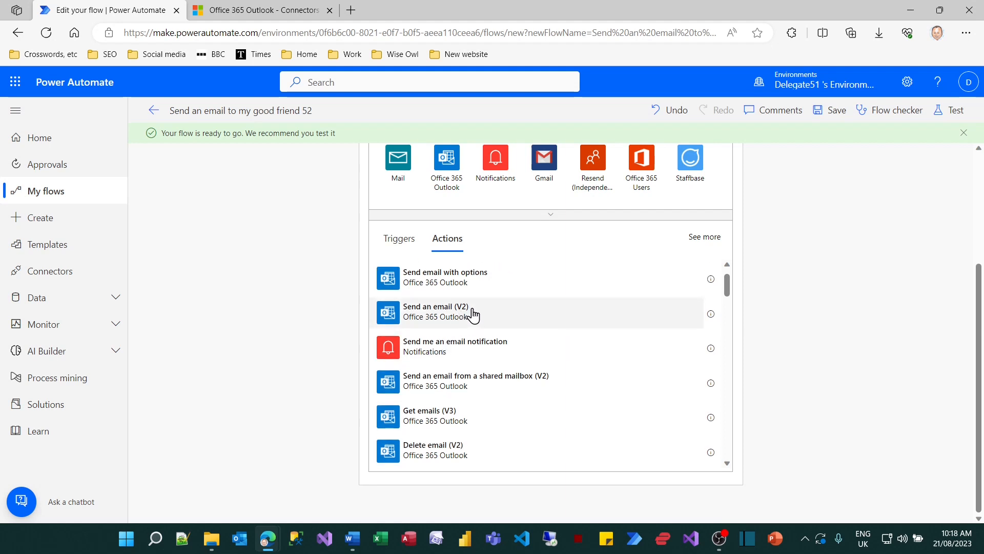
mouse_move(463, 316)
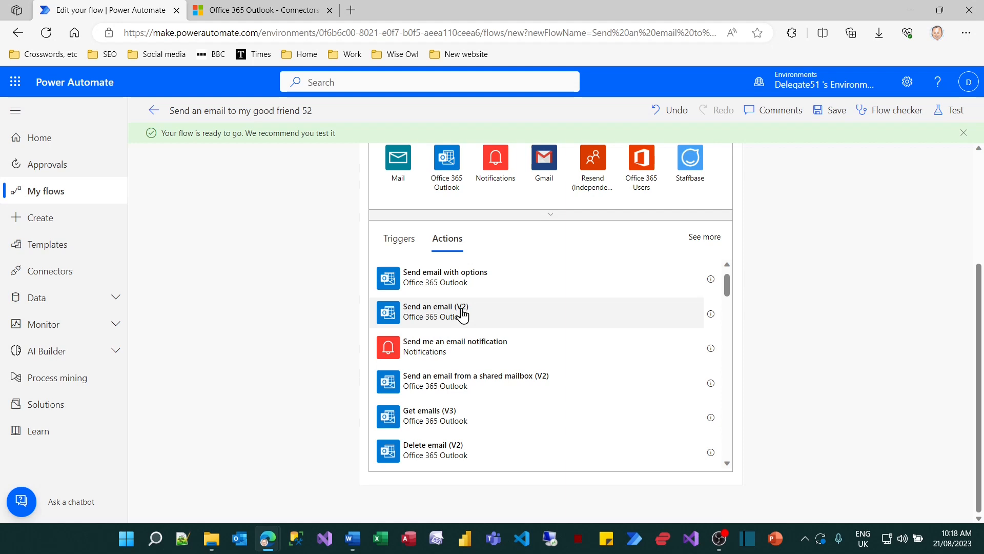
mouse_move(711, 314)
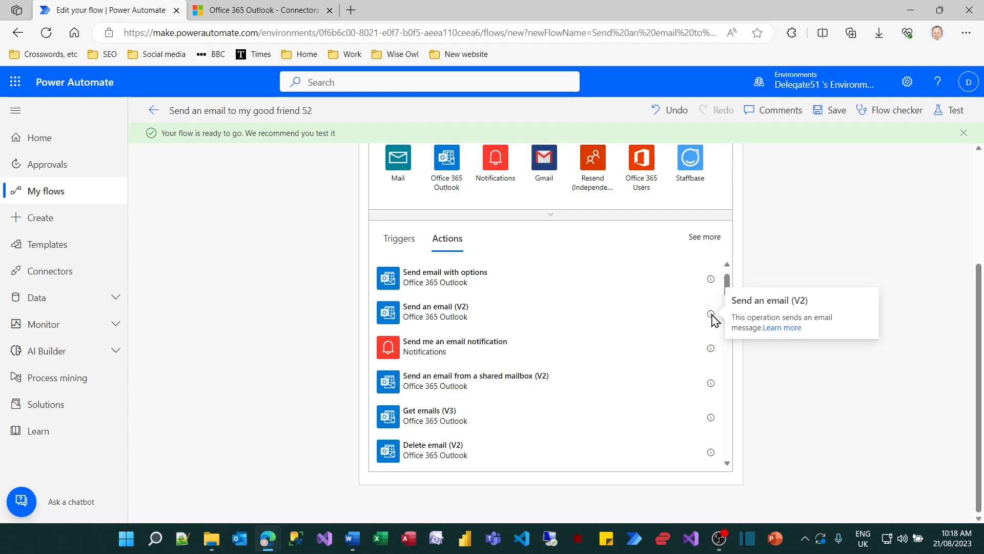
mouse_move(788, 331)
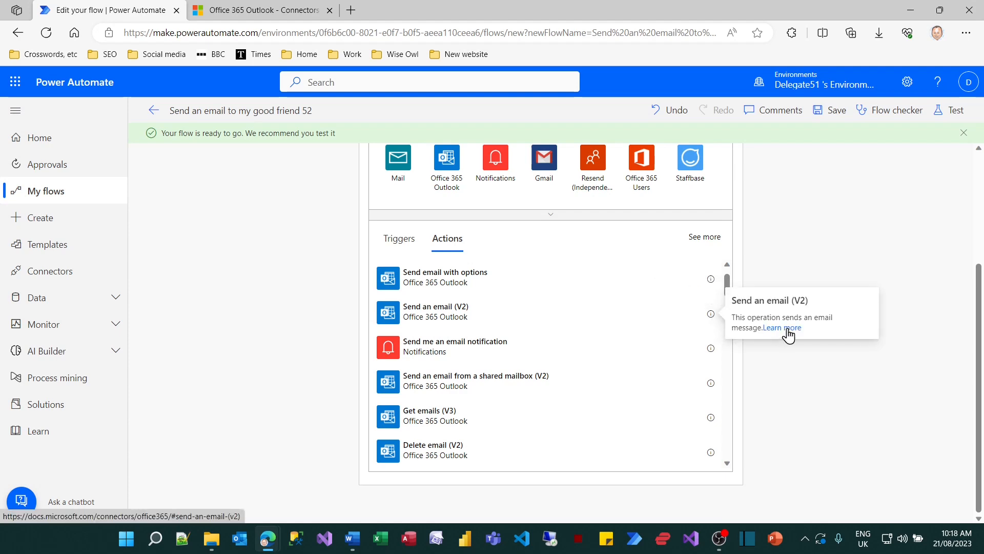
left_click(783, 327)
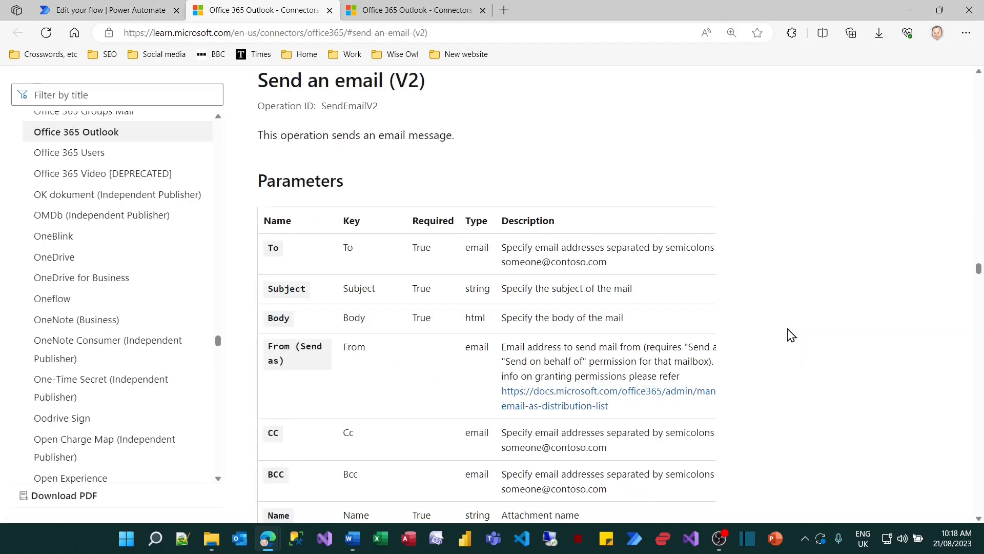
scroll("down", 3)
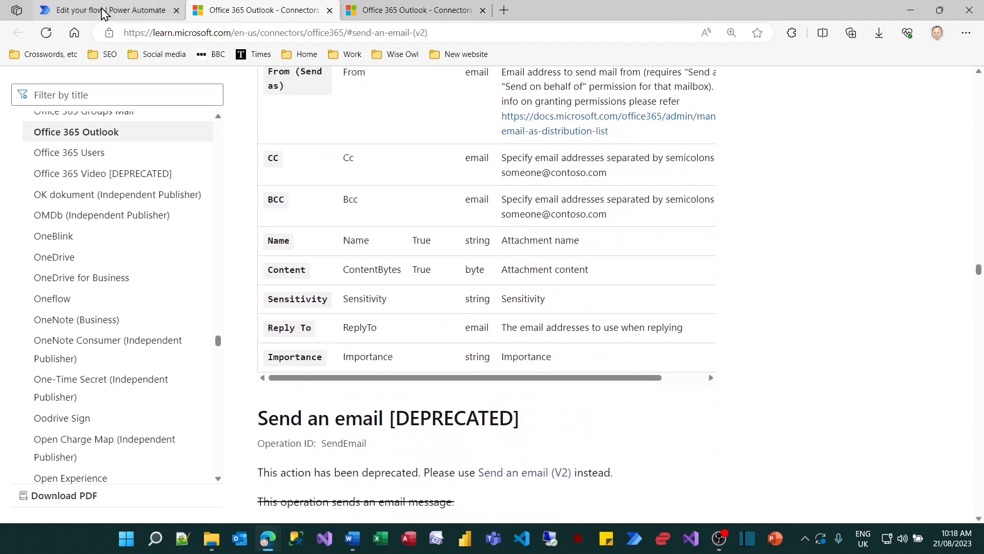
Step: Back in the flow editor, add Outlook's Send an email (V2) action after the trigger
left_click(101, 10)
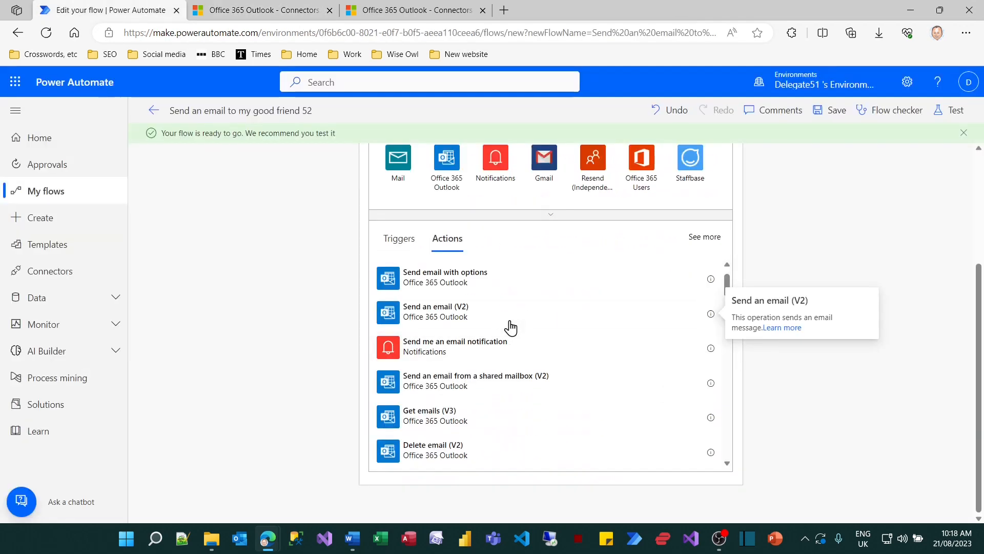
scroll("up", 3)
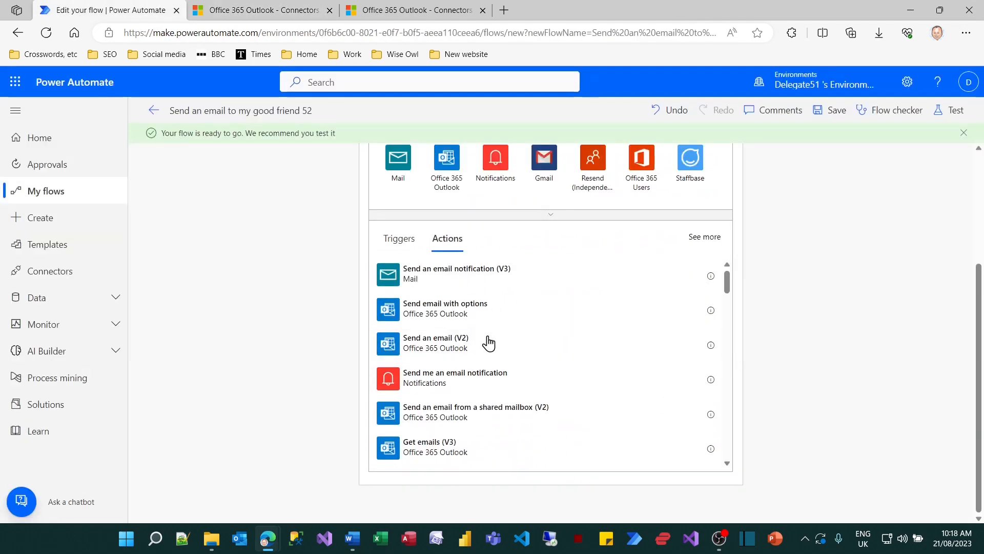
left_click(436, 342)
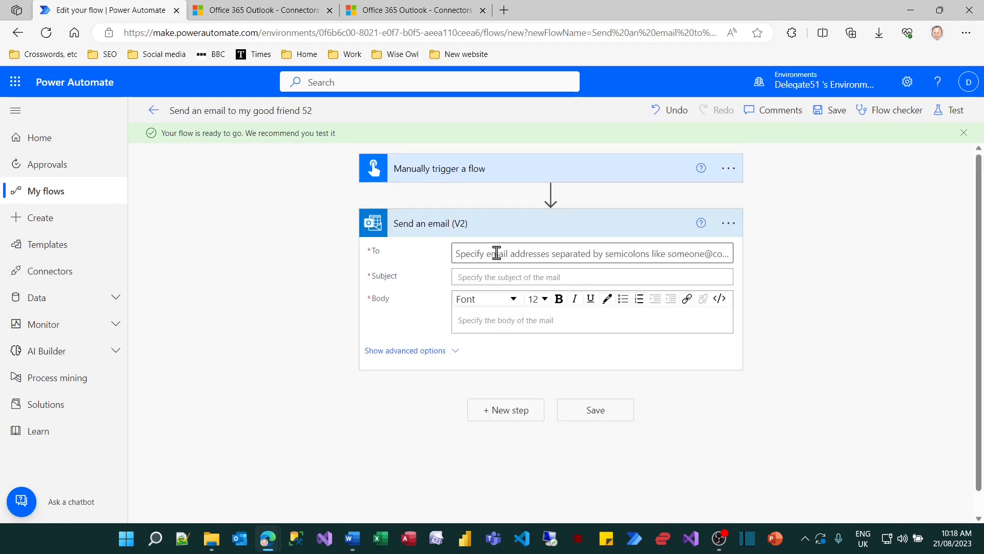
Step: Set the Send an email (V2) recipient to Delegate52 and the subject to 'Hello'
left_click(590, 253)
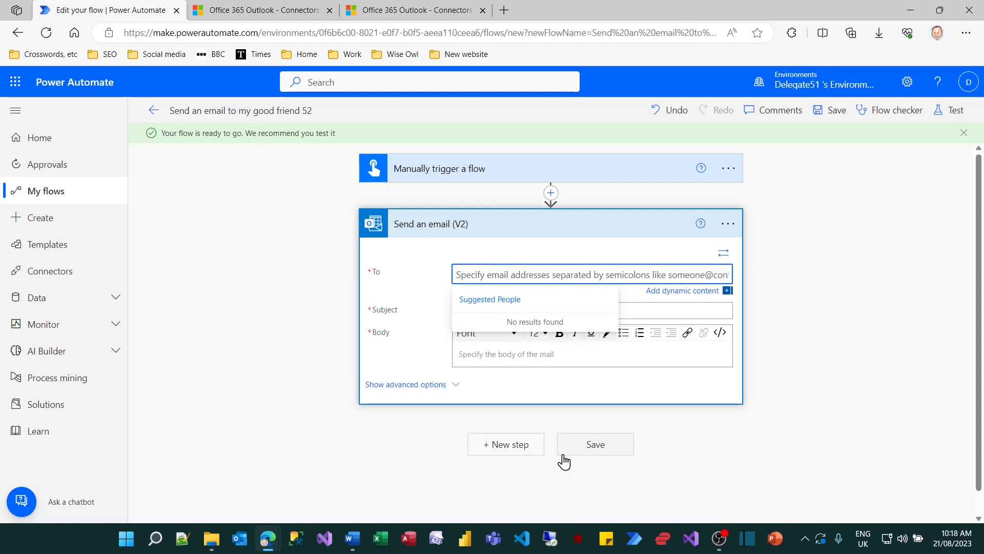
type("Delegate11")
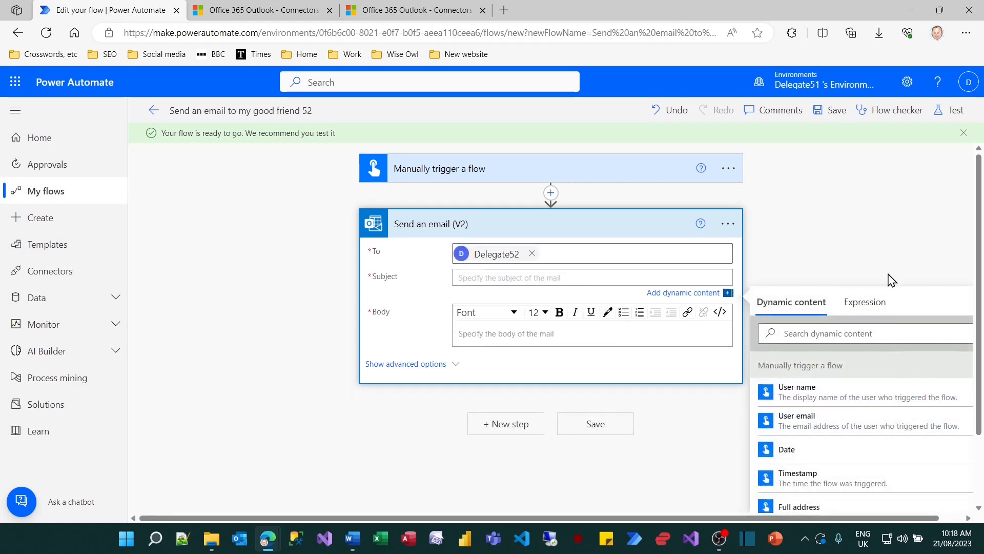
type("Hello")
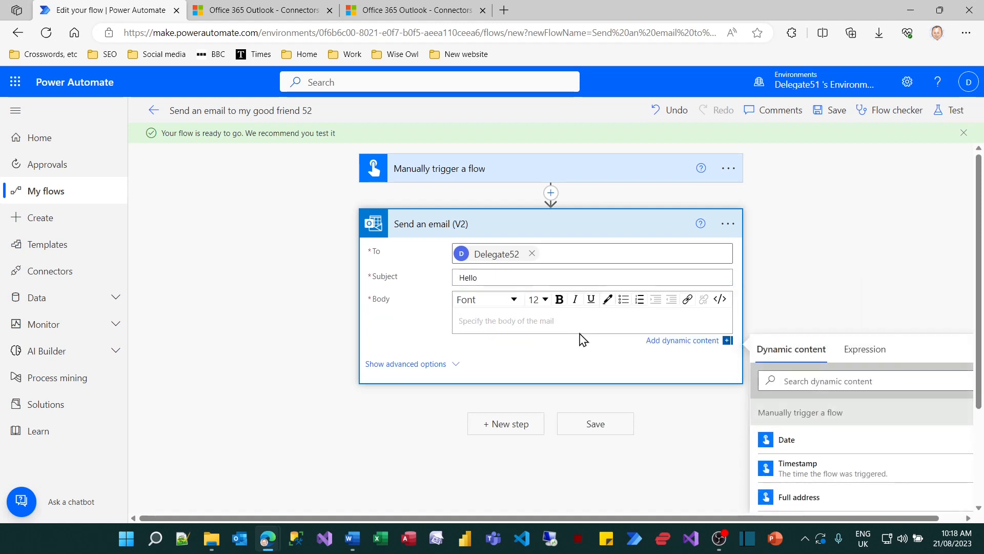
Step: Write 'From:' and 'Date:' in the email body, inserting the User name and Date dynamic tokens
type("From:")
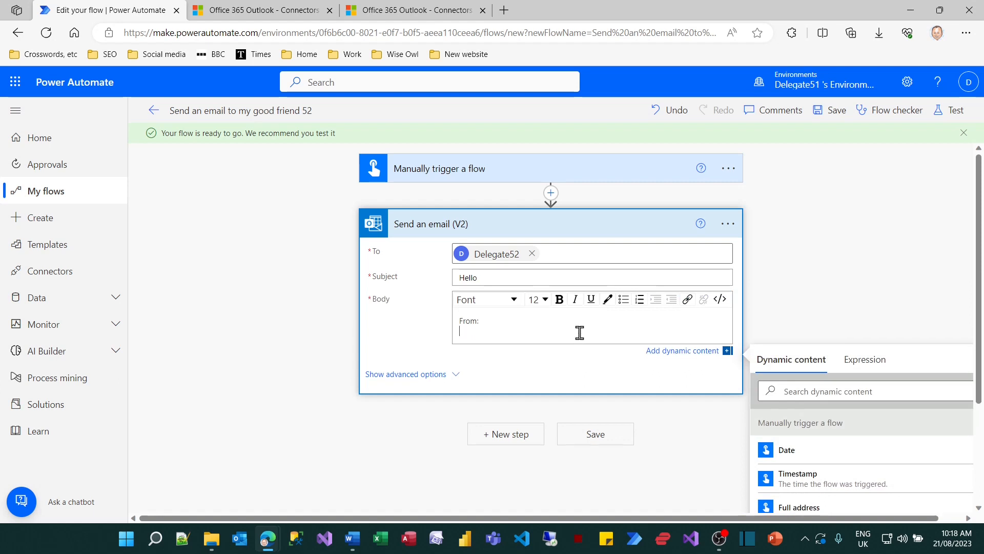
type("Date:")
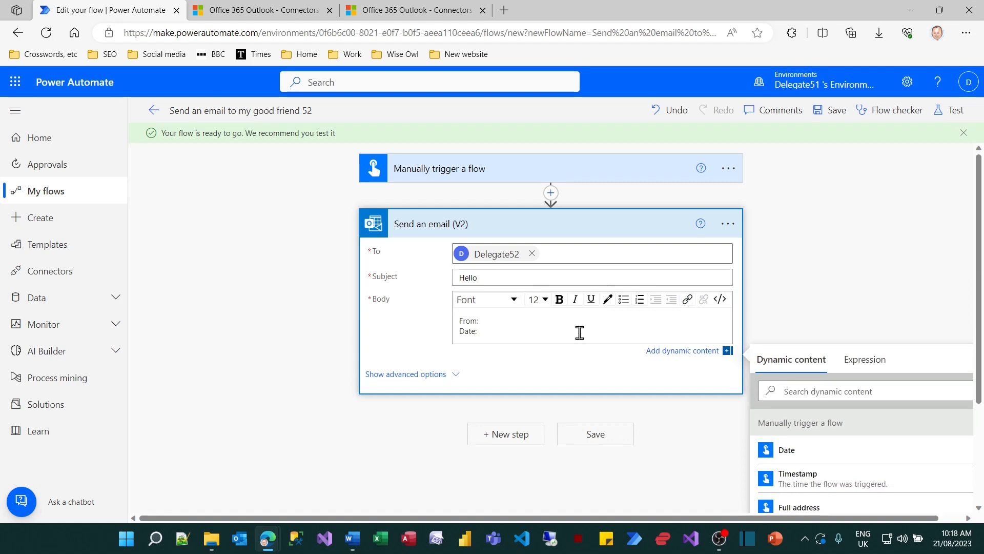
mouse_move(559, 319)
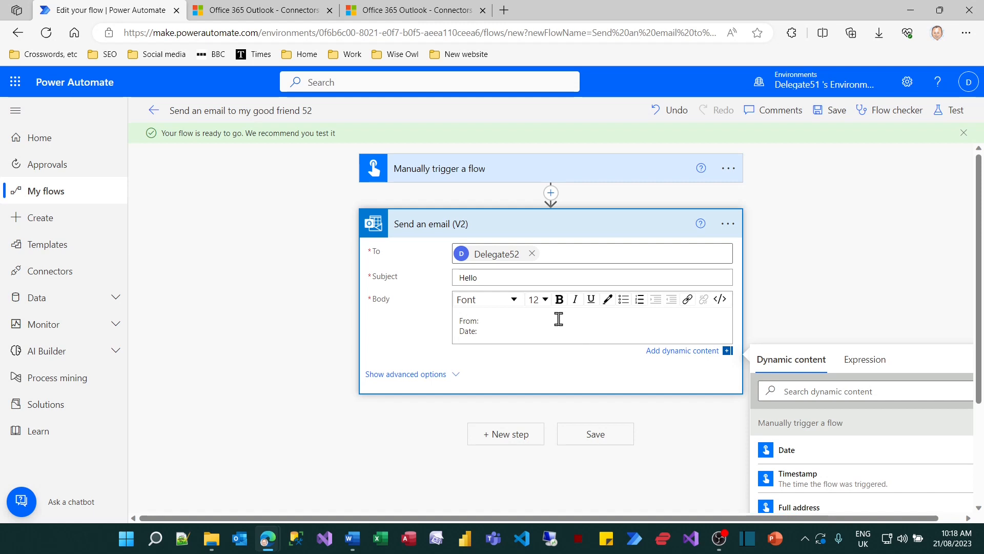
mouse_move(485, 319)
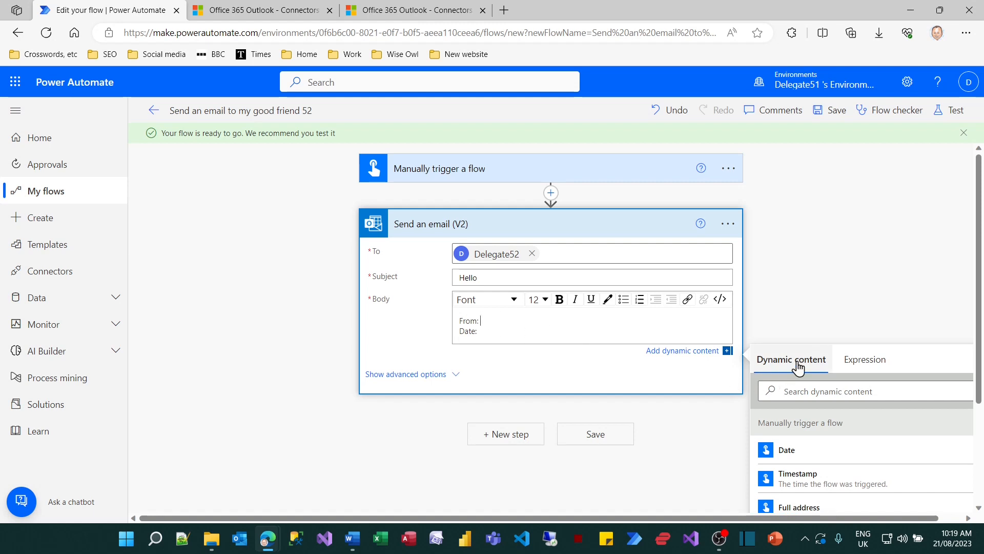
mouse_move(810, 358)
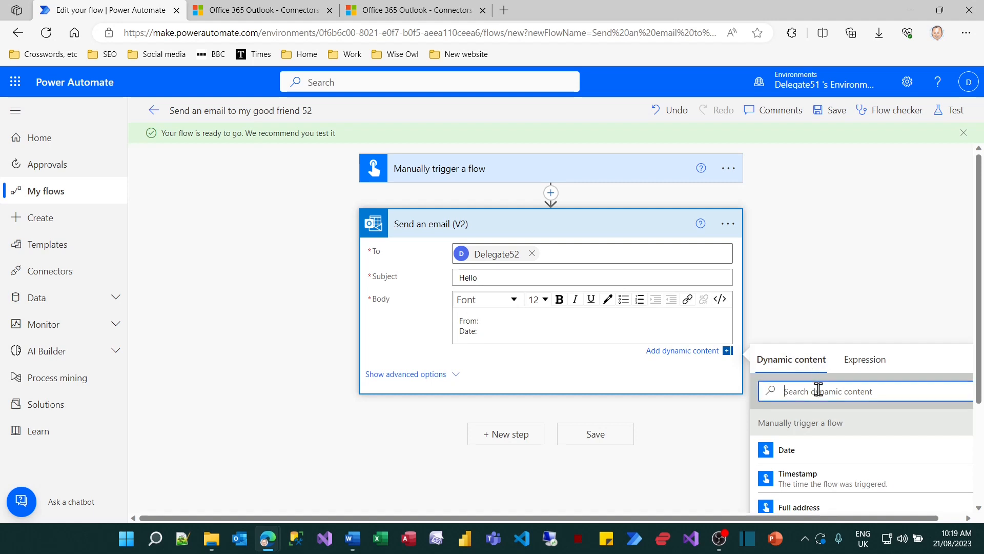
type("u")
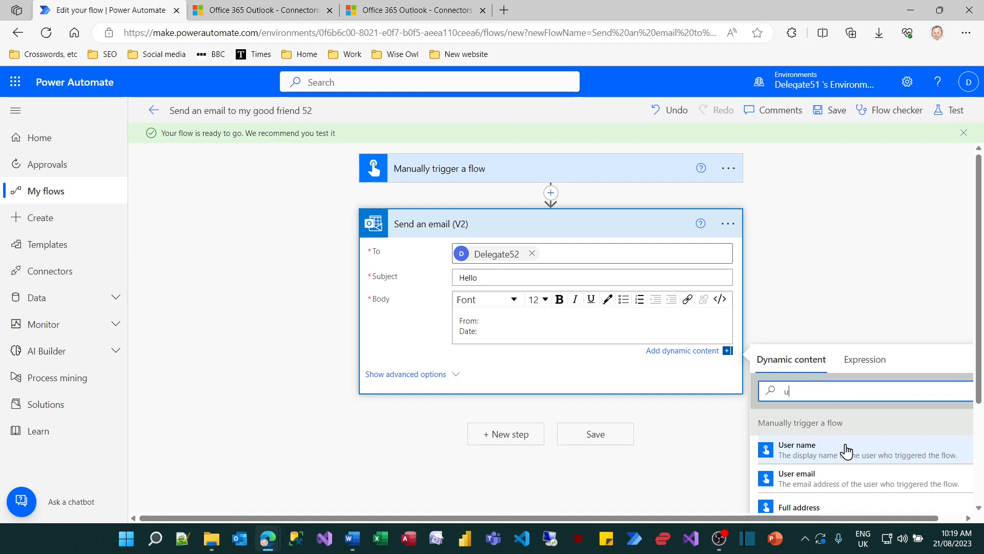
type("ser")
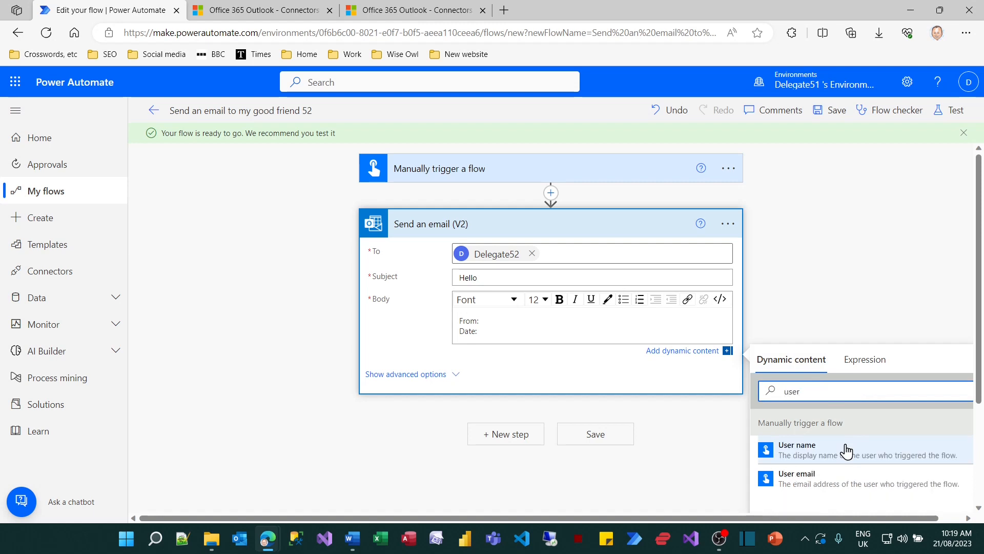
mouse_move(812, 457)
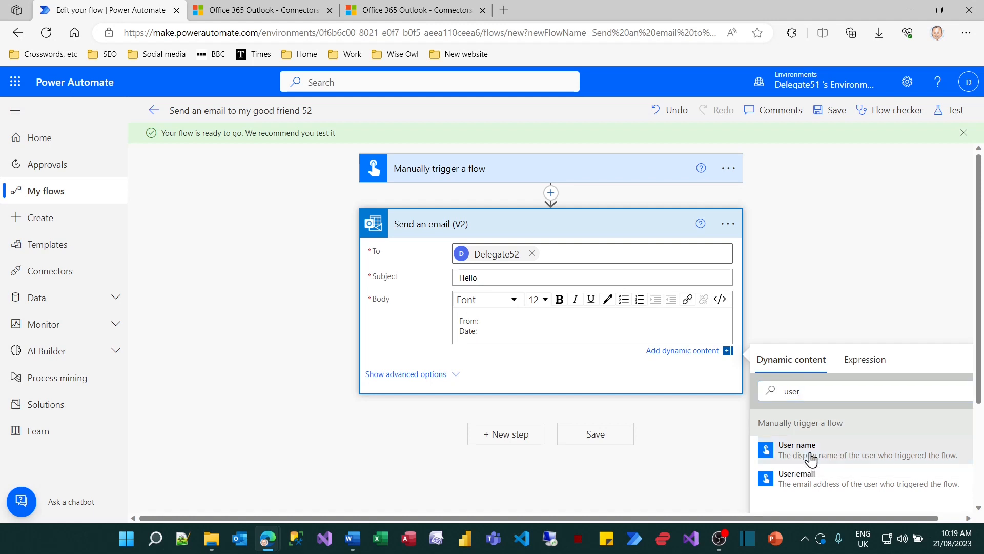
left_click(797, 450)
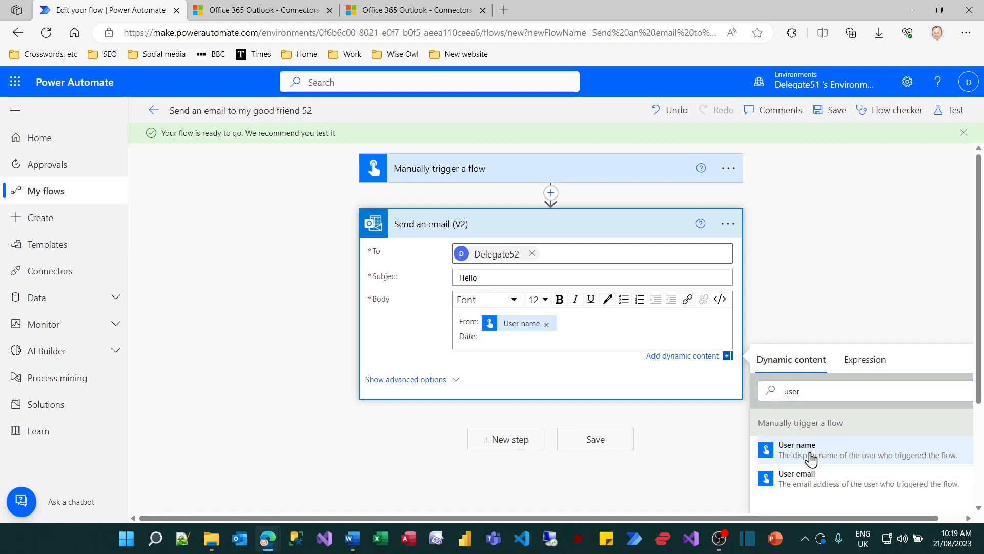
mouse_move(767, 437)
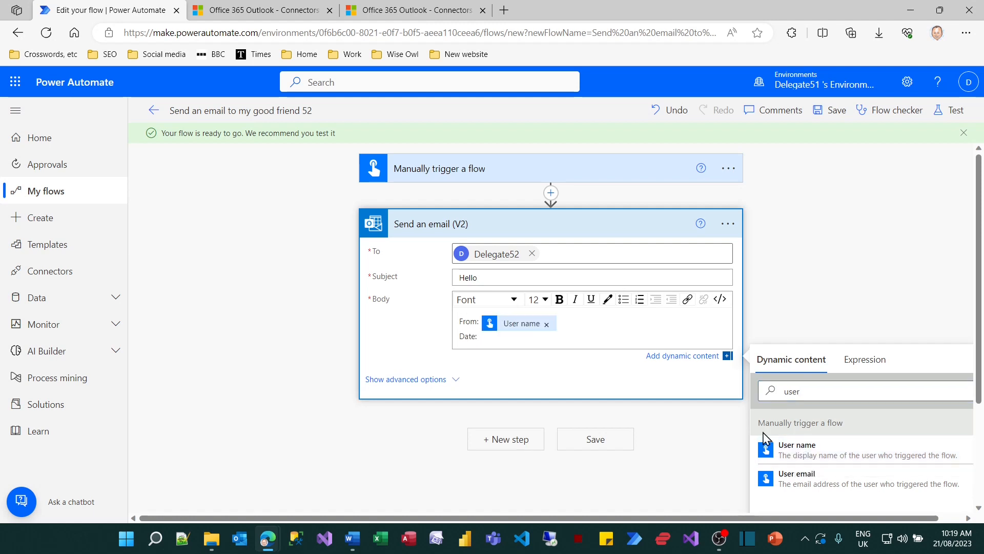
mouse_move(697, 454)
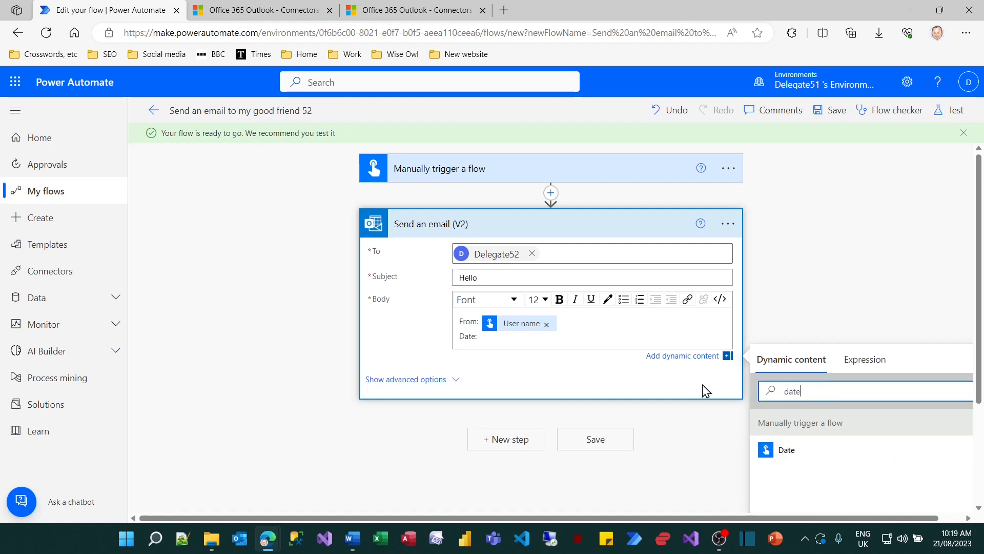
left_click(786, 450)
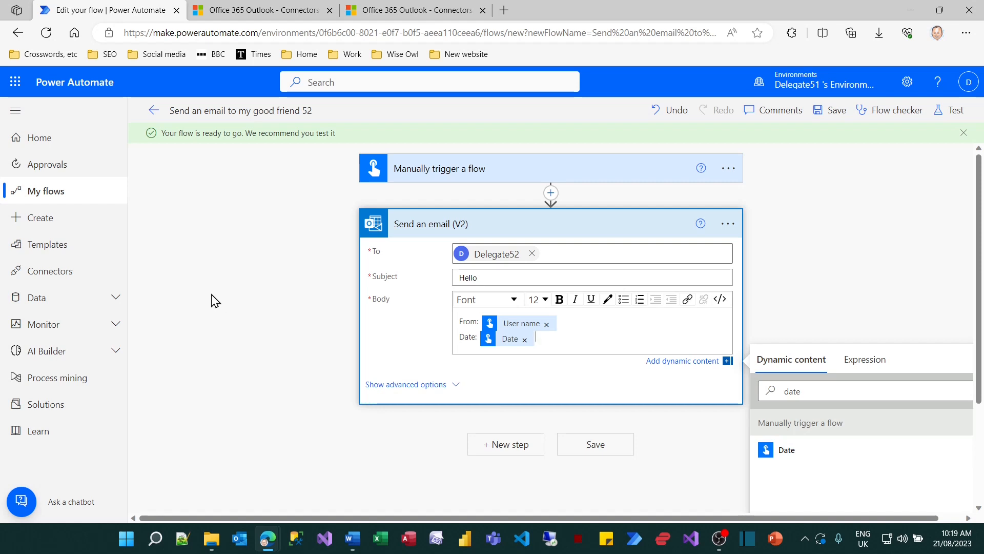
Step: Save the flow containing the completed Send an email step
left_click(594, 443)
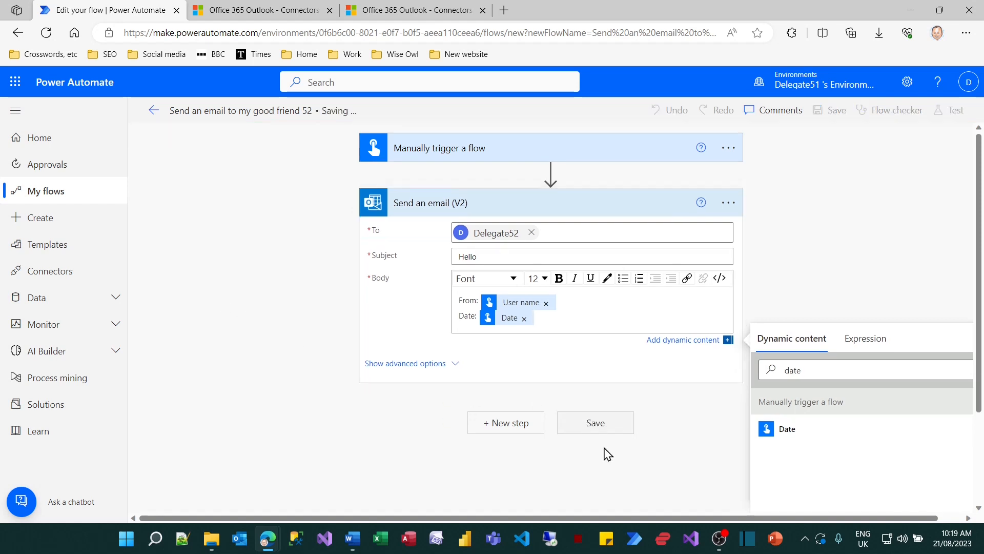
left_click(594, 422)
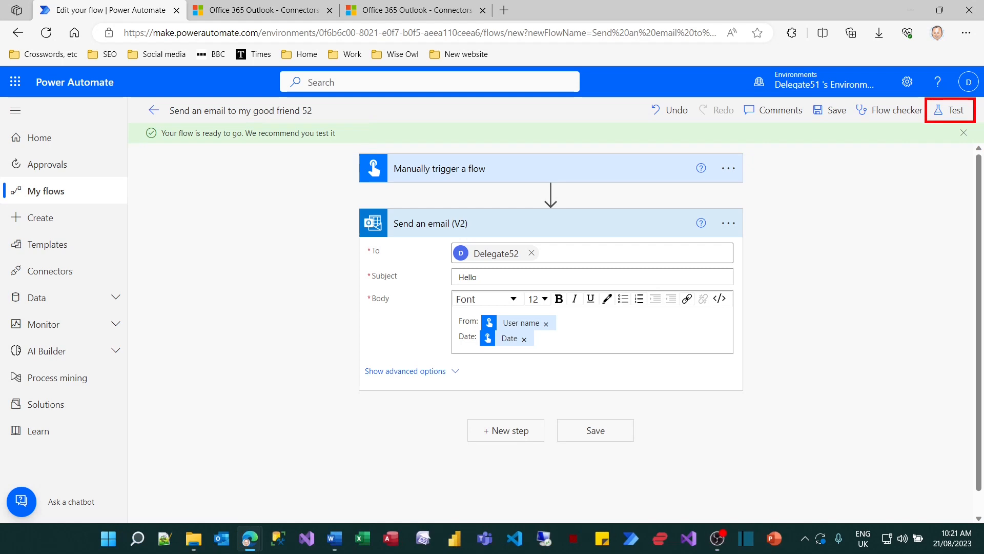
mouse_move(977, 128)
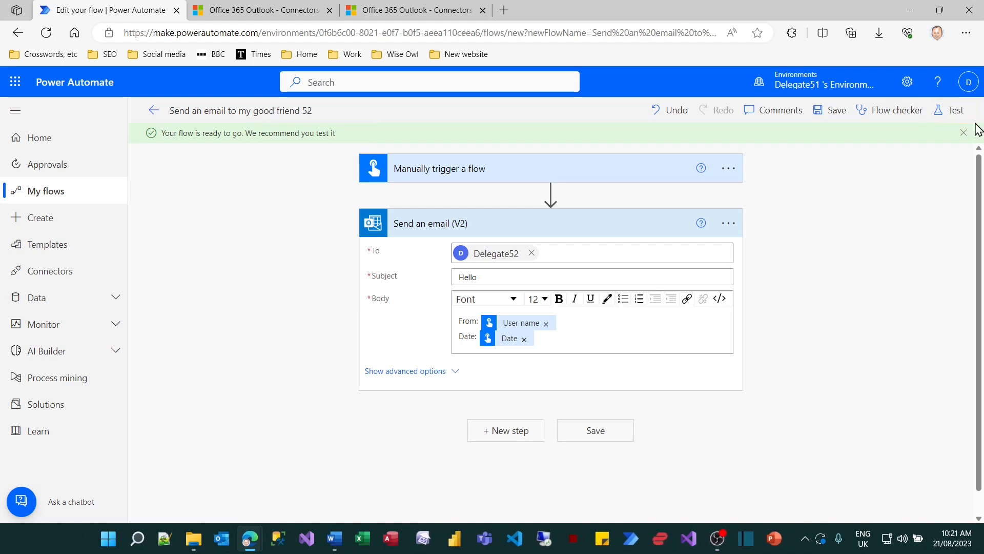
Step: Test the flow with a manual trigger, passing the connection check, and run it
left_click(956, 110)
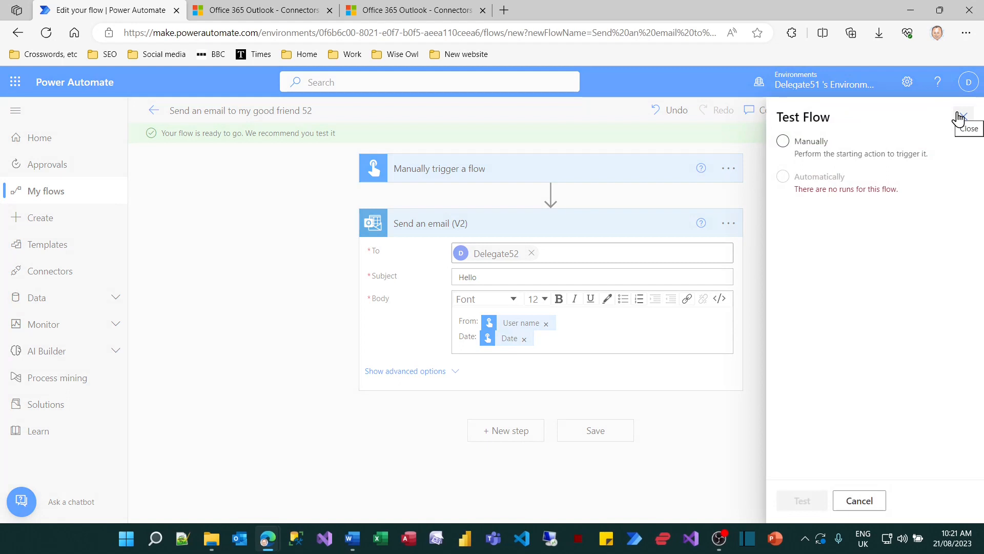
mouse_move(793, 183)
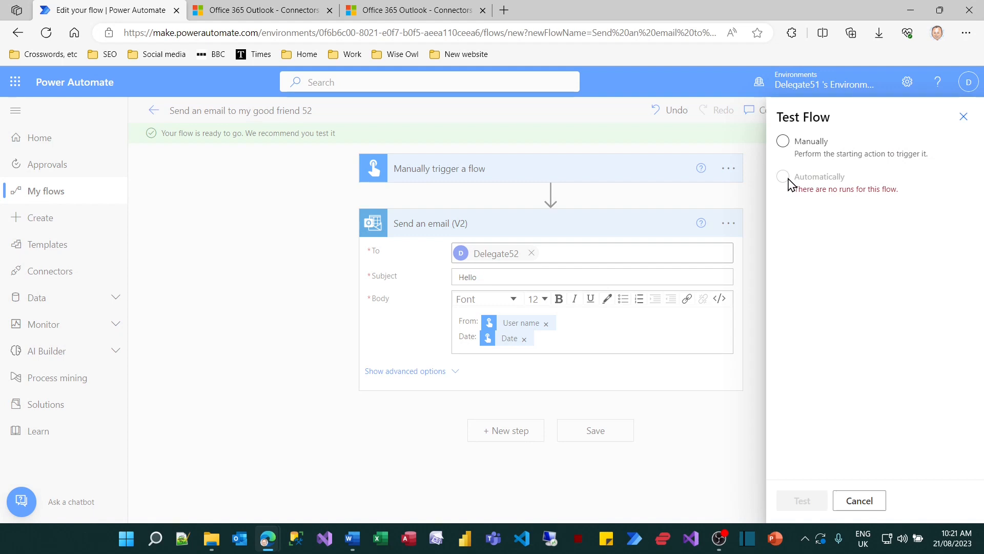
left_click(783, 141)
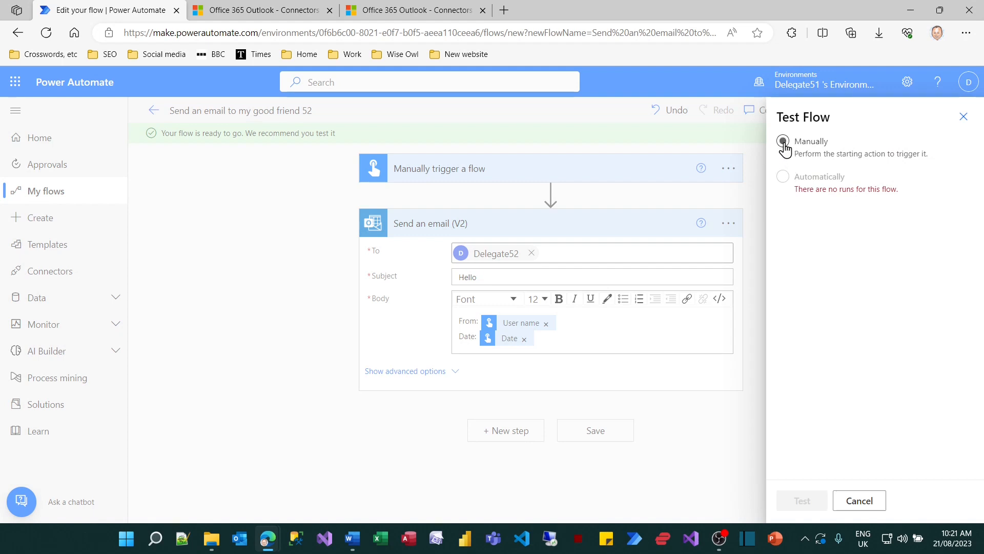
left_click(783, 142)
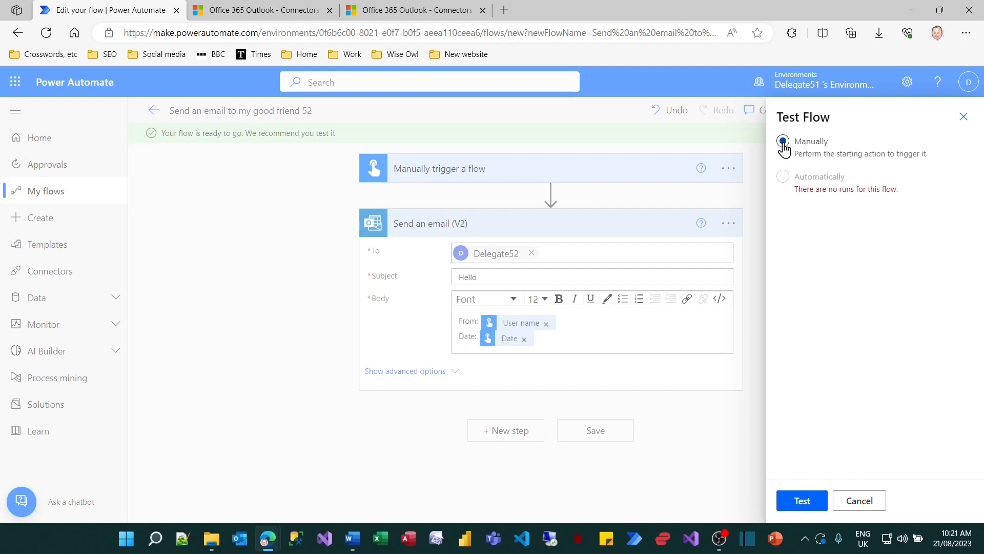
left_click(783, 141)
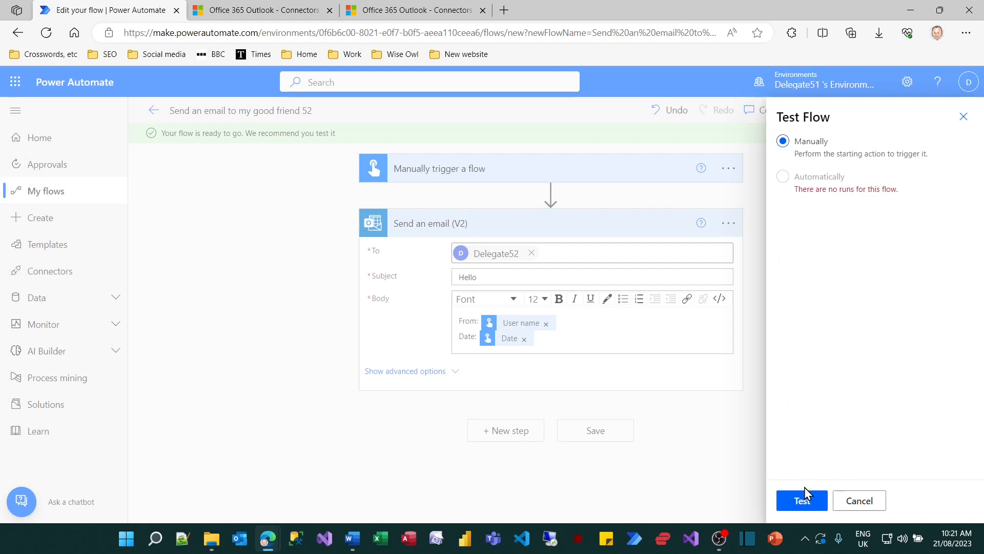
mouse_move(810, 510)
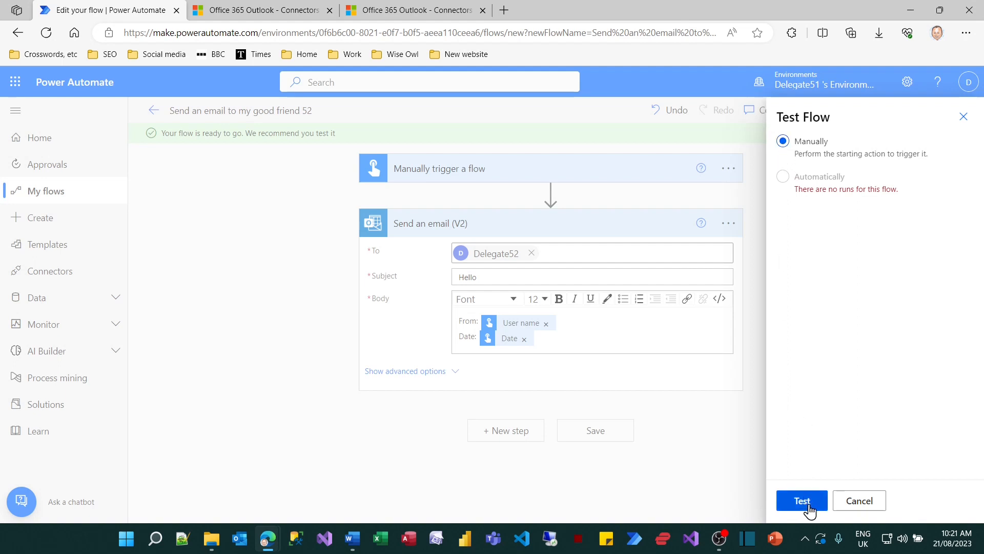
left_click(802, 500)
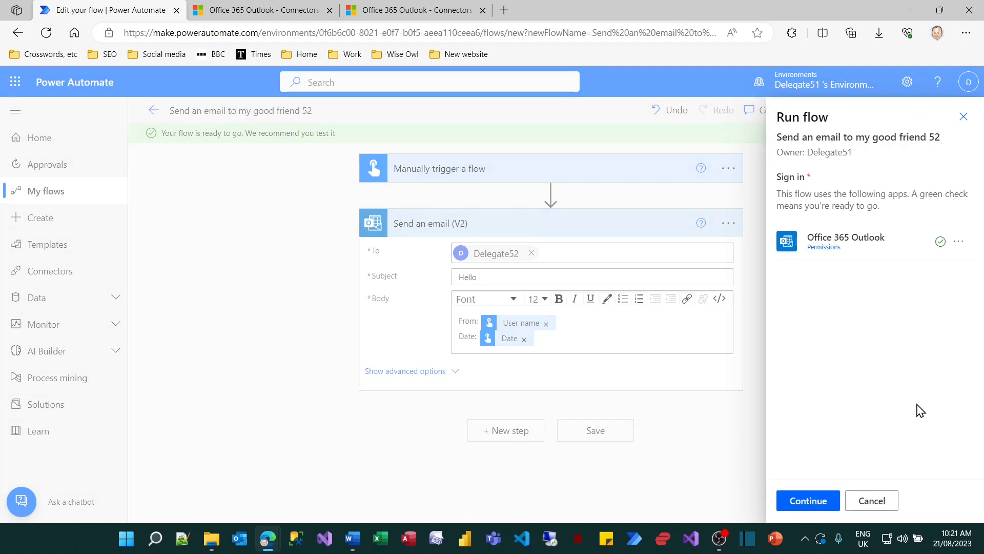
mouse_move(920, 411)
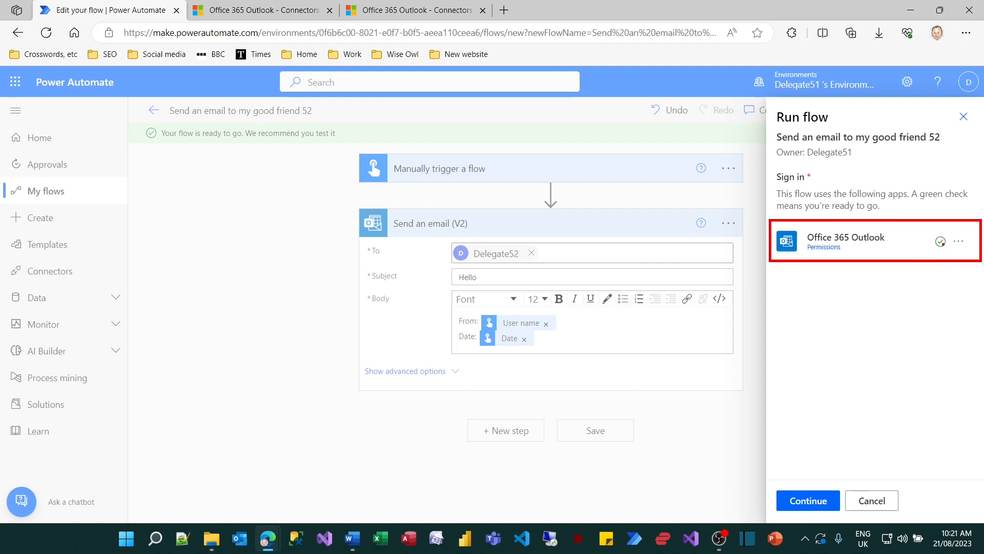
mouse_move(940, 242)
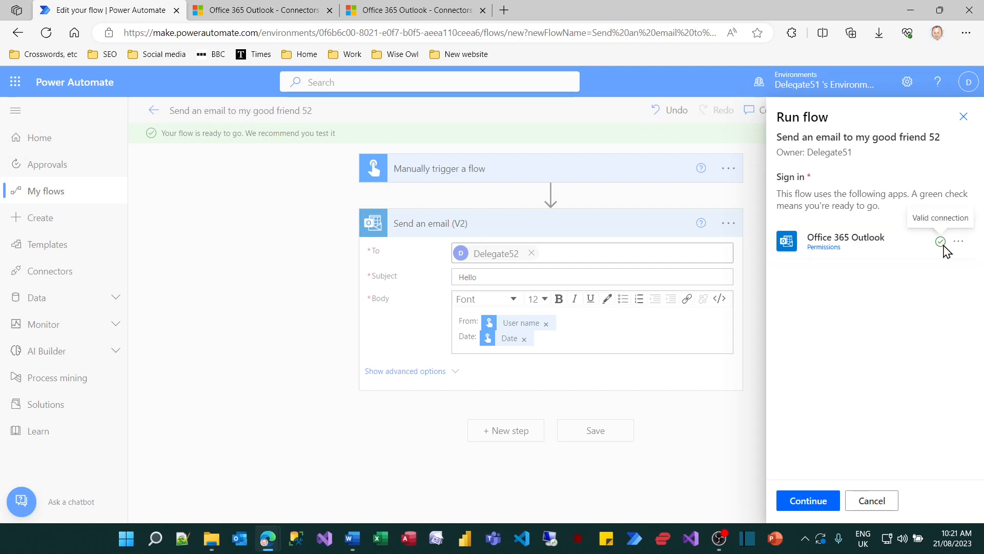
mouse_move(942, 316)
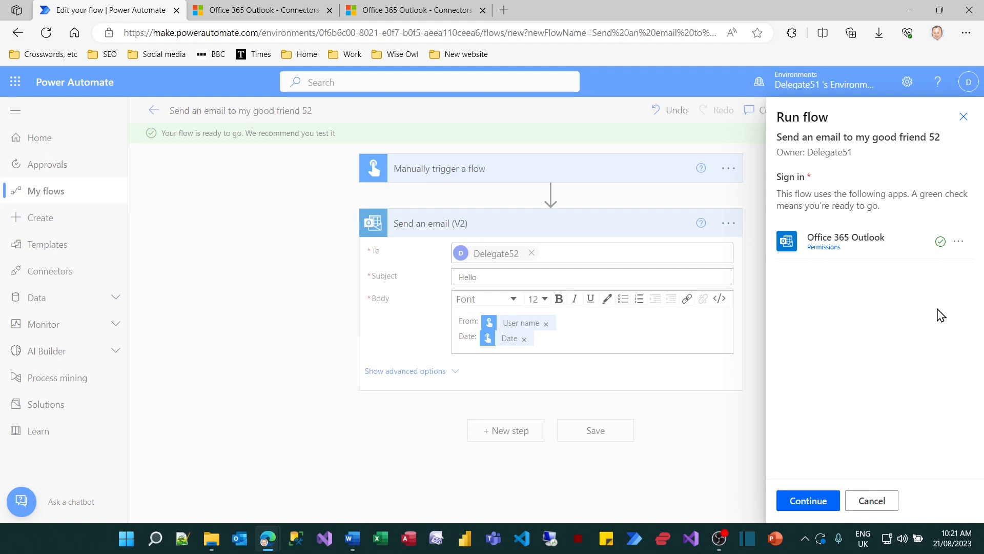
left_click(808, 500)
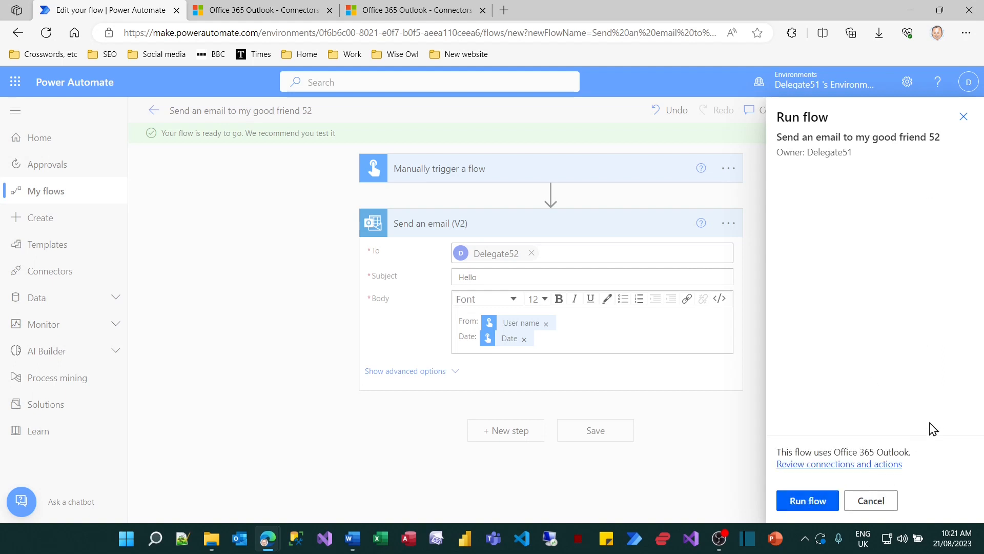
mouse_move(941, 408)
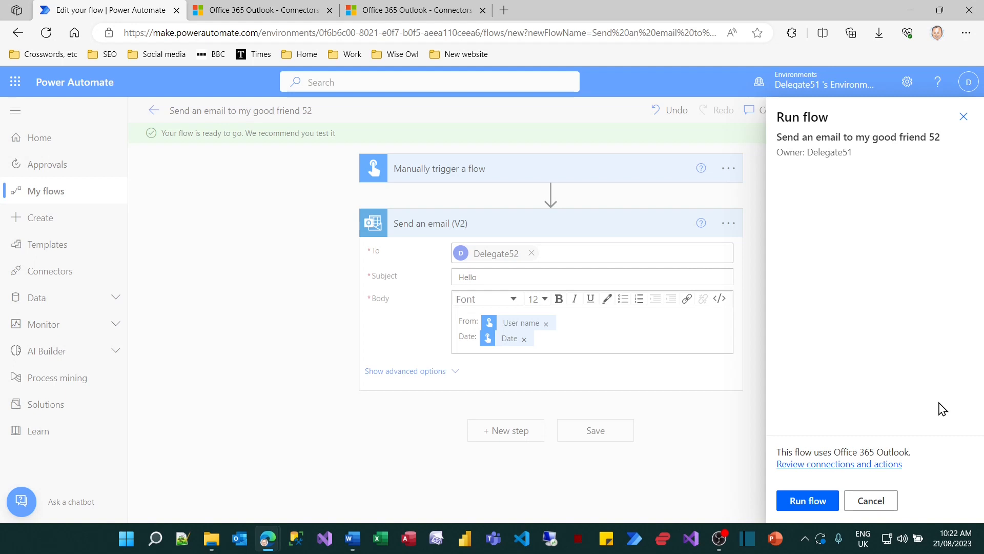
mouse_move(807, 500)
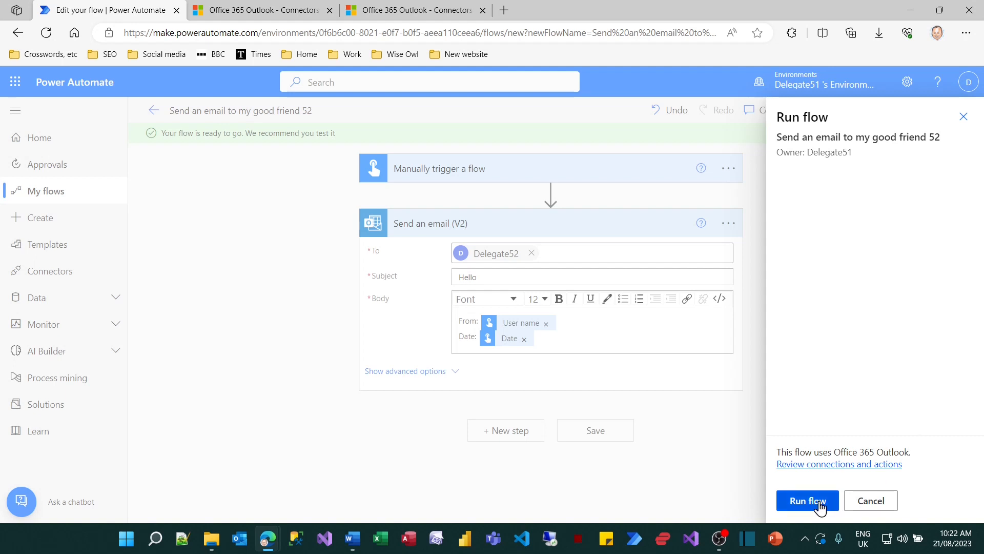
left_click(807, 500)
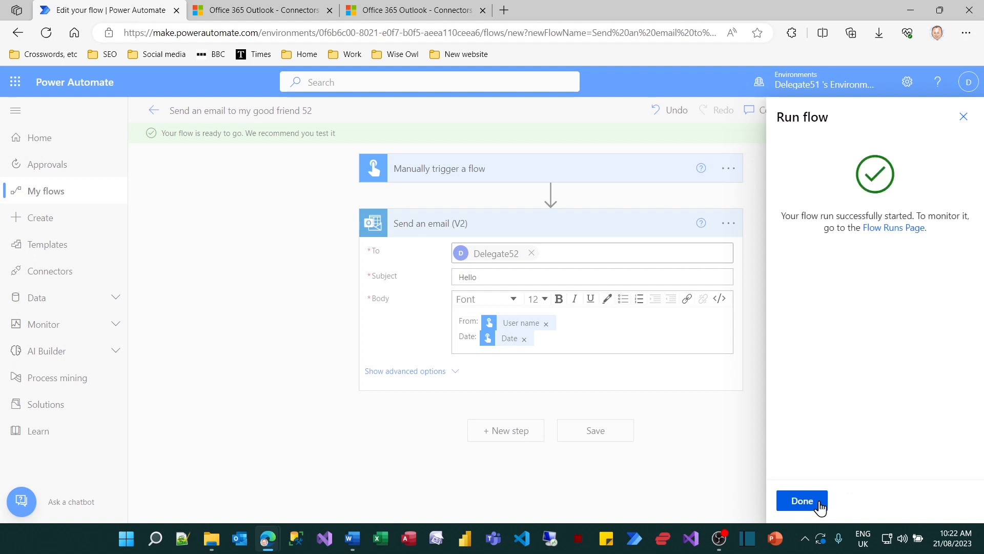
mouse_move(893, 350)
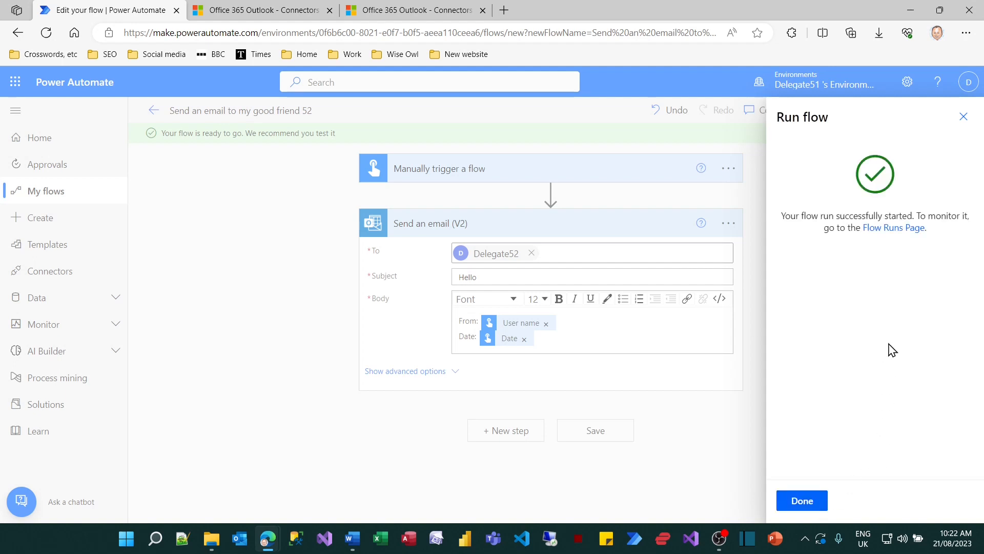
mouse_move(861, 415)
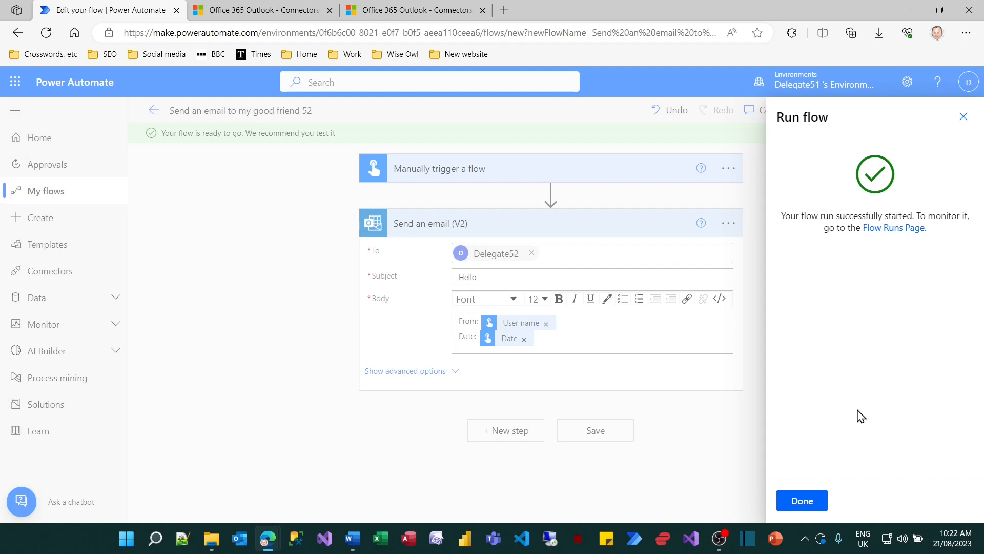
Step: Finish the run to view run history showing trigger and email steps succeeded
left_click(802, 501)
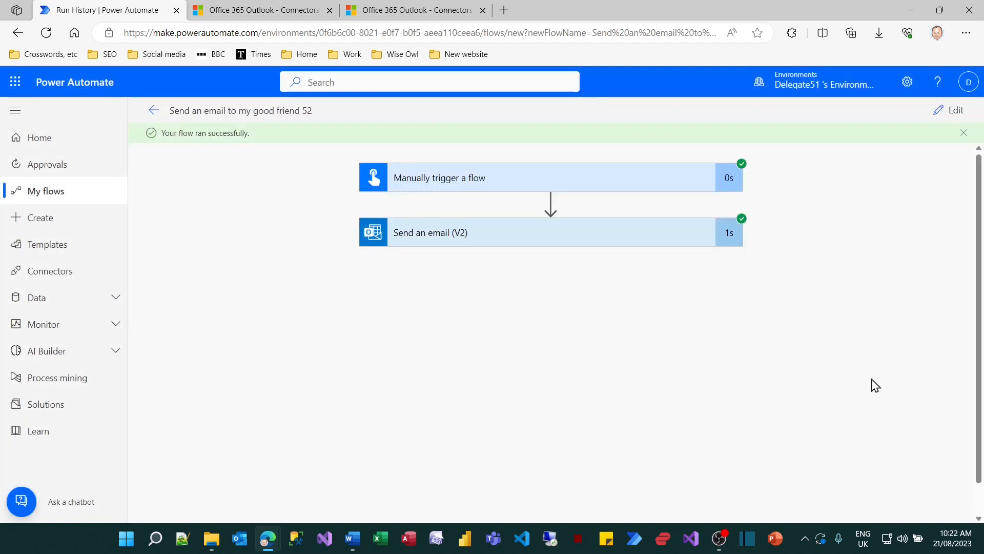
mouse_move(760, 227)
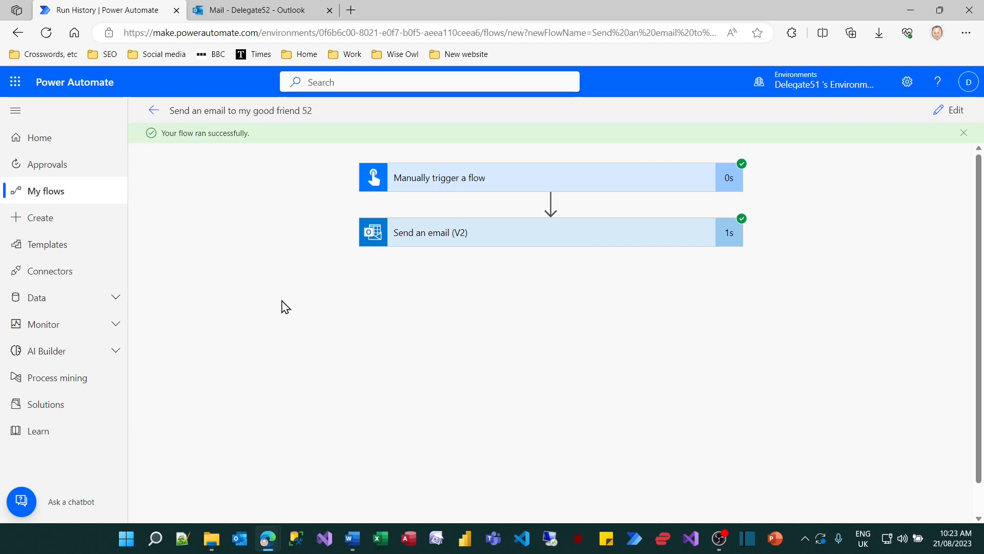
mouse_move(286, 299)
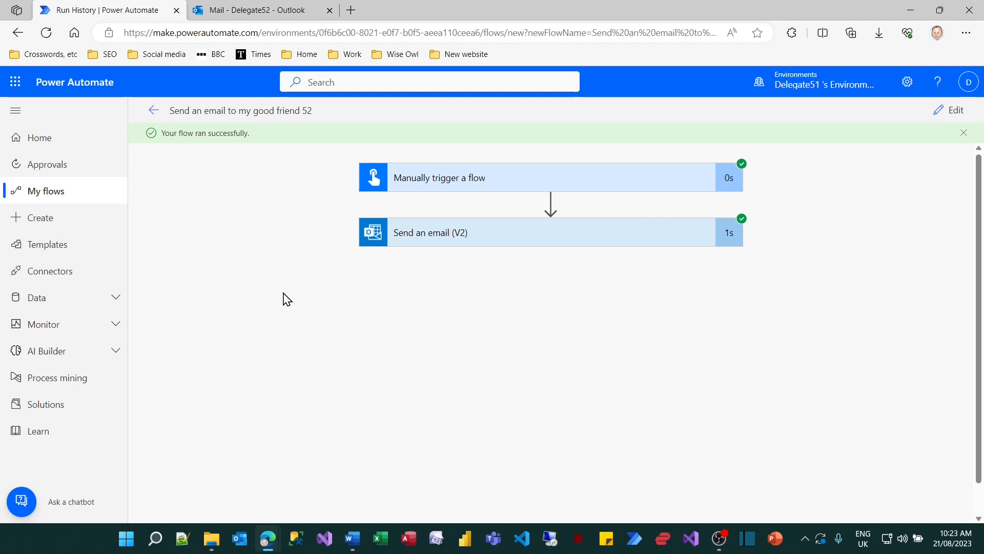
Step: Open the flow's 'Hello' email in the Outlook inbox to see sender name and date
left_click(258, 10)
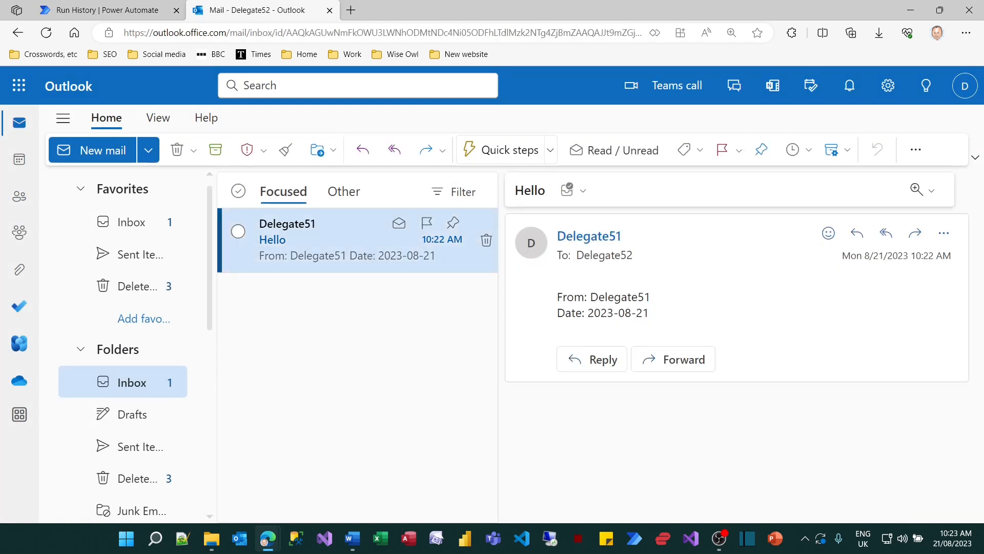
double_click(601, 294)
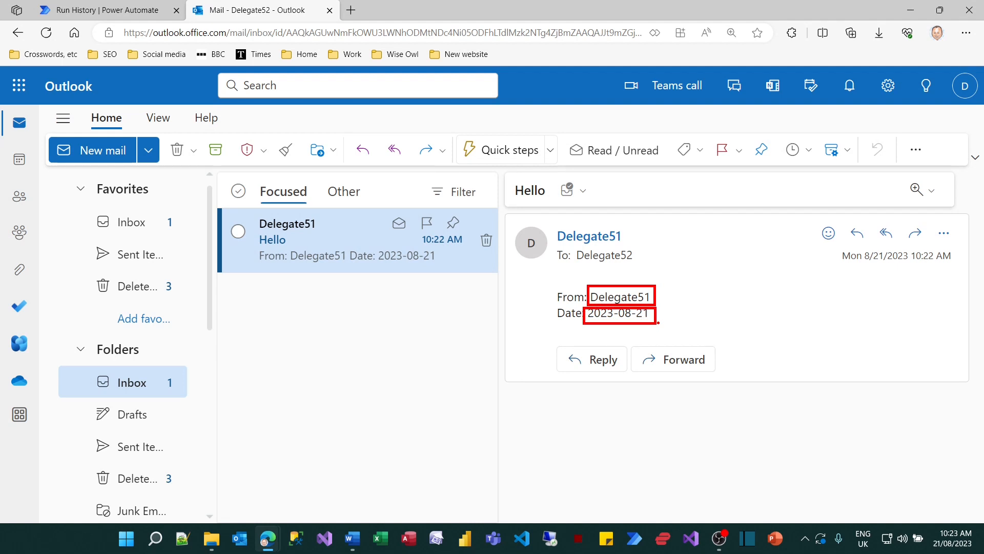
Step: Go back to the flow's details page in Power Automate and reopen it in the editor
left_click(103, 10)
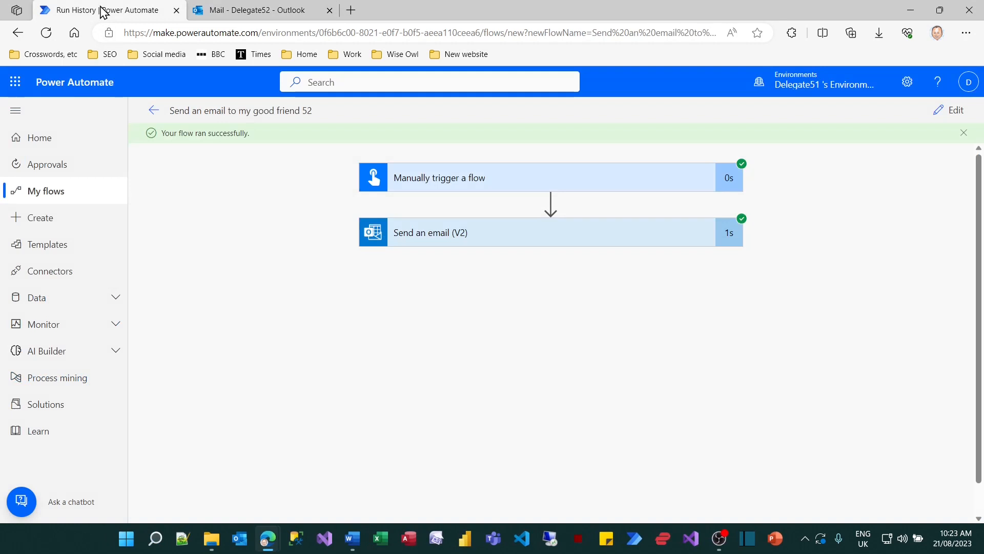
mouse_move(175, 124)
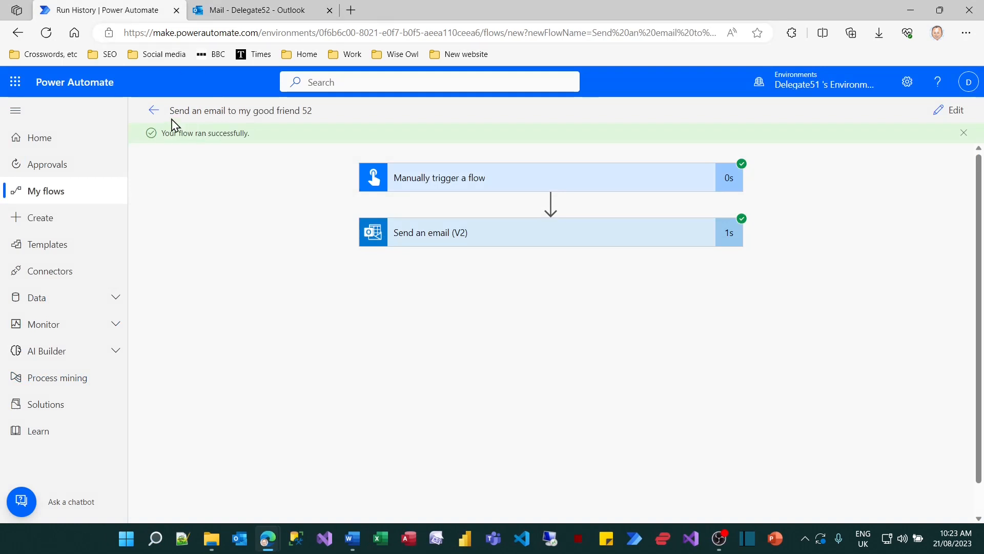
mouse_move(153, 111)
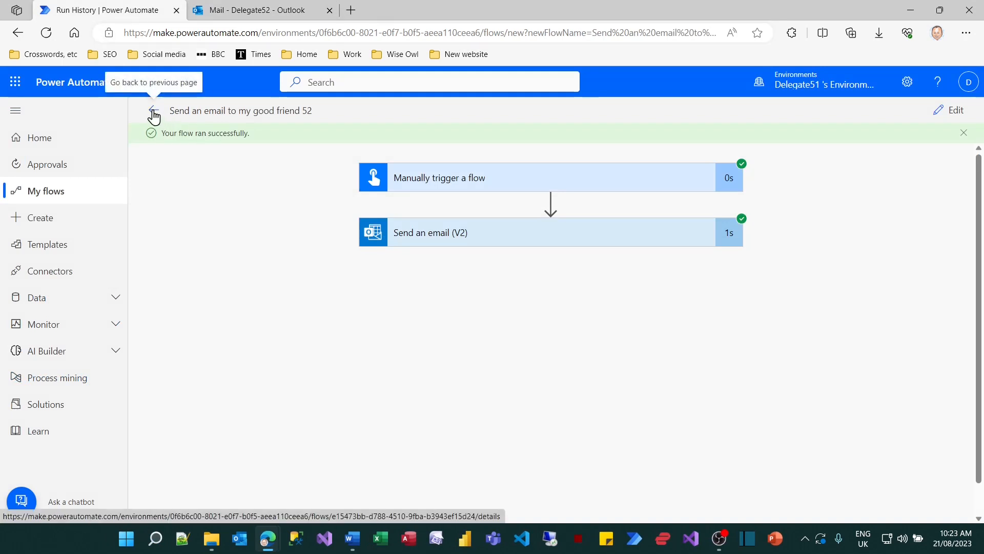
left_click(154, 115)
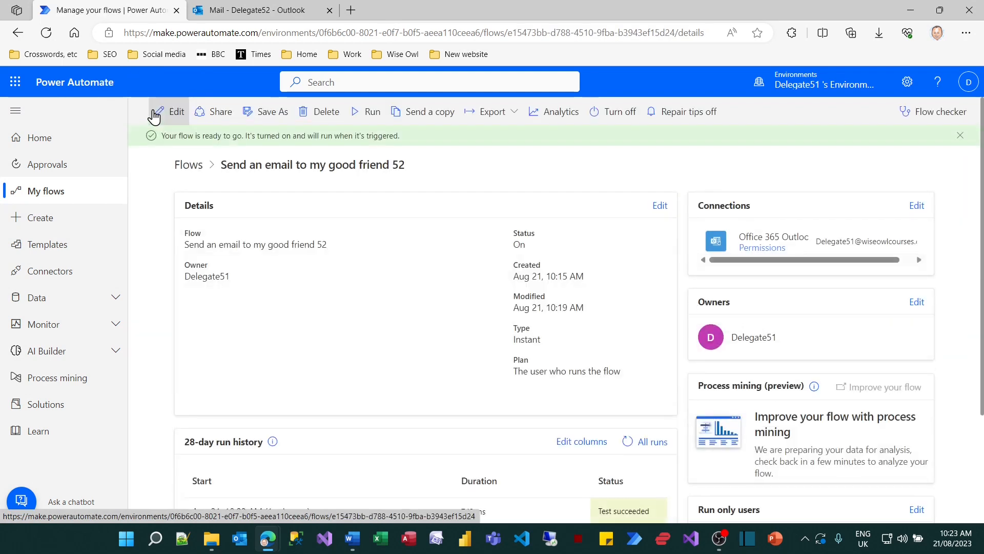
left_click(960, 135)
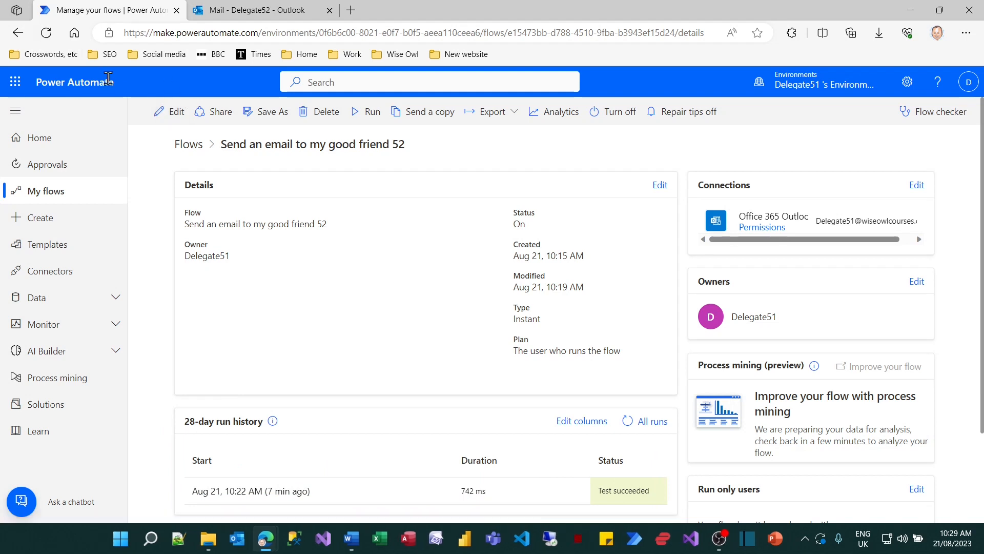
left_click(168, 112)
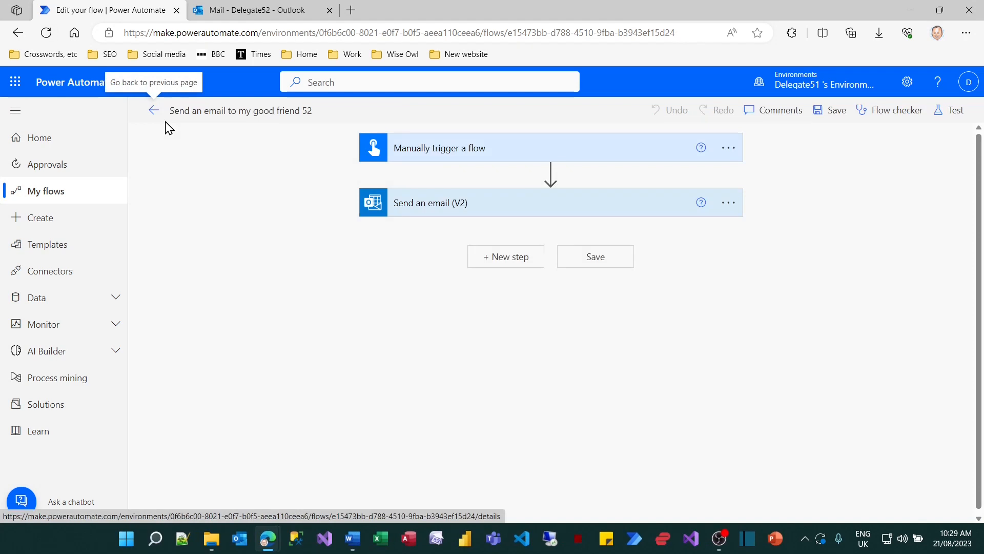
mouse_move(170, 140)
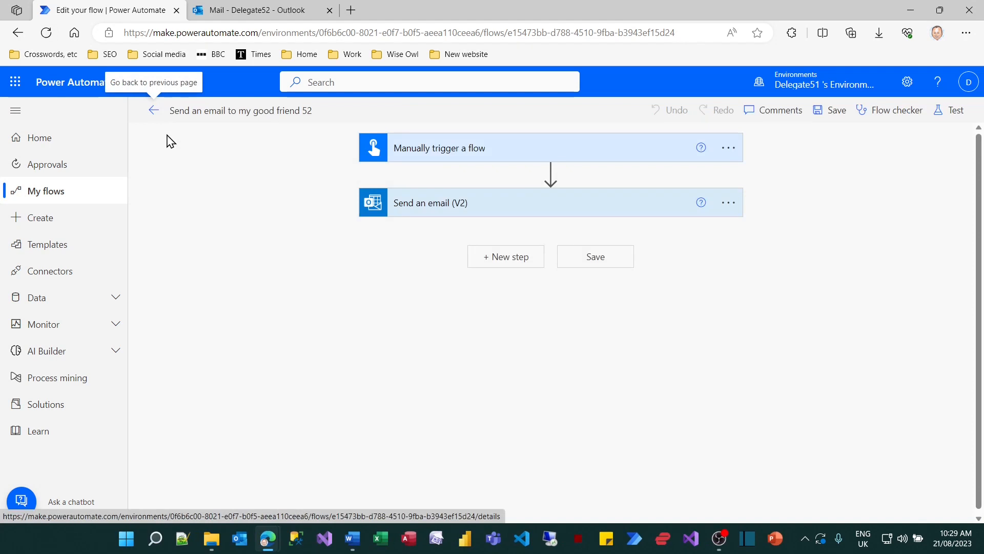
Step: Run an automatic test using the previous succeeded run as the recently used trigger
left_click(956, 109)
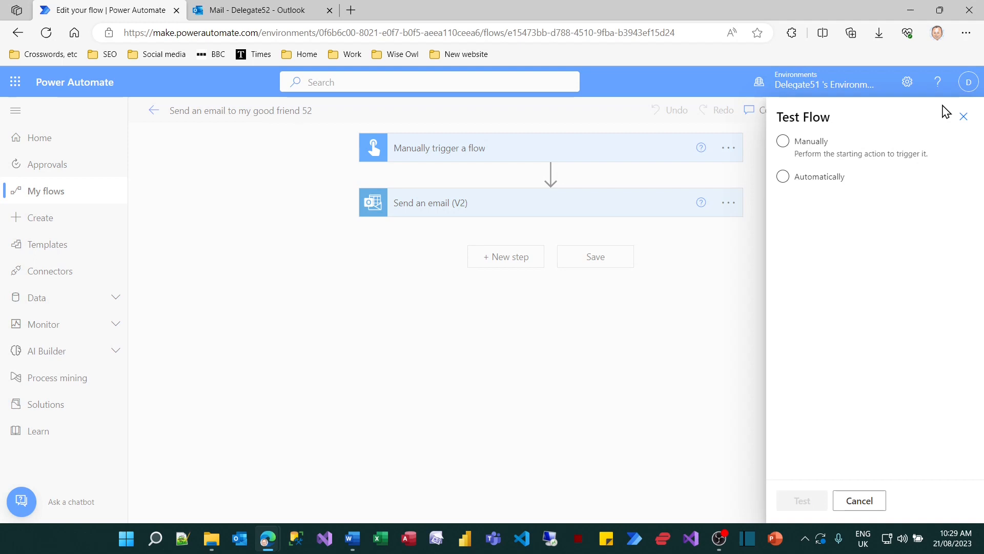
left_click(783, 141)
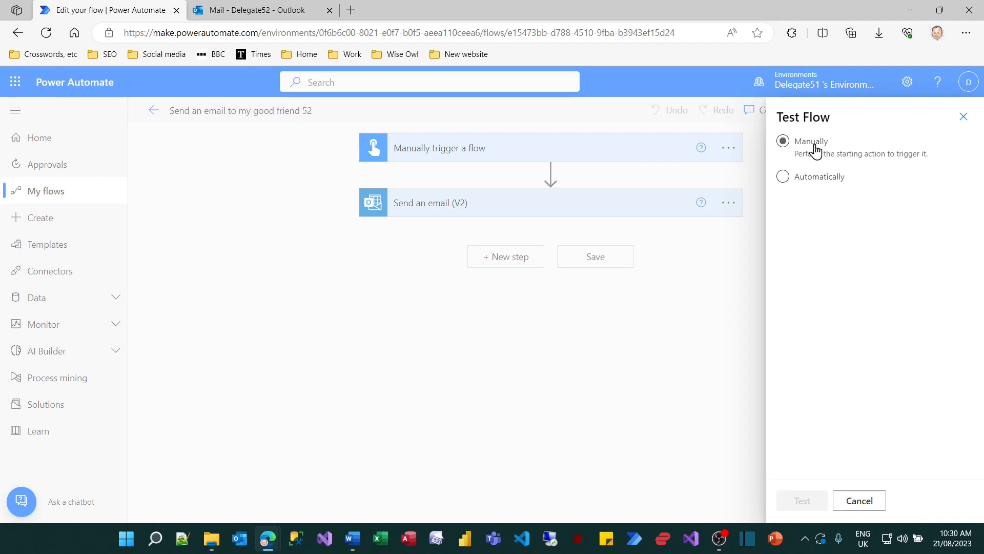
left_click(783, 176)
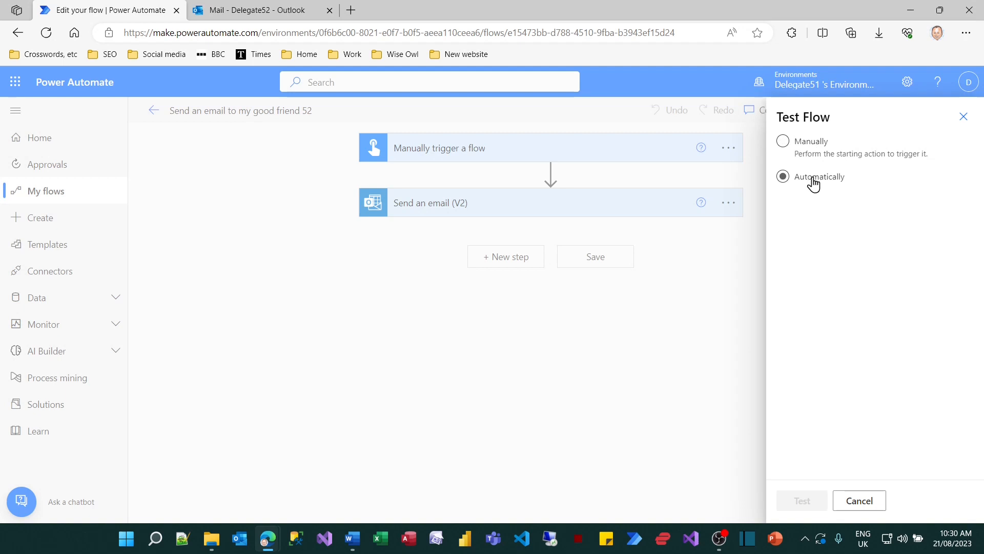
left_click(783, 176)
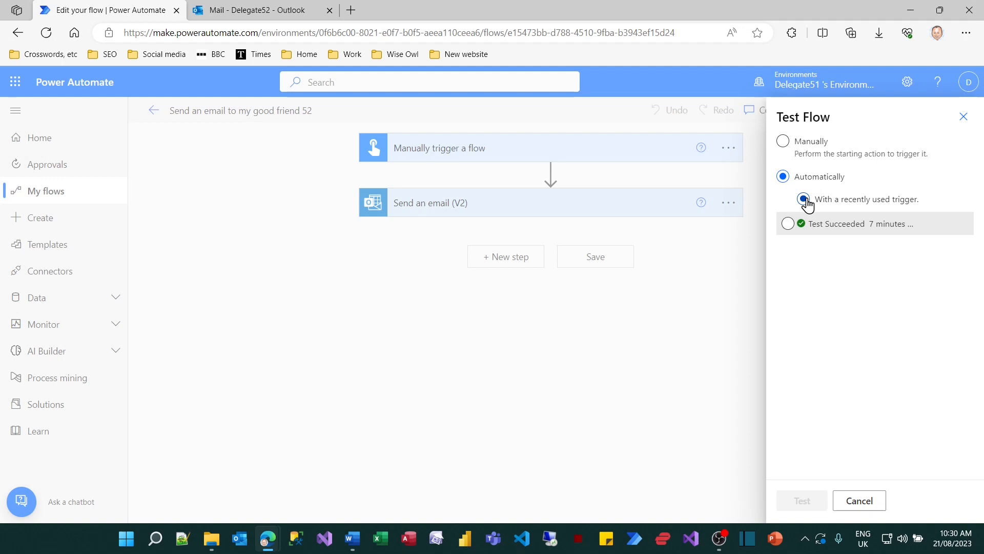
left_click(803, 199)
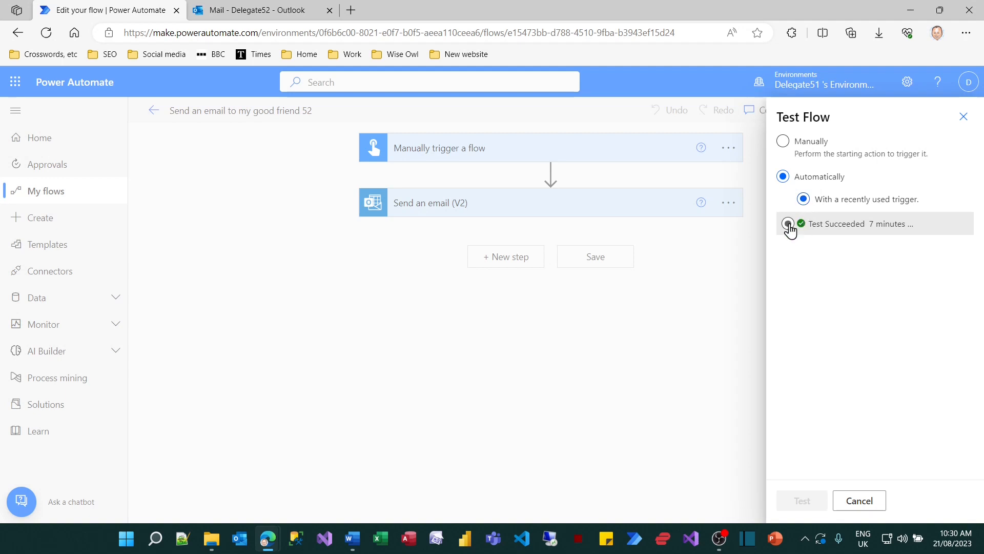
left_click(789, 224)
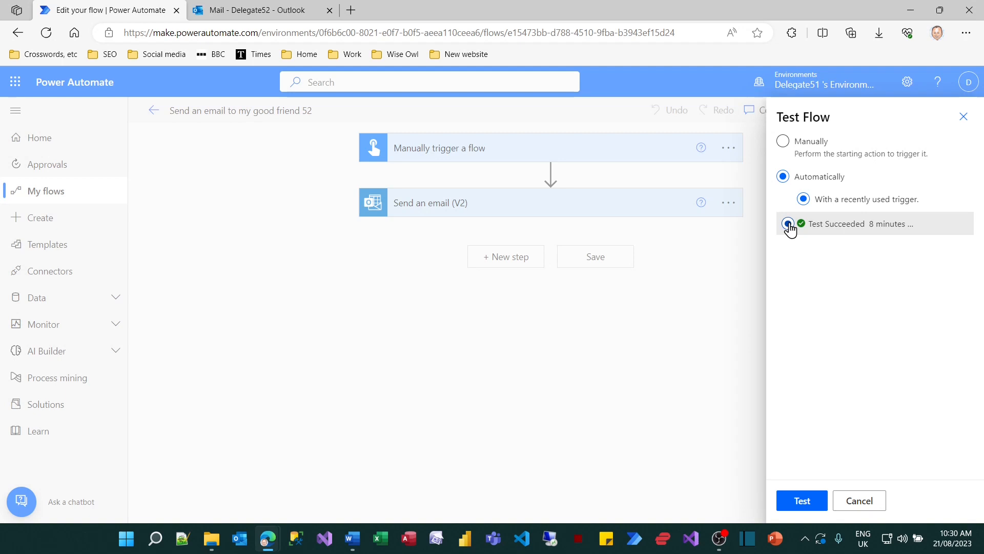
left_click(788, 223)
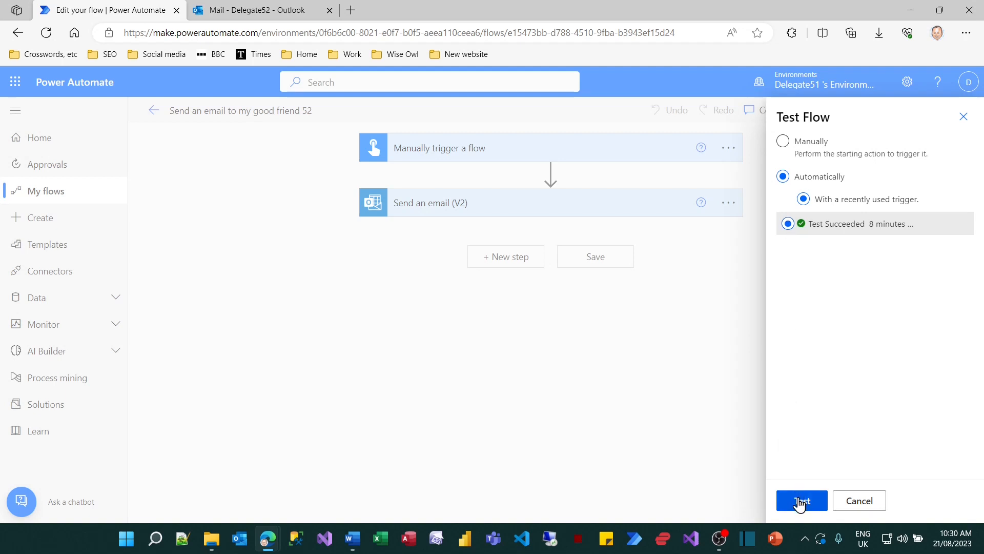
left_click(802, 501)
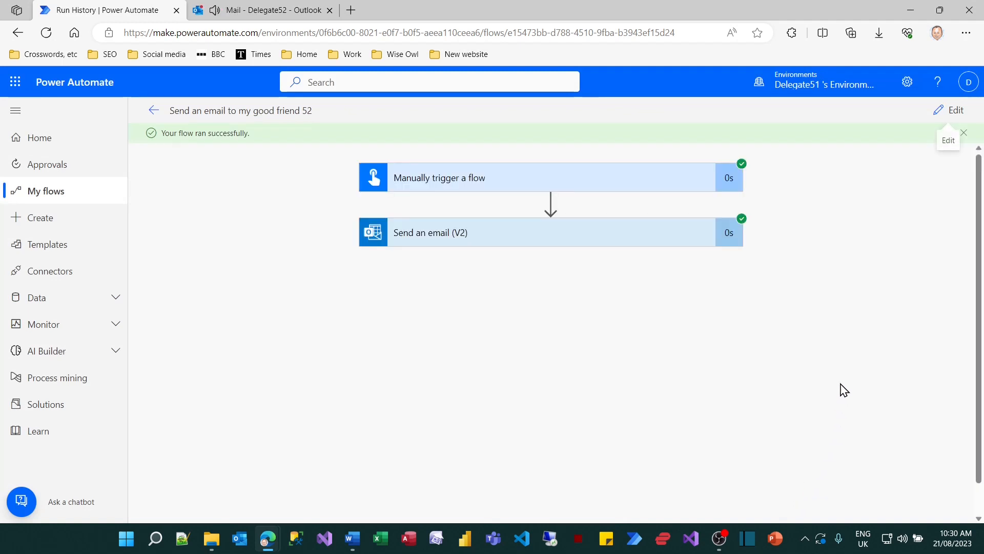
Step: Check Outlook for the second 'Hello' email at 10:30, then return to Power Automate
left_click(263, 11)
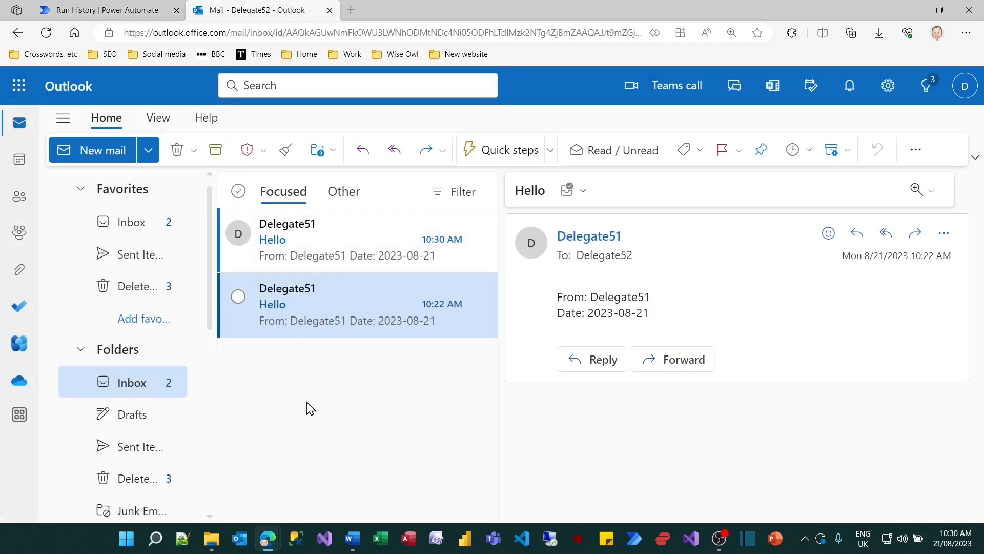
mouse_move(302, 388)
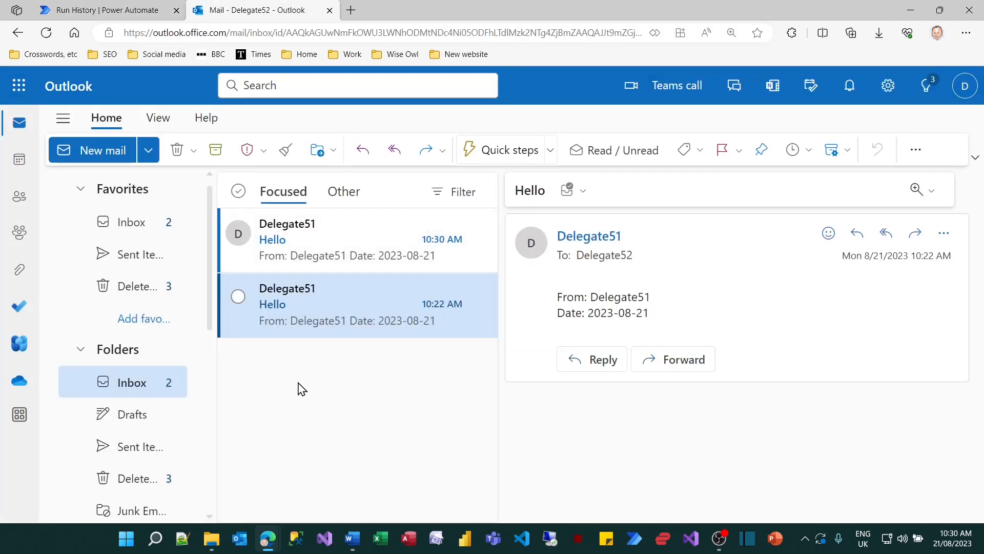
left_click(97, 10)
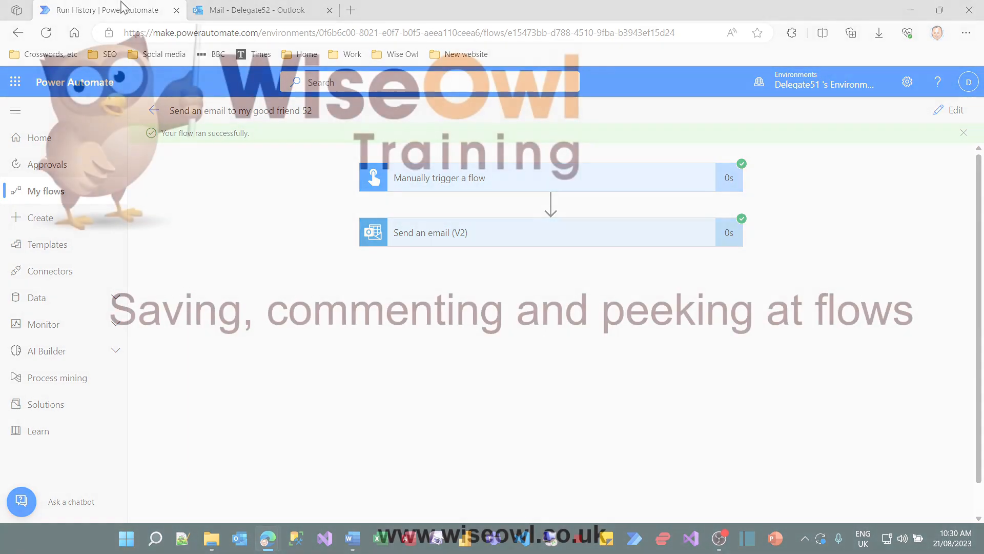
Step: Open the flow editor again, with the email subject showing 'Hello 52'
left_click(954, 109)
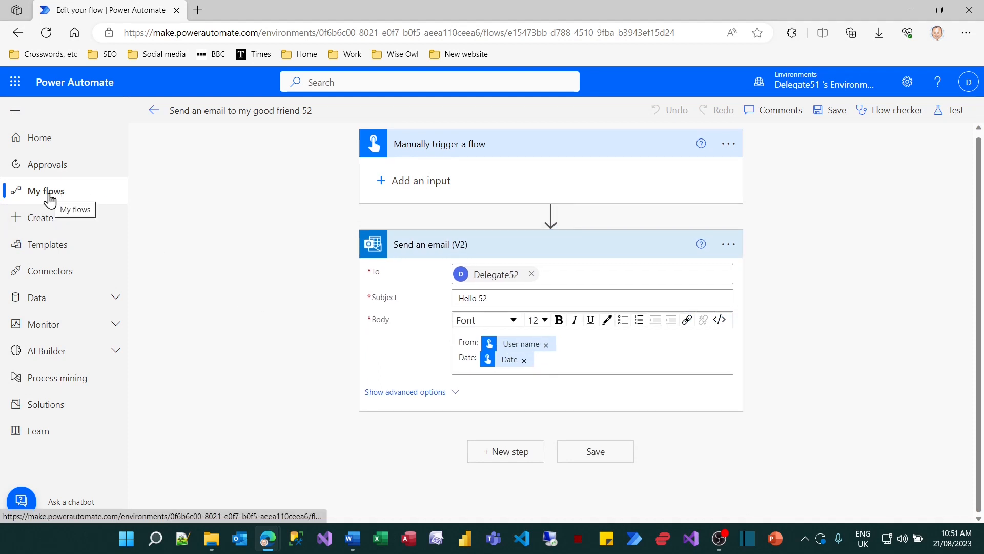
Step: Save the 'Hello 52' flow and go to the My flows cloud flows list
left_click(45, 190)
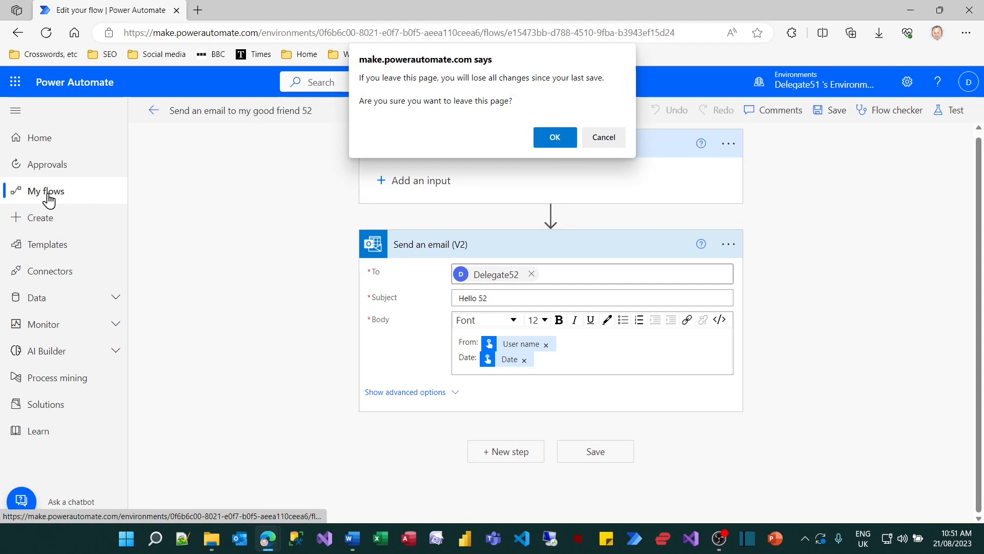
mouse_move(383, 182)
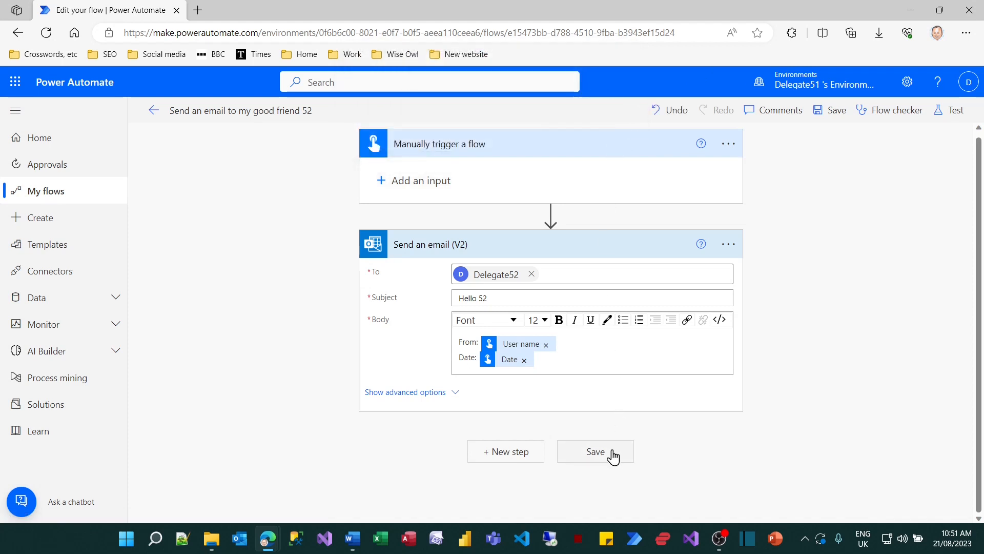
left_click(595, 451)
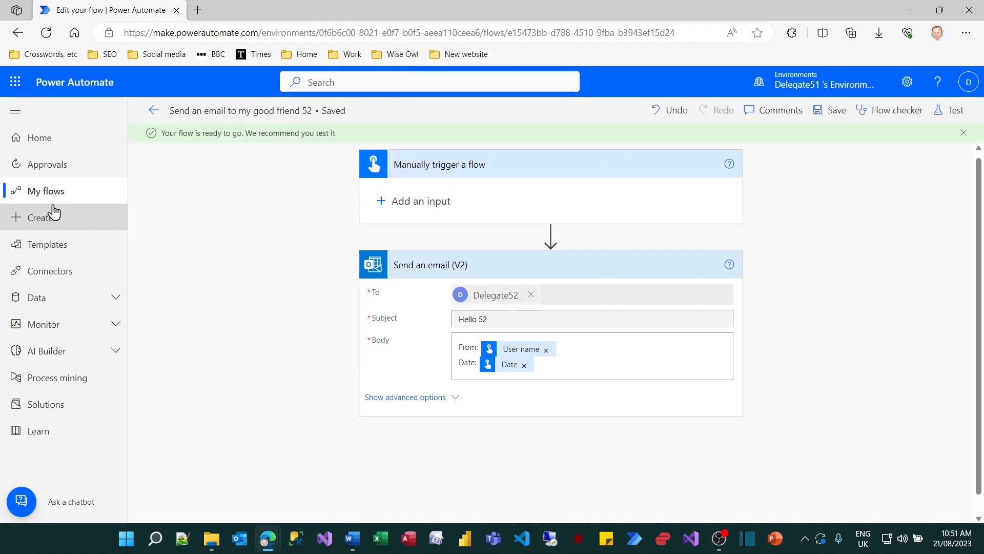
left_click(46, 191)
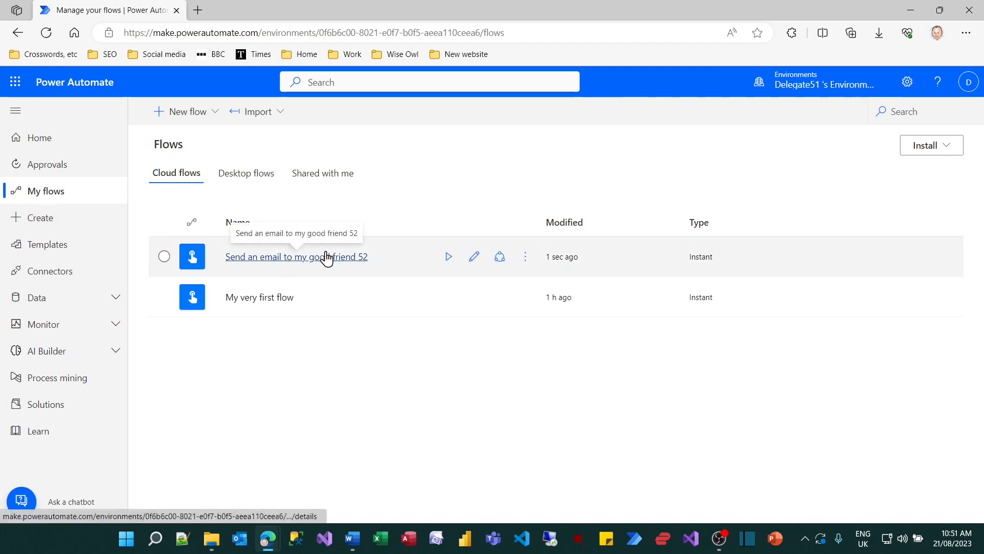
mouse_move(473, 257)
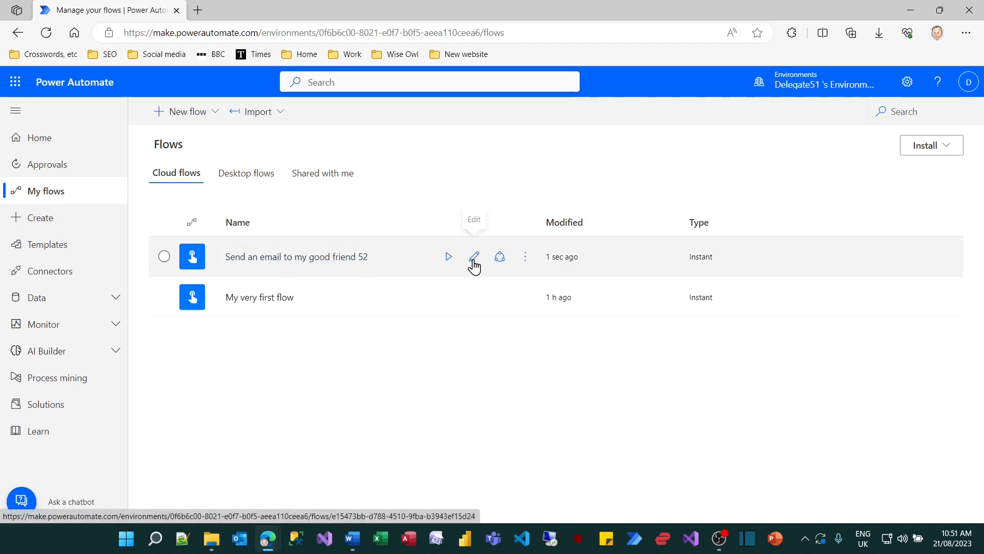
Step: Edit the email flow and post the comment 'This will start the flow' on the manual trigger
left_click(474, 256)
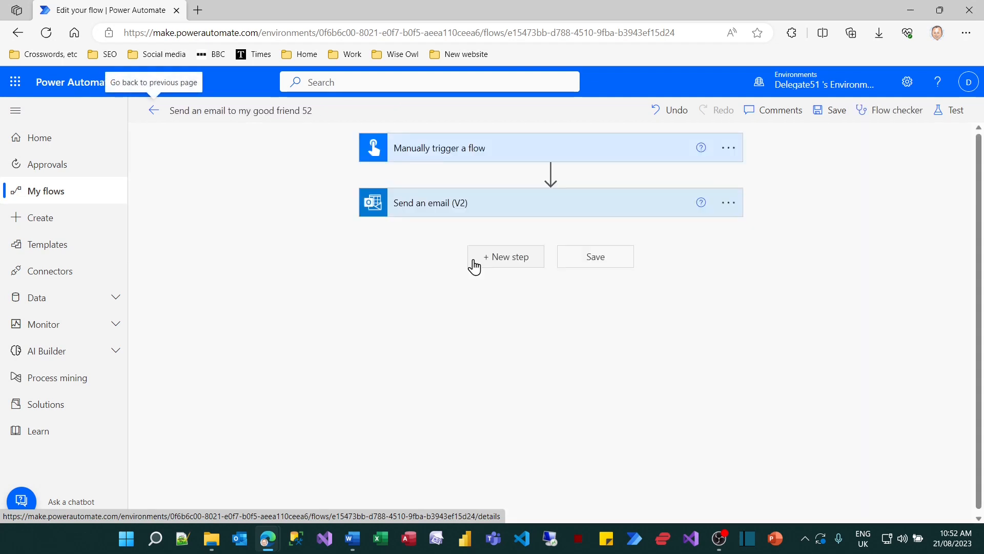
mouse_move(331, 275)
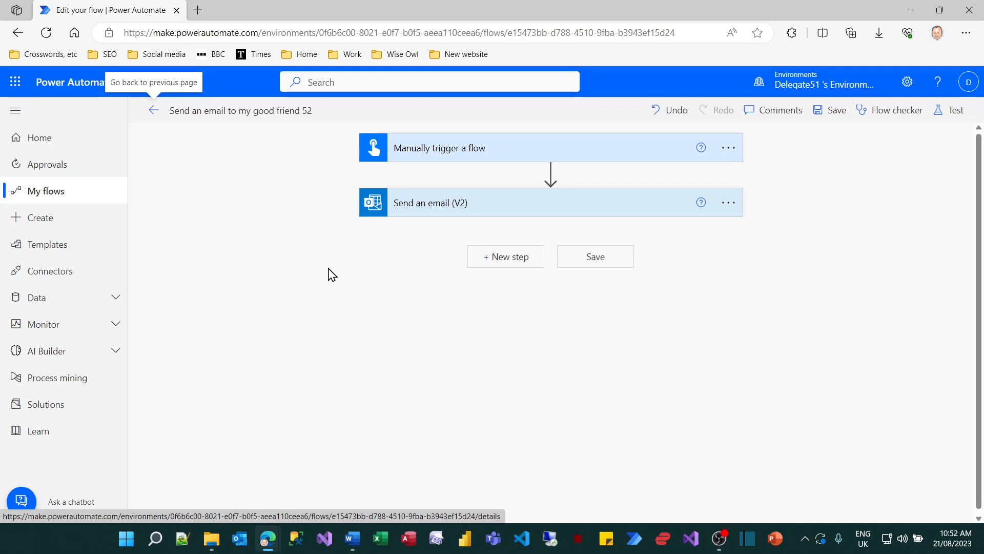
mouse_move(728, 147)
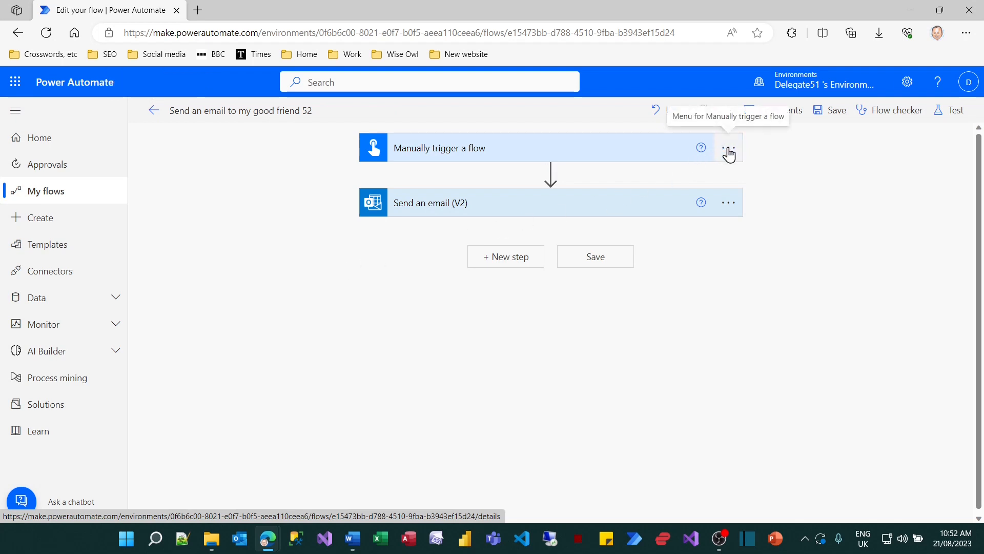
left_click(728, 148)
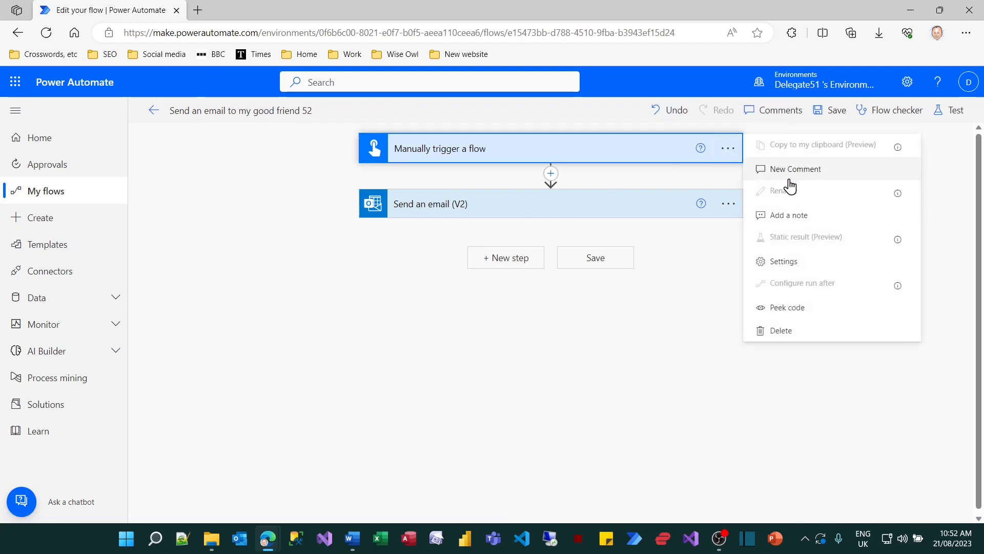
left_click(795, 168)
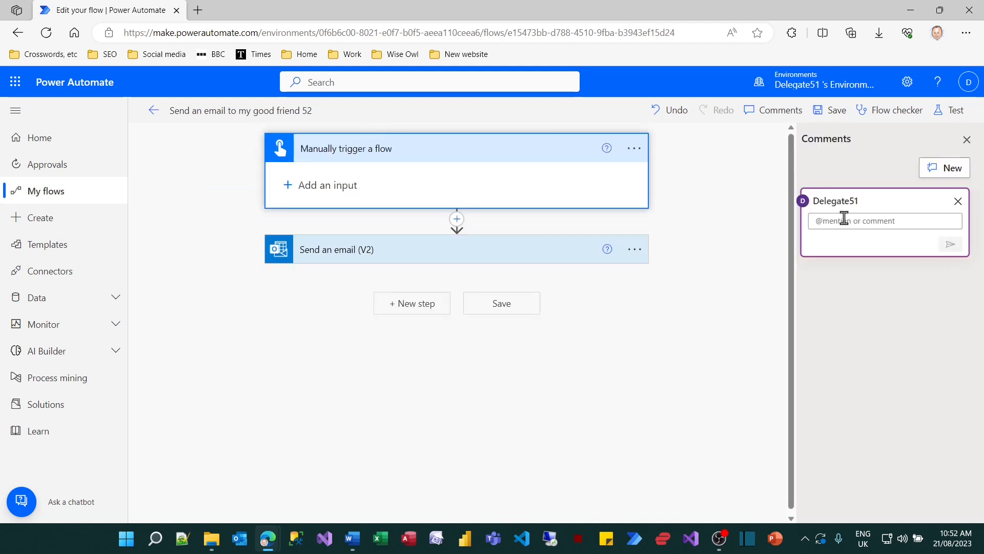
type("This will start the fl")
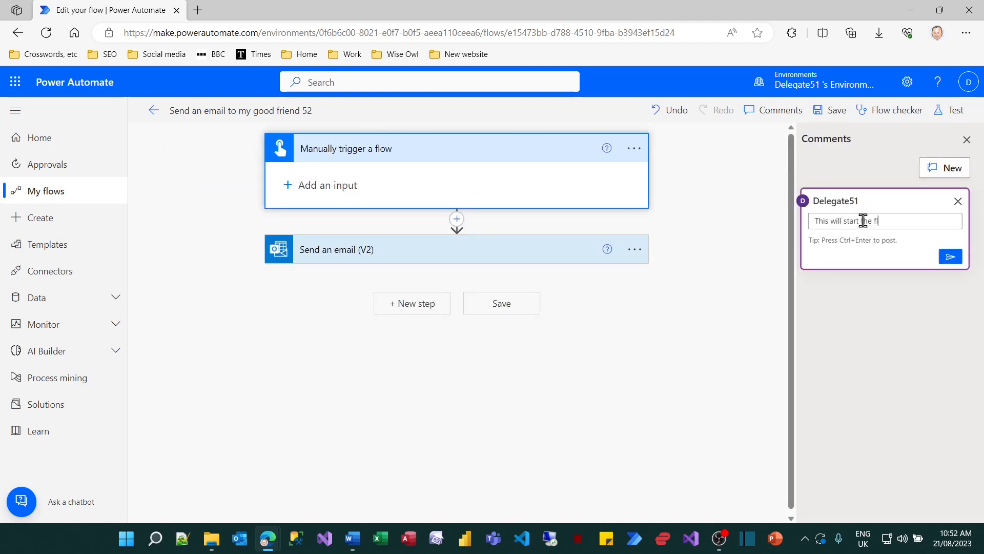
left_click(950, 257)
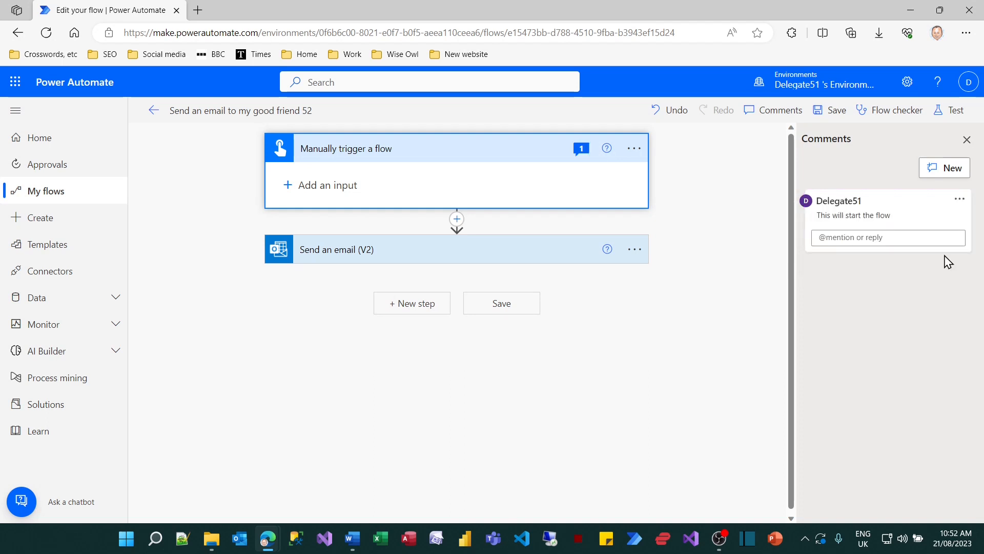
mouse_move(774, 301)
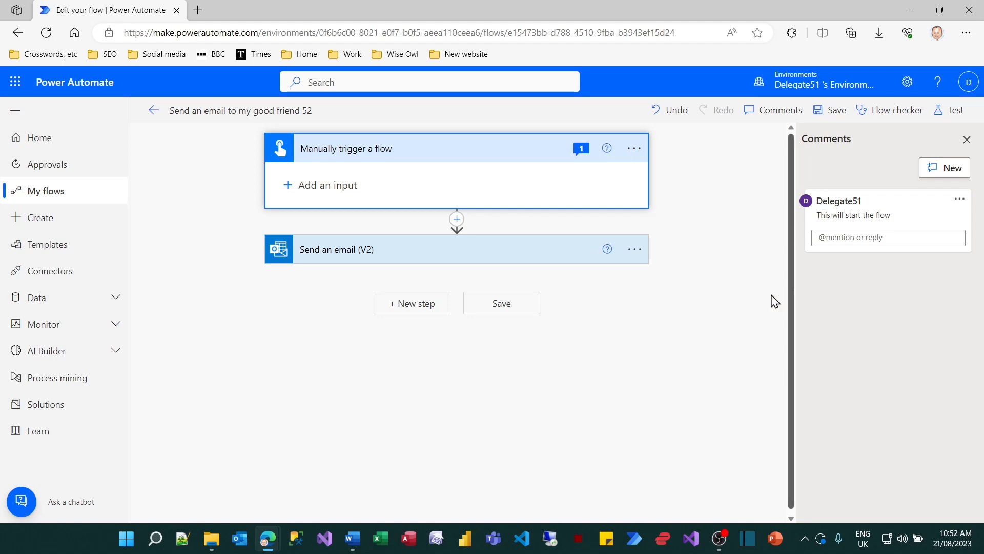
mouse_move(694, 328)
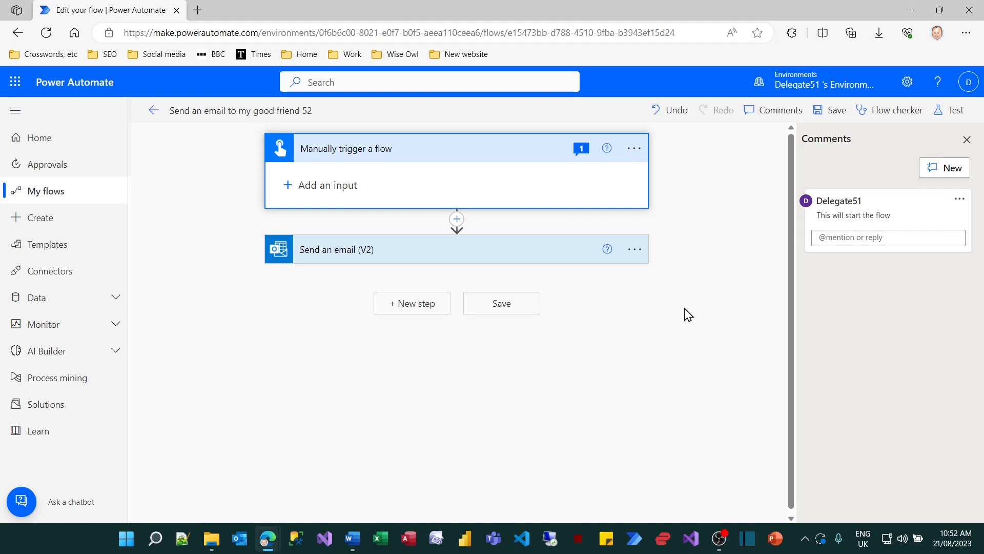
mouse_move(375, 257)
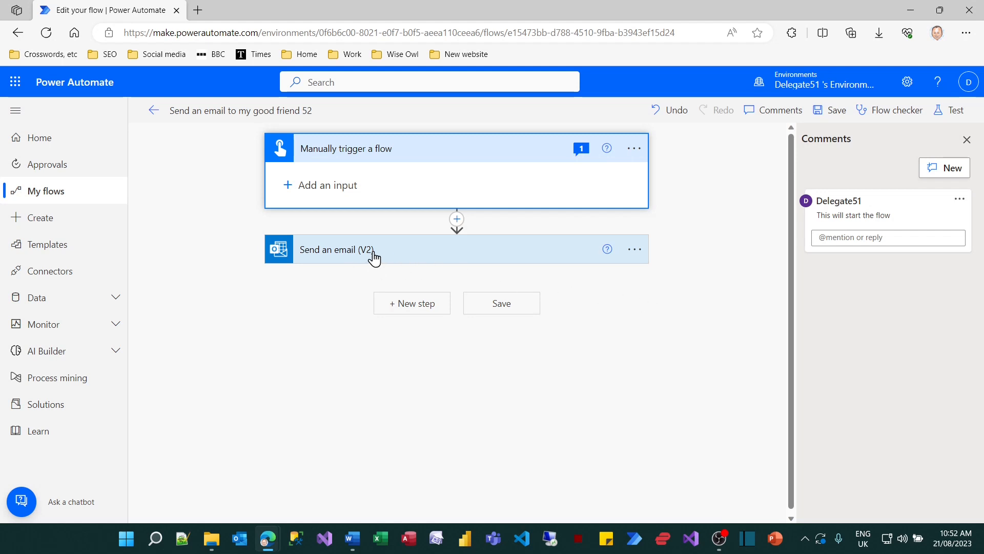
Step: Rename the 'Send an email (V2)' action to 'Send email to 52'
left_click(634, 249)
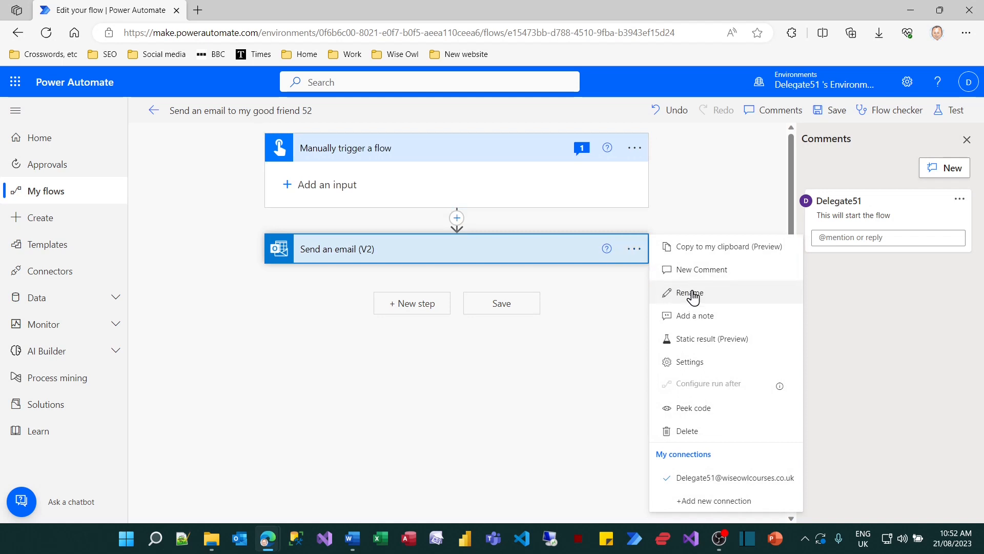
left_click(689, 293)
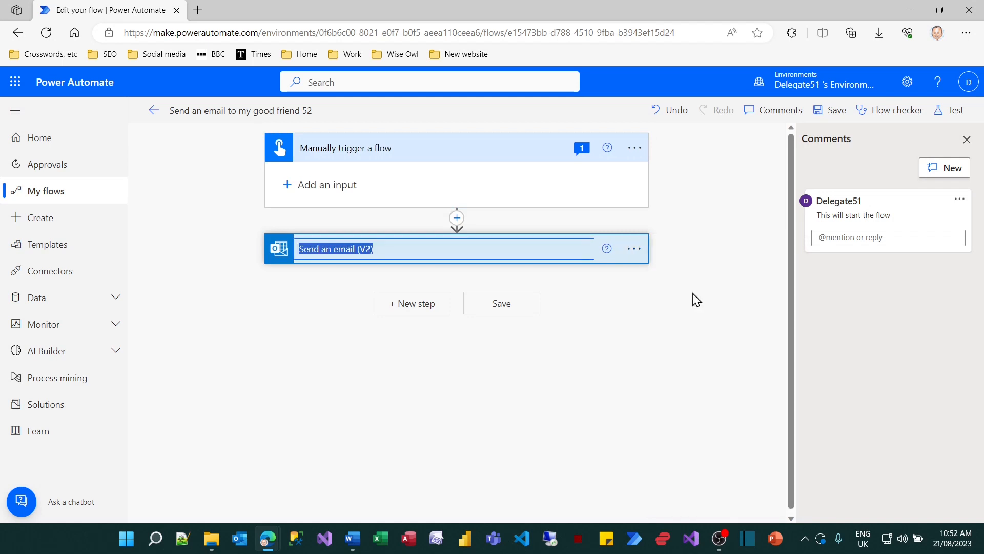
type("Send email")
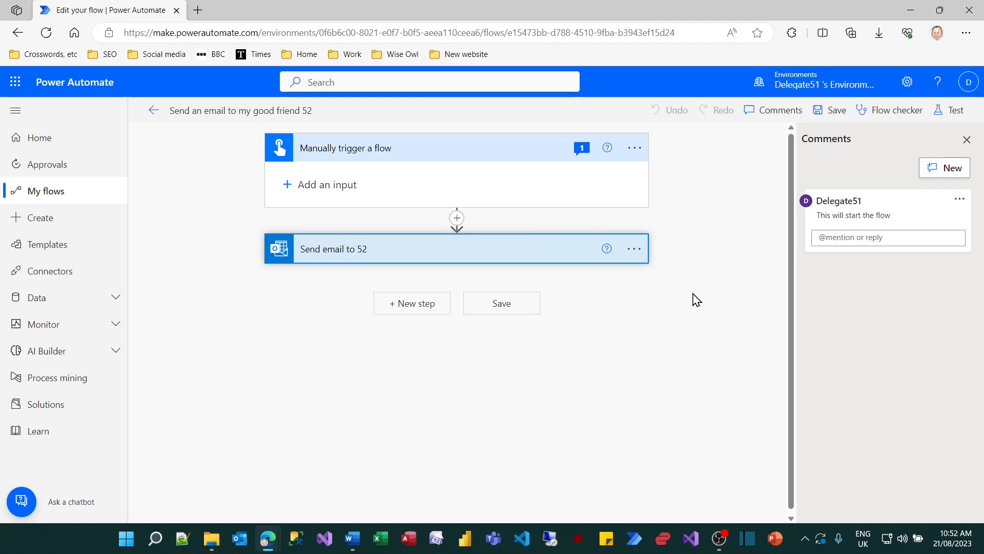
Step: Add the note 'Send email with user name and date' to the Send email to 52 action
left_click(634, 248)
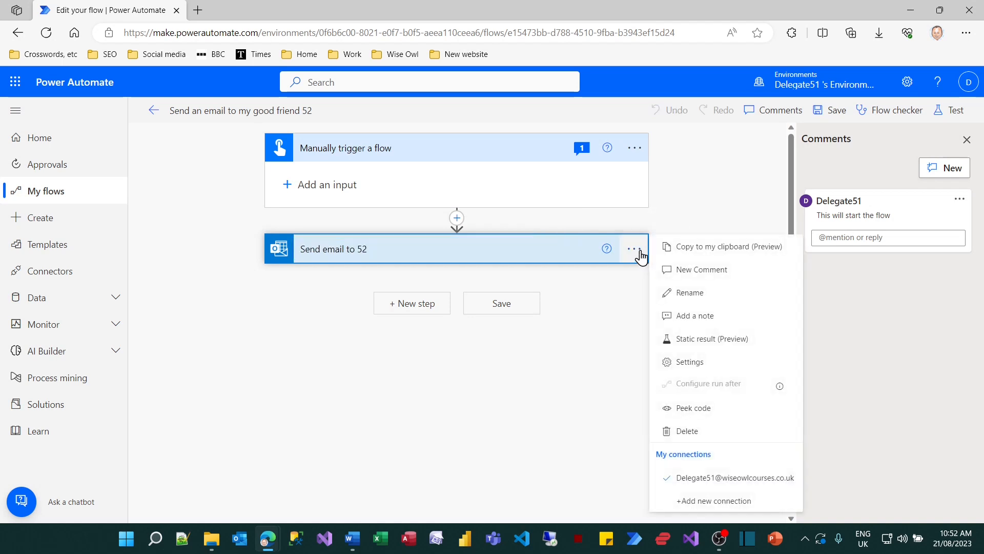
mouse_move(693, 316)
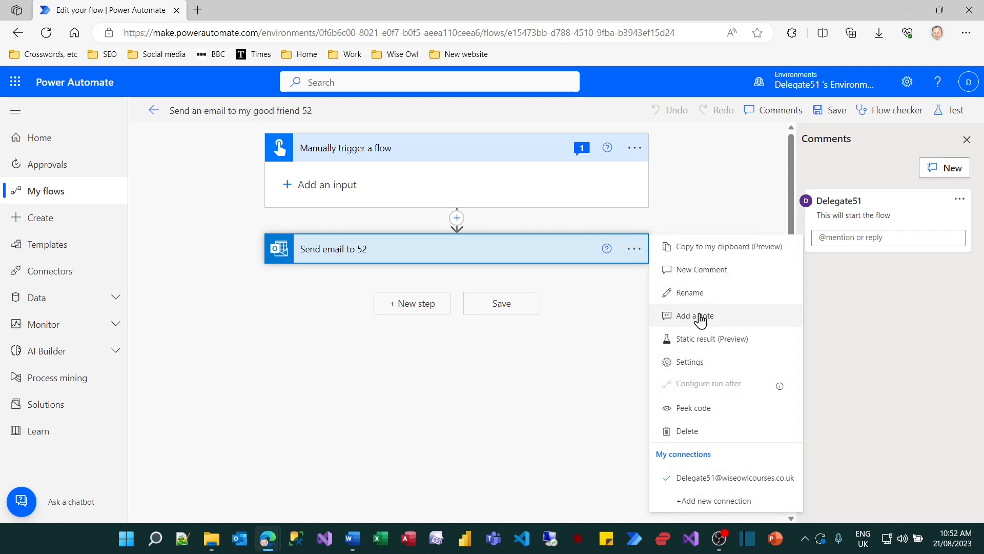
left_click(694, 315)
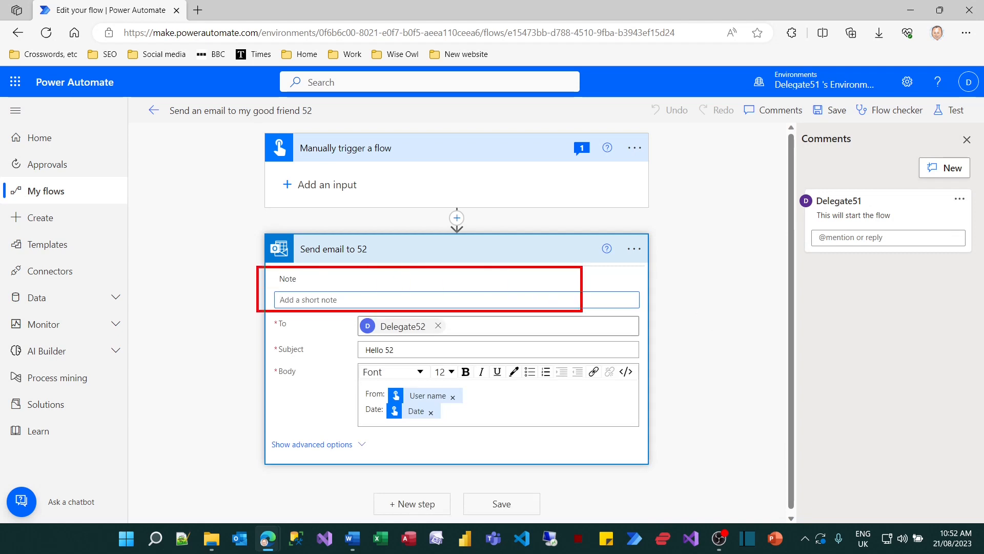
left_click(427, 300)
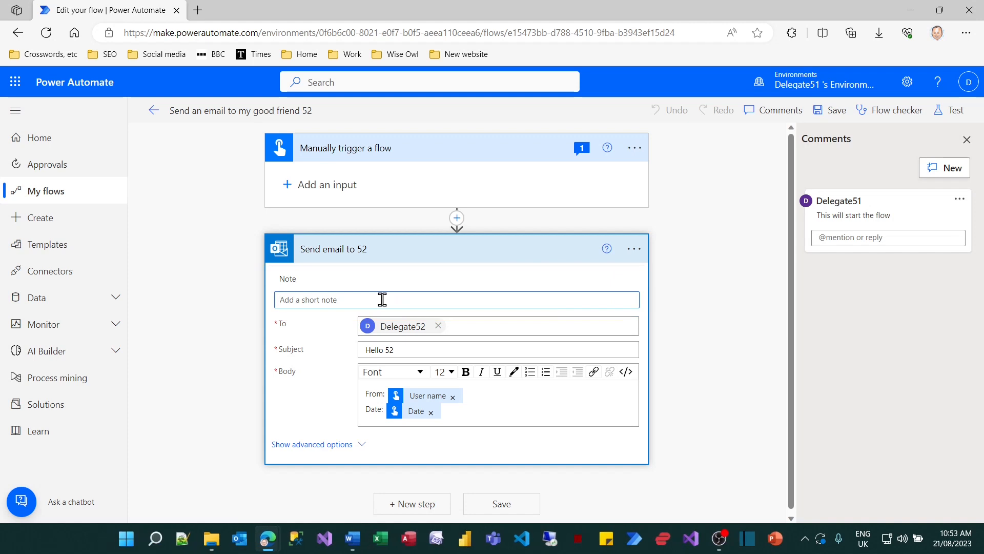
type("Send email wi")
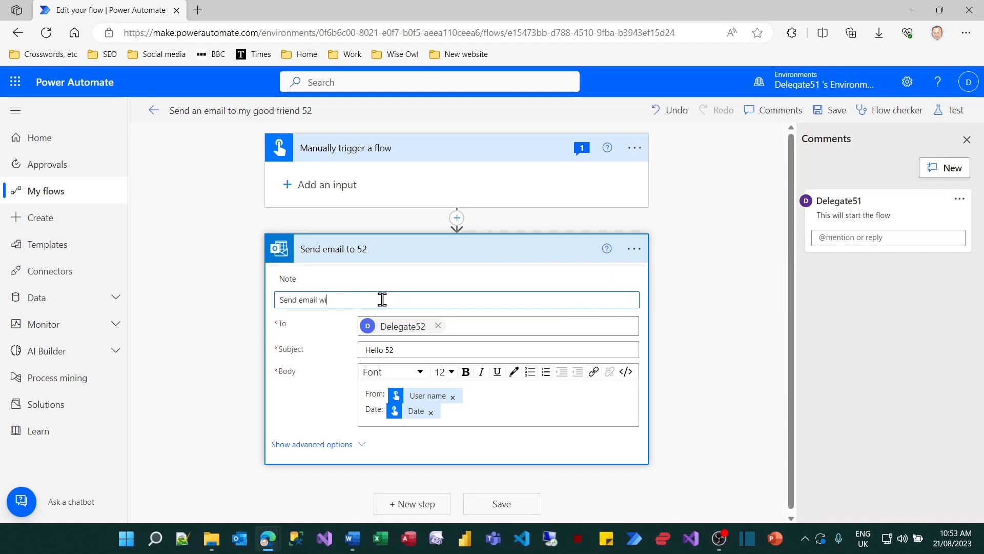
type("th user name and date")
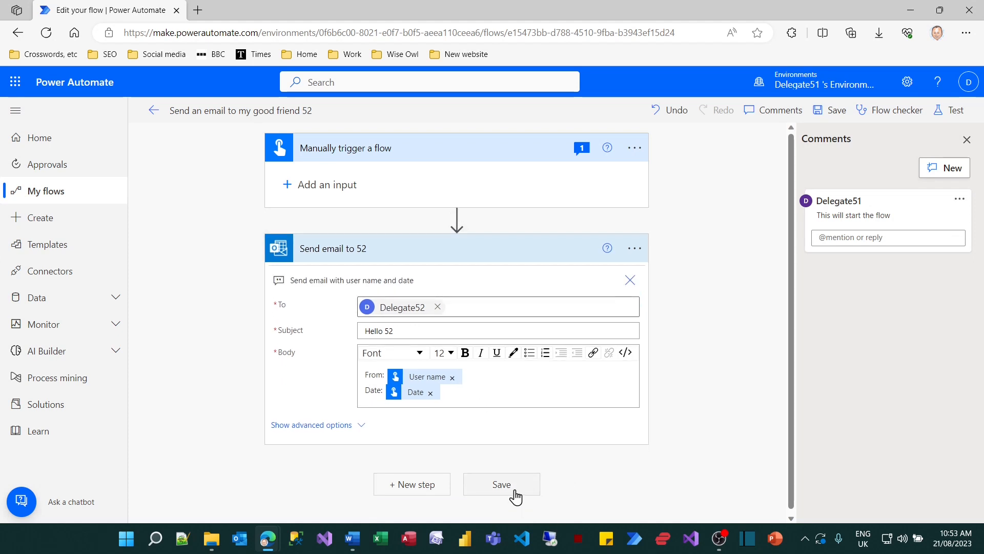
mouse_move(691, 454)
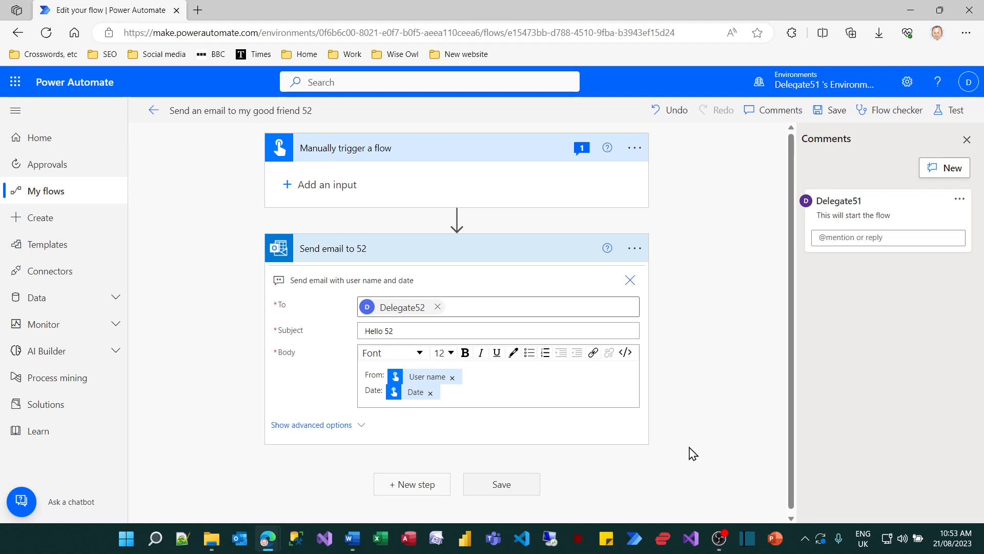
mouse_move(634, 248)
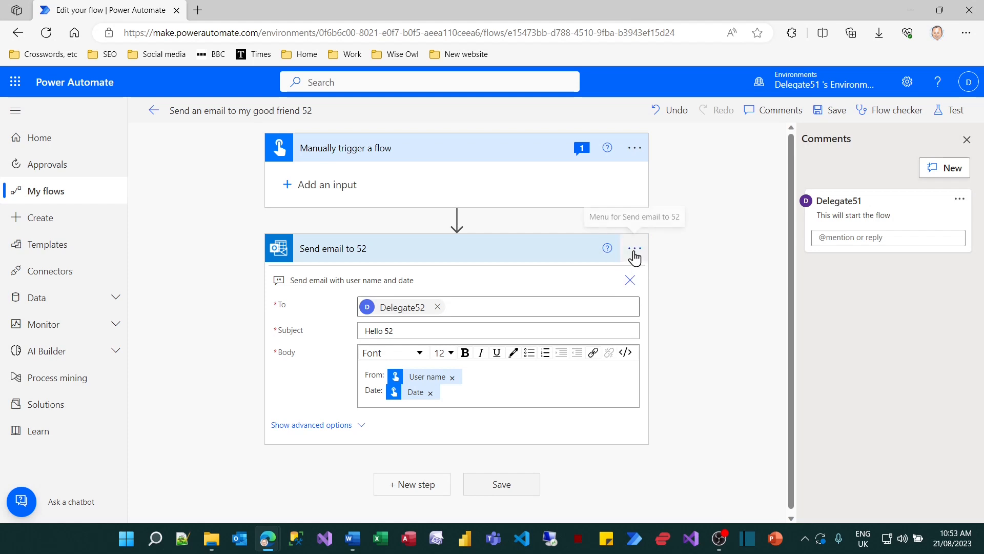
Step: Review the Send email to 52 action's code view, then close it with Done
left_click(635, 248)
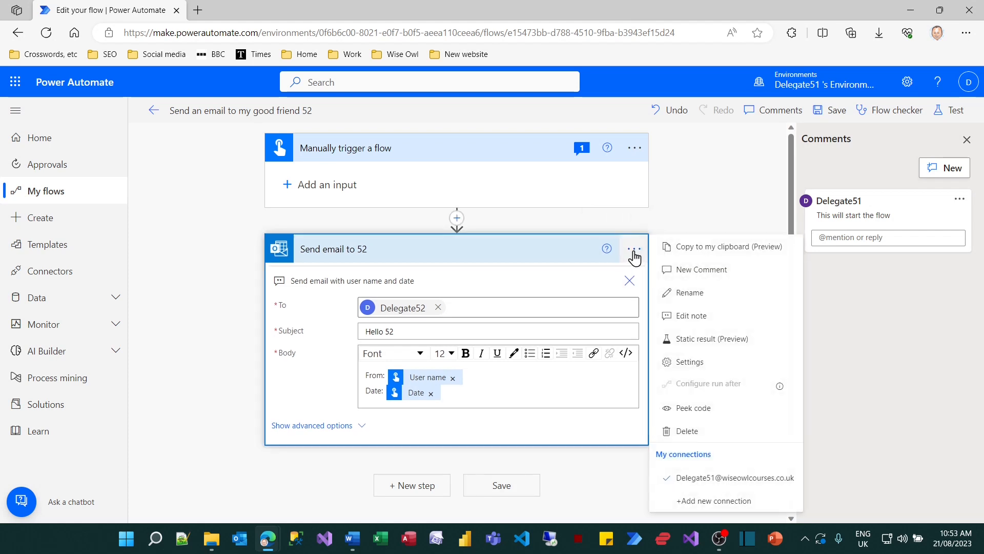
mouse_move(695, 407)
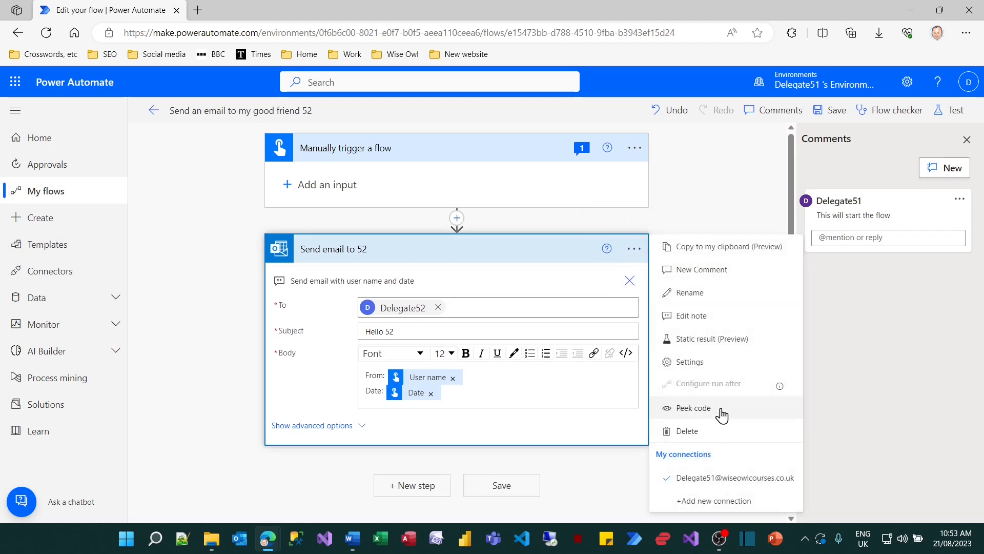
left_click(693, 408)
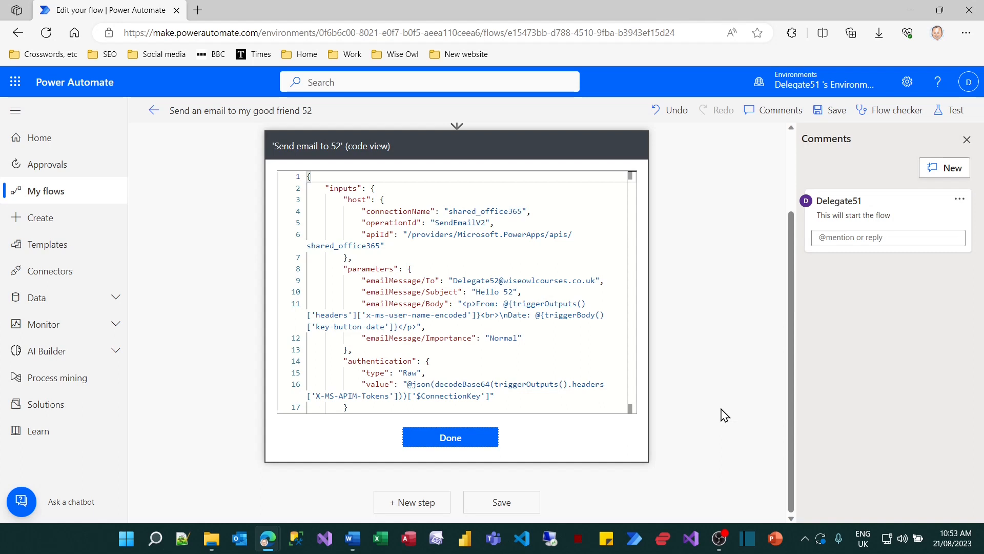
mouse_move(549, 324)
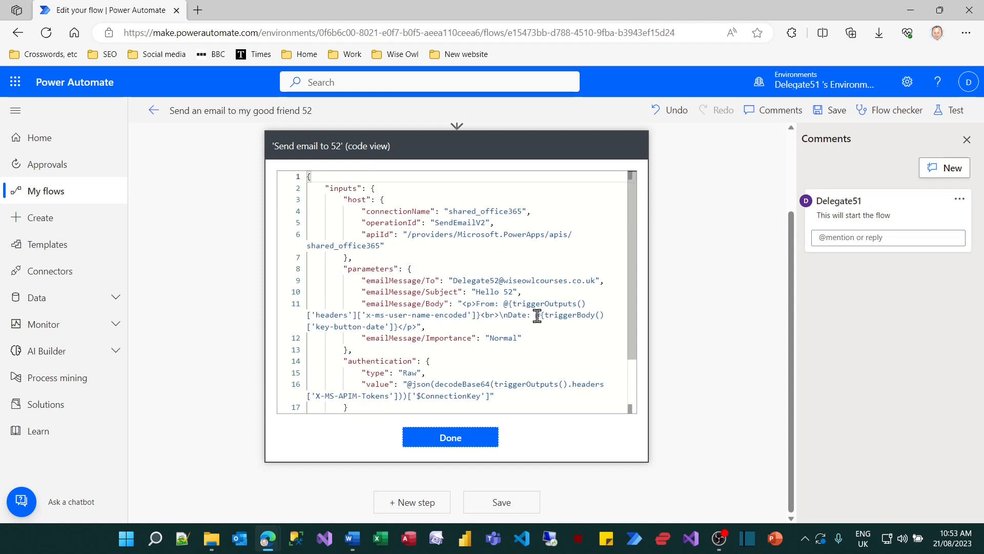
scroll("down", 3)
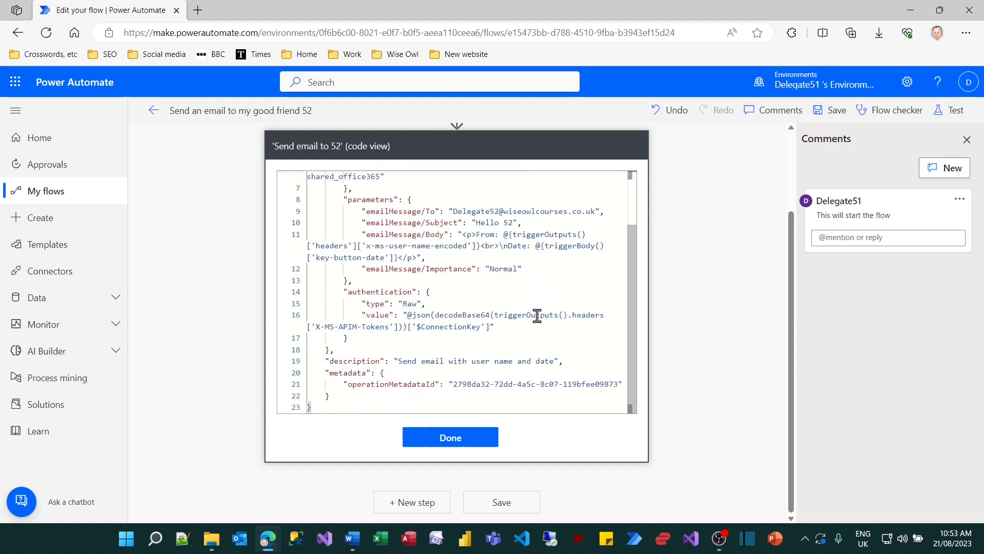
mouse_move(703, 338)
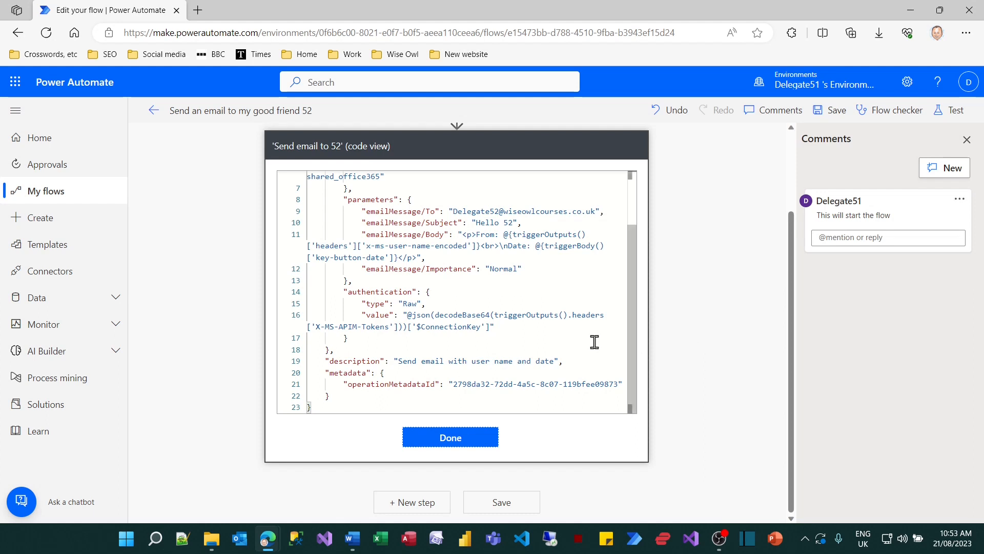
scroll("up", 3)
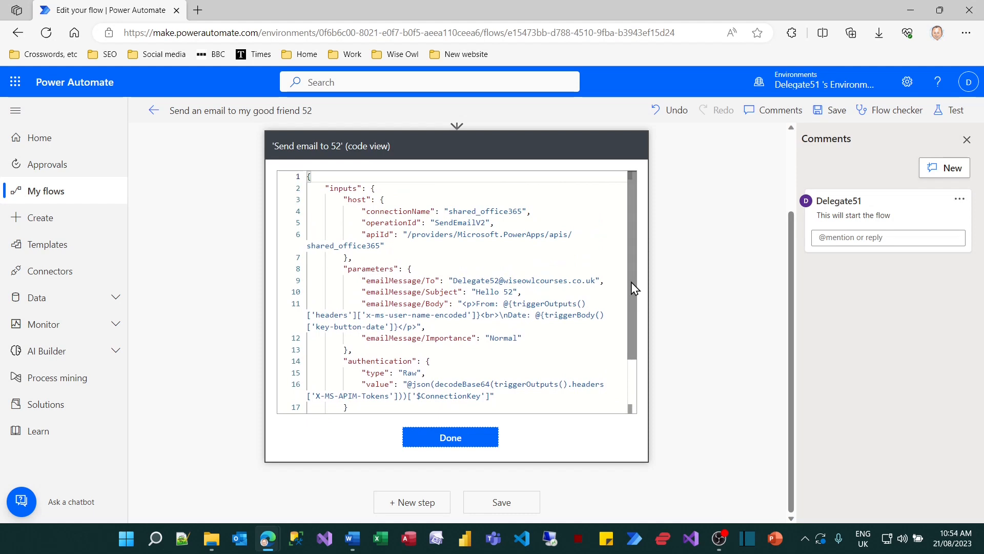
mouse_move(685, 445)
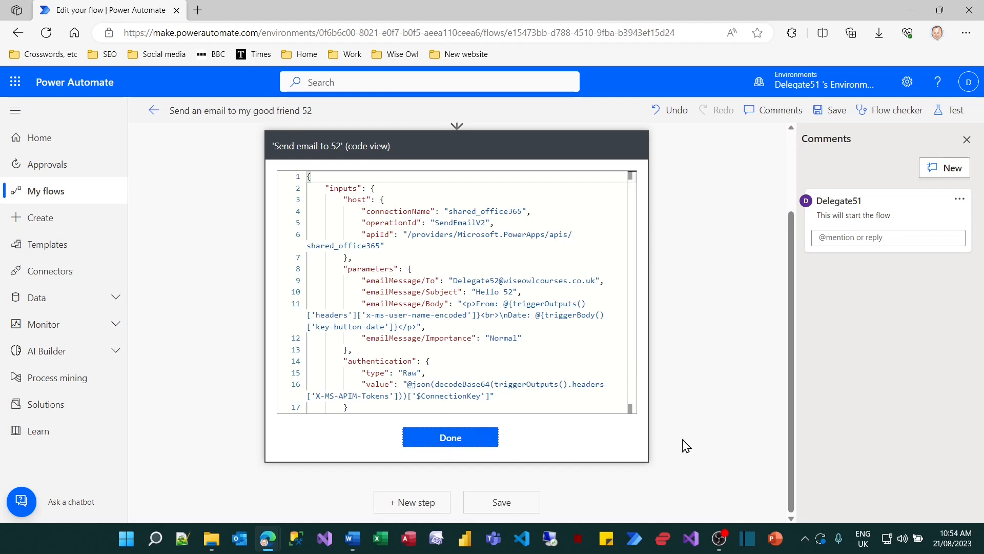
left_click(450, 437)
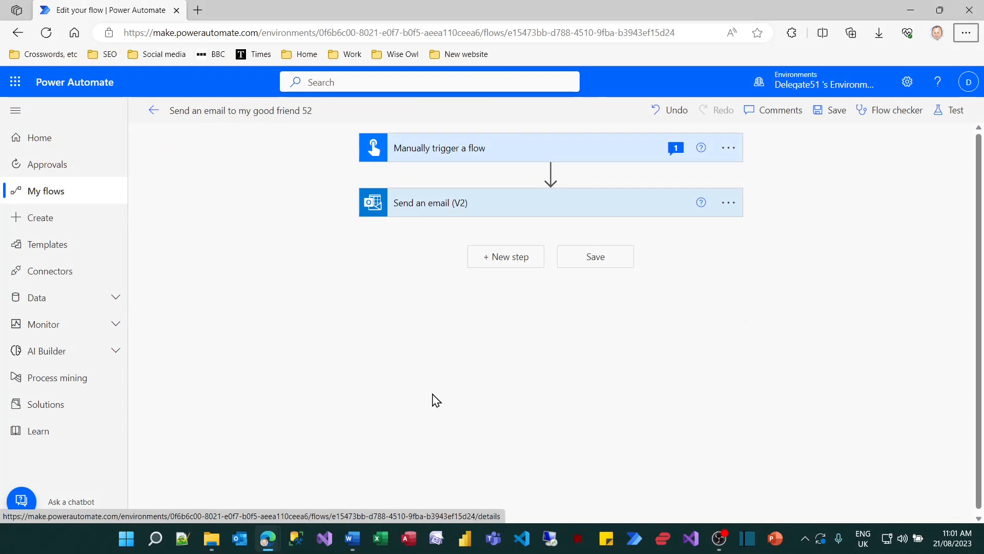
Step: Turn off 'Send an email to my good friend 52' from My flows and select its row
left_click(46, 190)
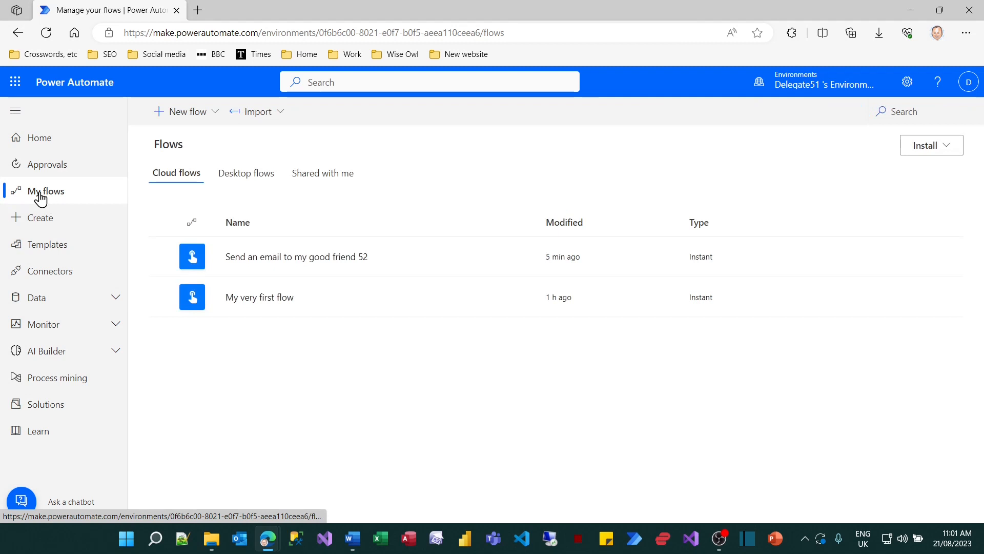
mouse_move(482, 280)
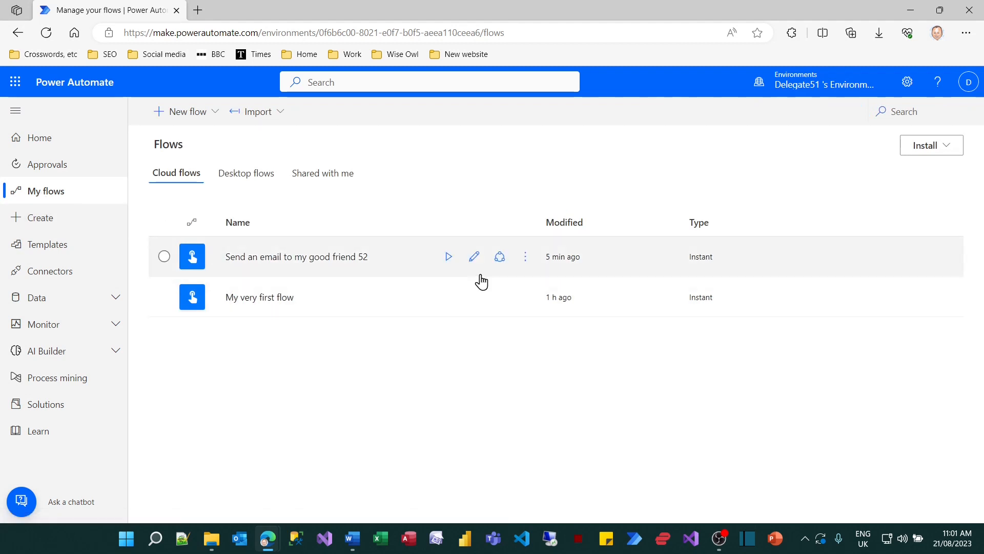
left_click(525, 257)
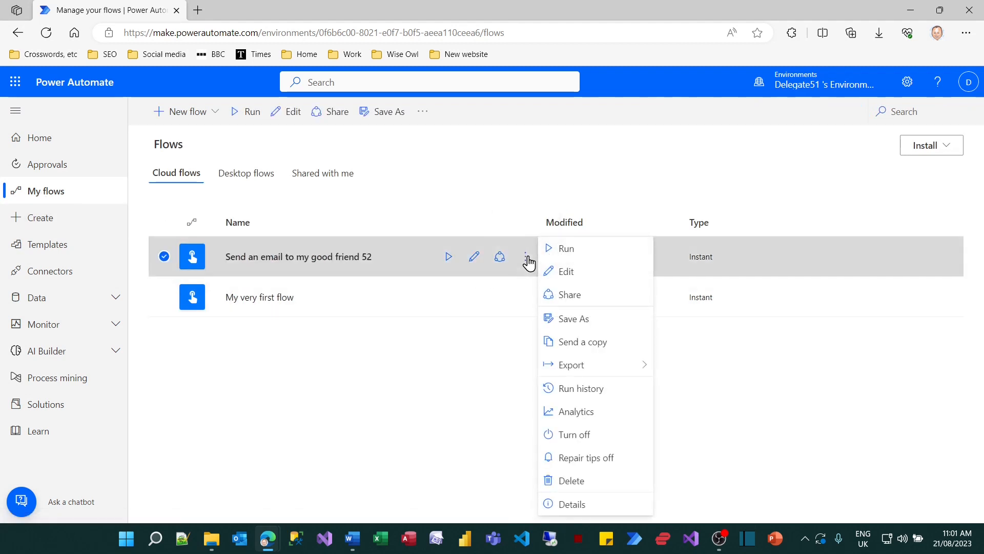
mouse_move(589, 434)
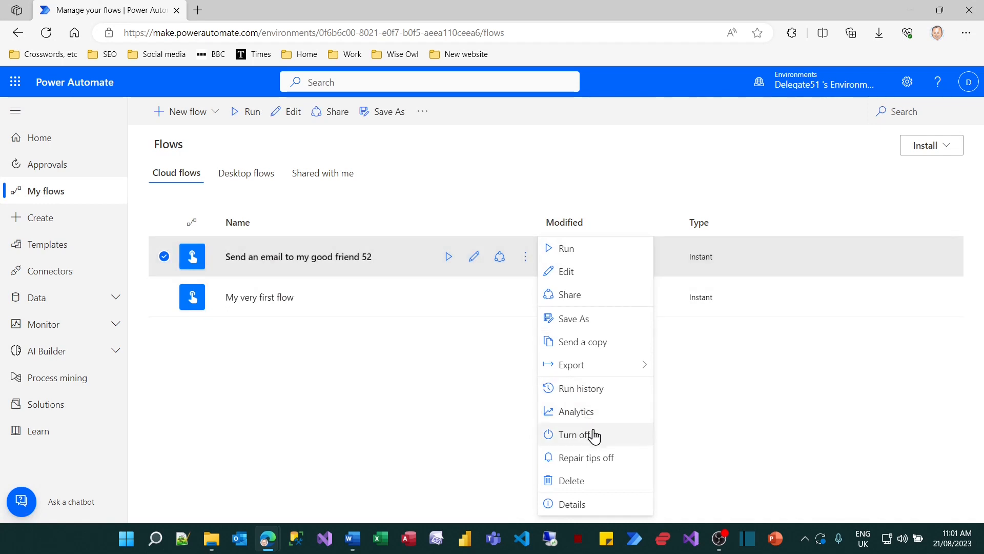
left_click(526, 433)
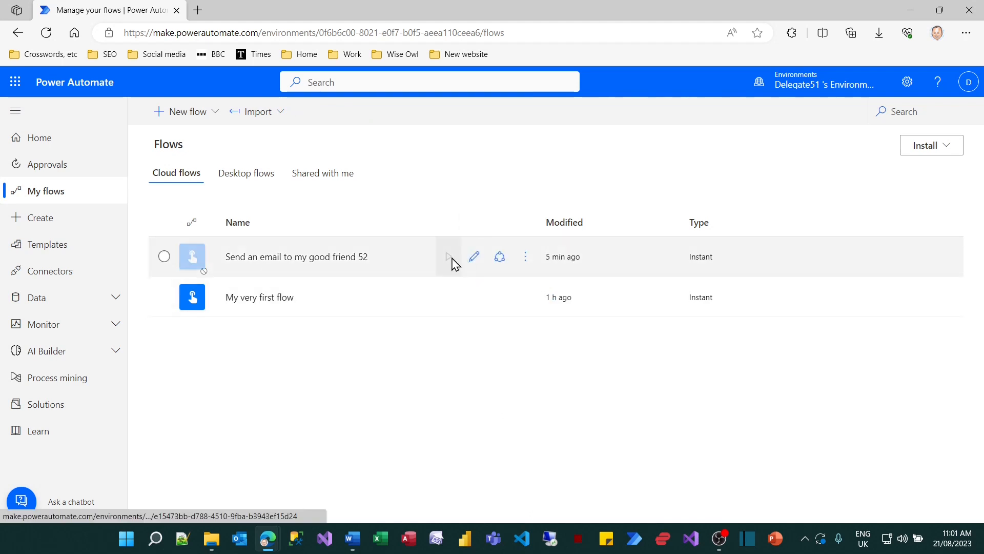
mouse_move(448, 256)
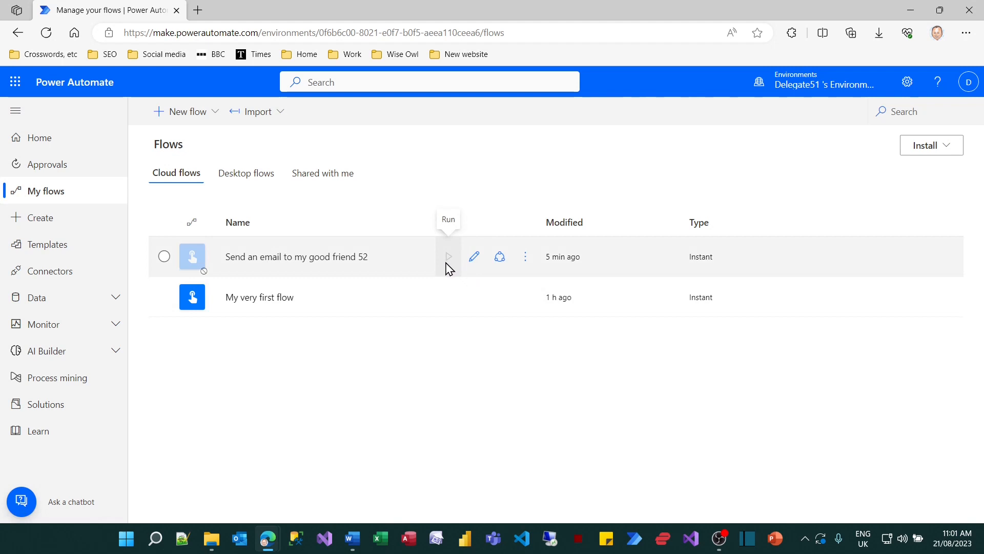
left_click(525, 256)
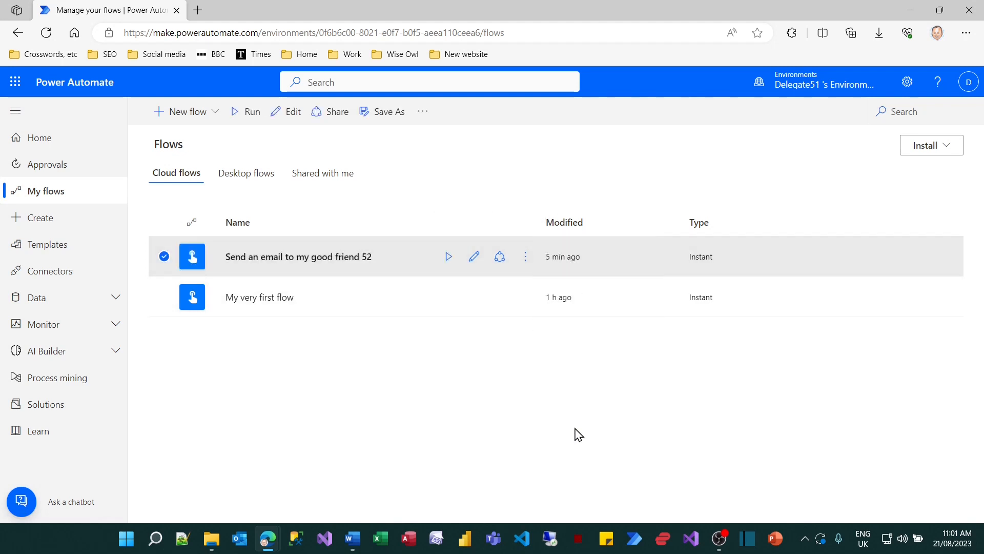
Step: Save the email flow as 'Copy of - Send an email to my good friend 52'
left_click(525, 257)
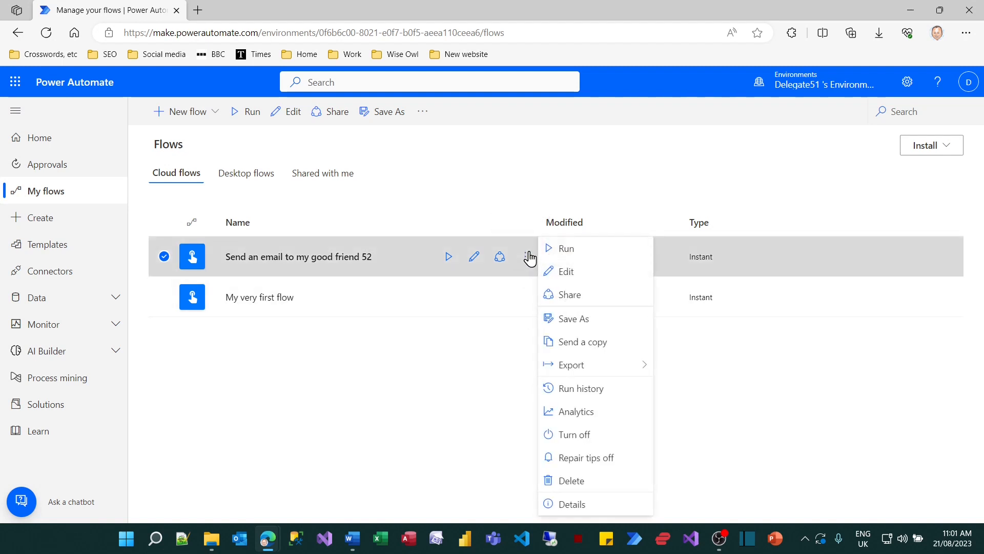
mouse_move(590, 325)
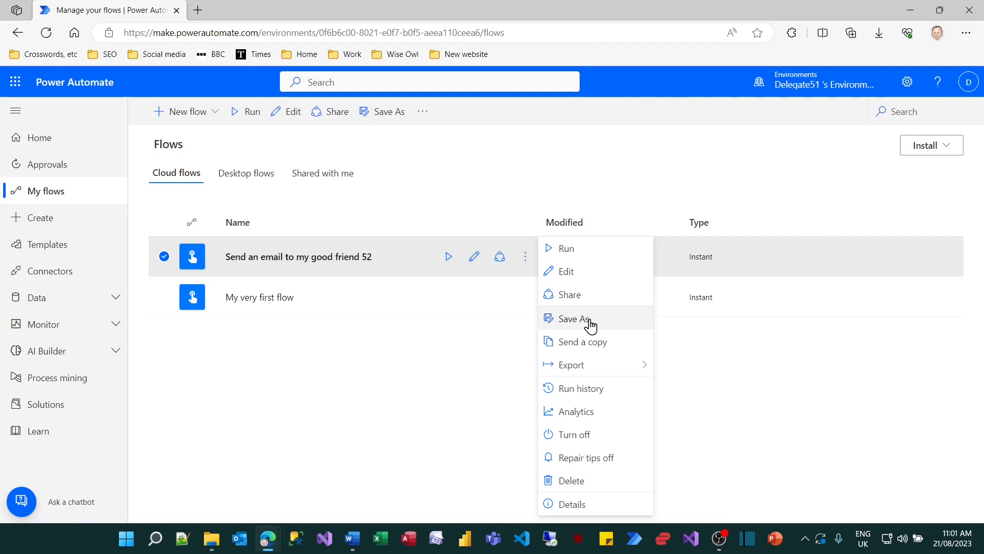
left_click(573, 318)
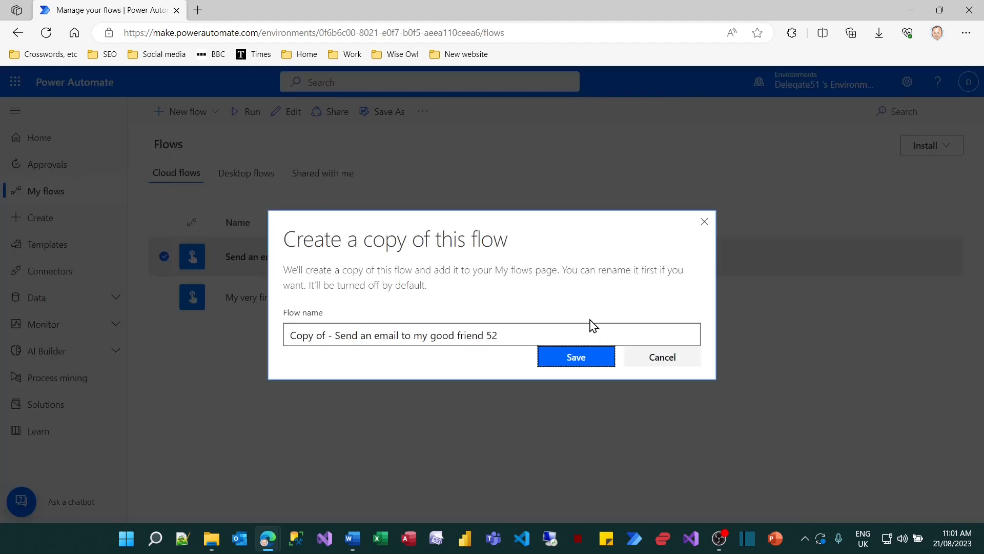
mouse_move(576, 357)
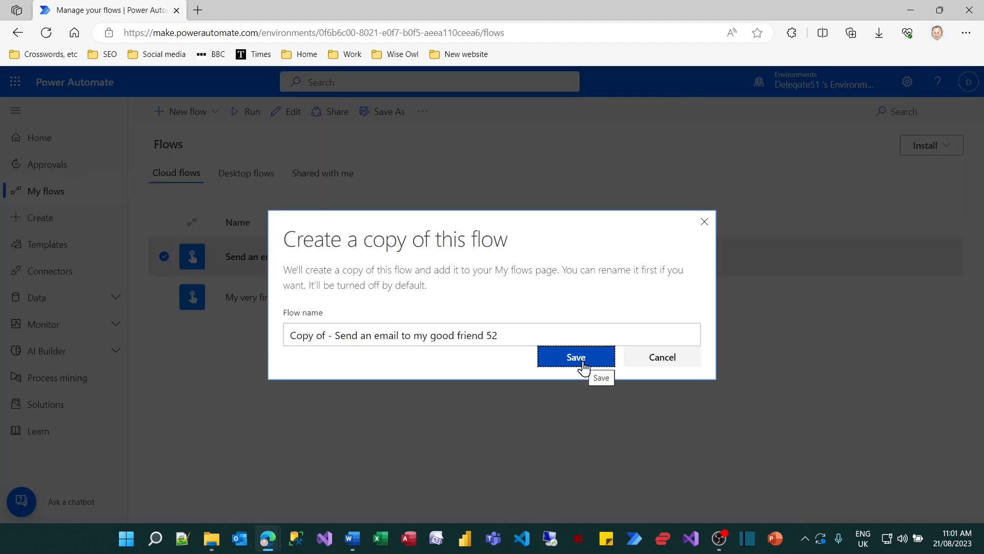
left_click(575, 357)
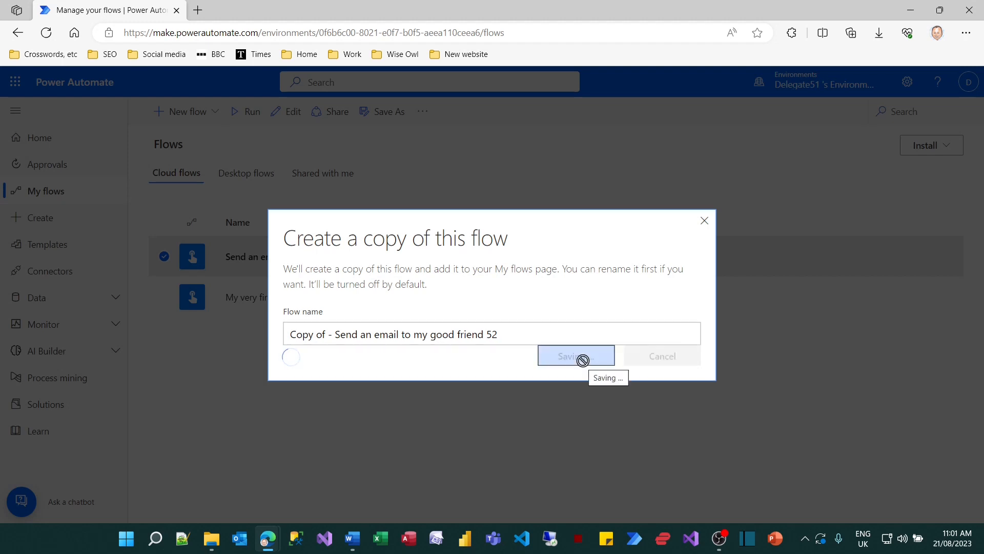
left_click(575, 356)
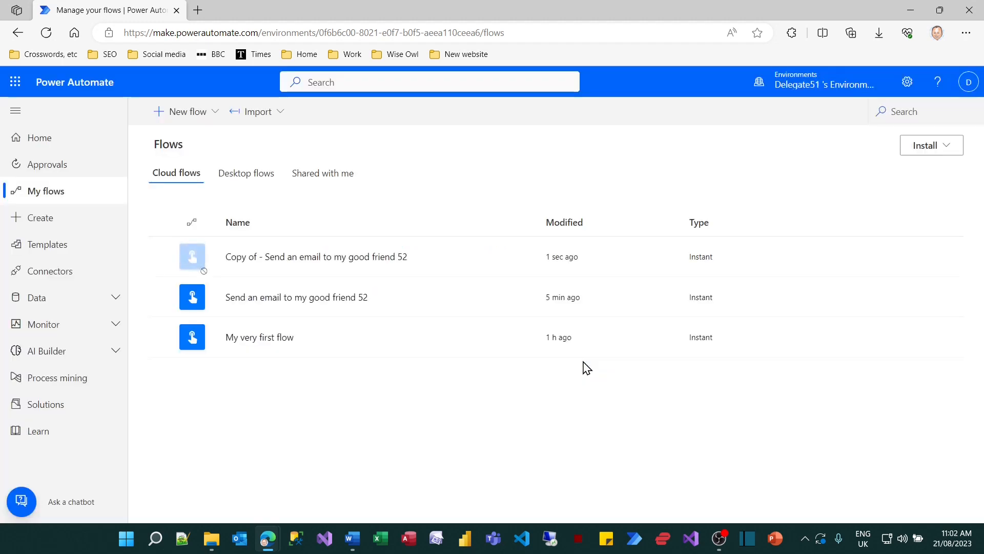
mouse_move(538, 384)
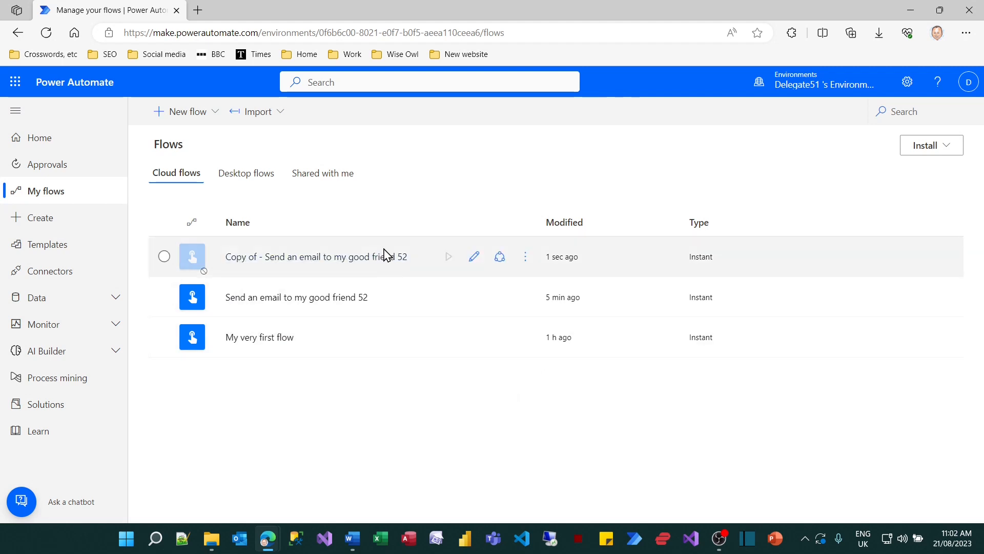
mouse_move(448, 257)
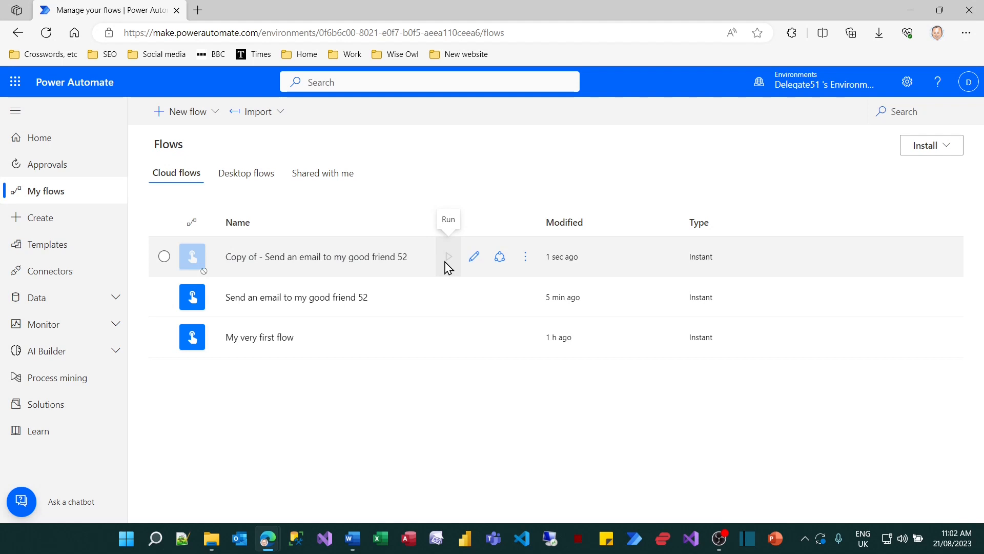
mouse_move(461, 262)
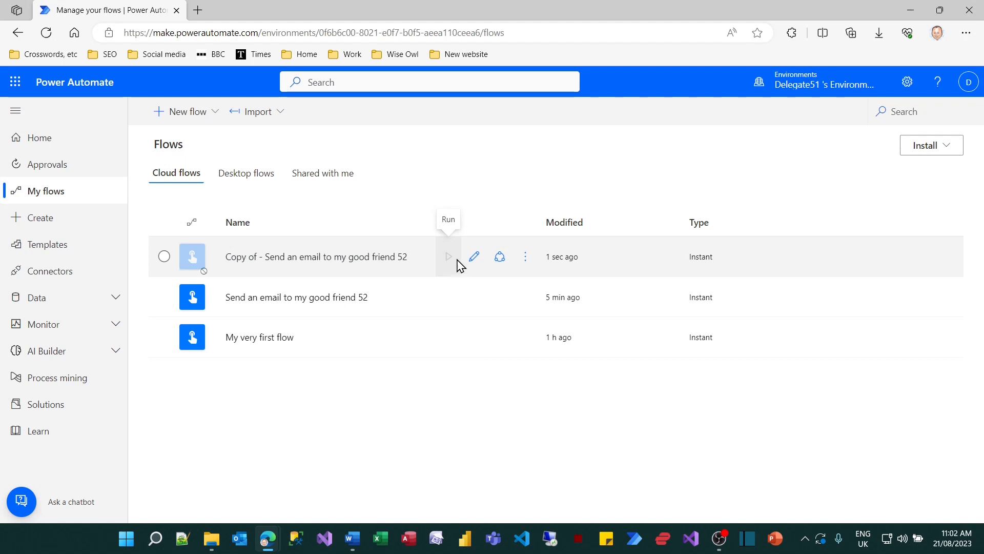
Step: Delete the 'Copy of - Send an email to my good friend 52' flow and confirm
left_click(164, 256)
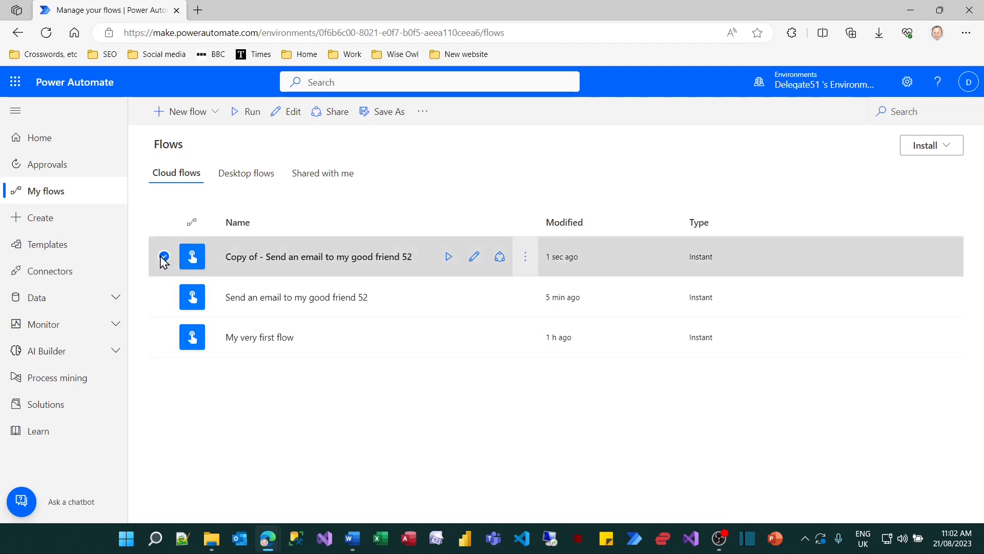
left_click(525, 257)
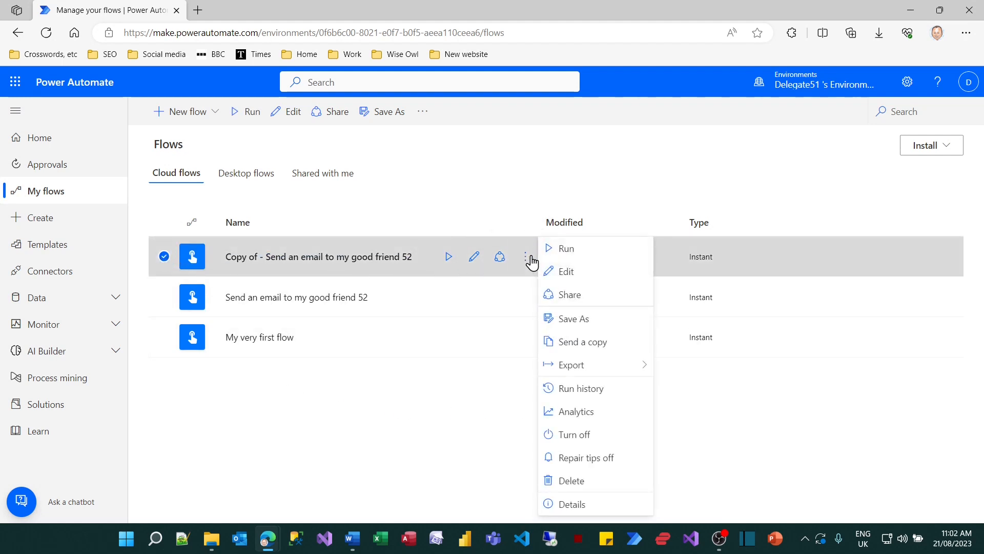
mouse_move(571, 481)
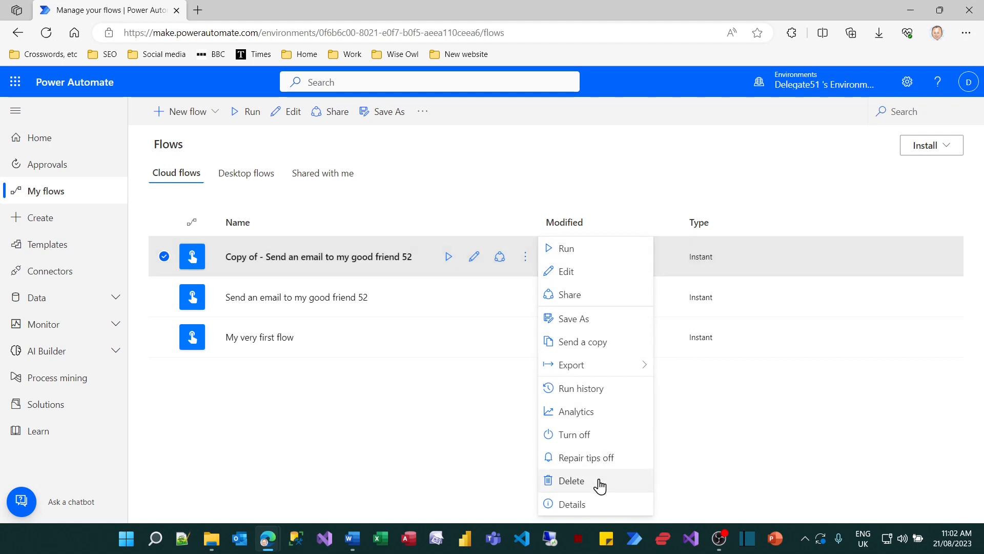
left_click(571, 480)
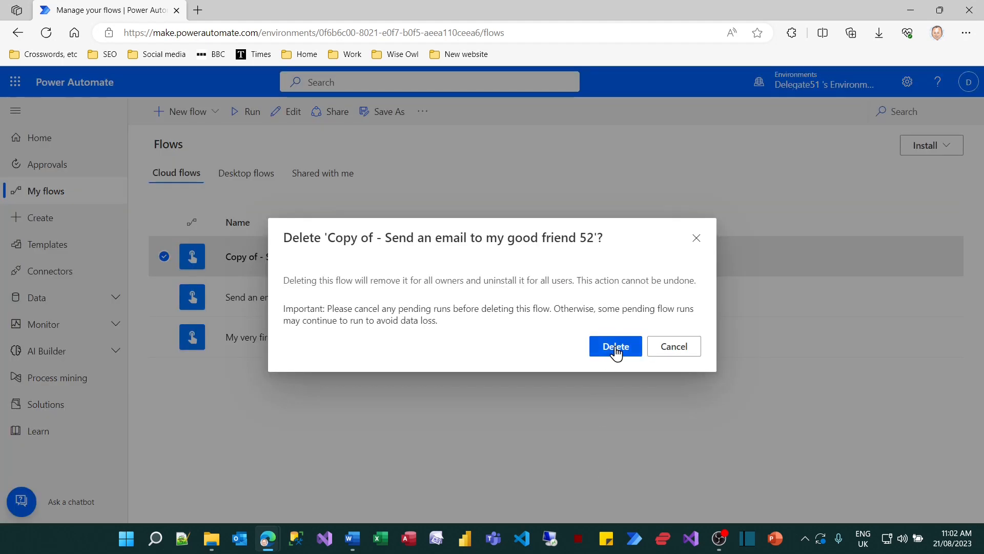
left_click(615, 346)
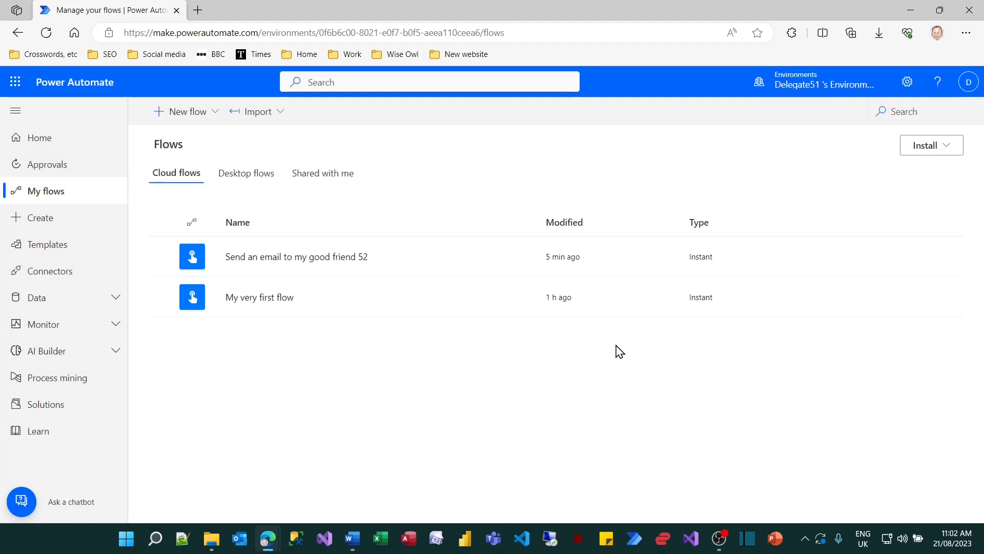
left_click(164, 257)
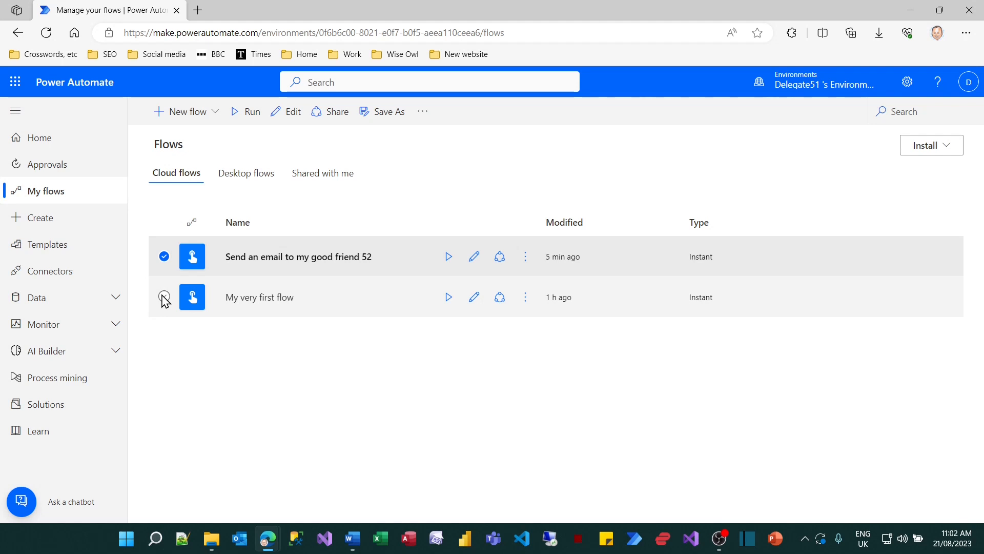
mouse_move(448, 256)
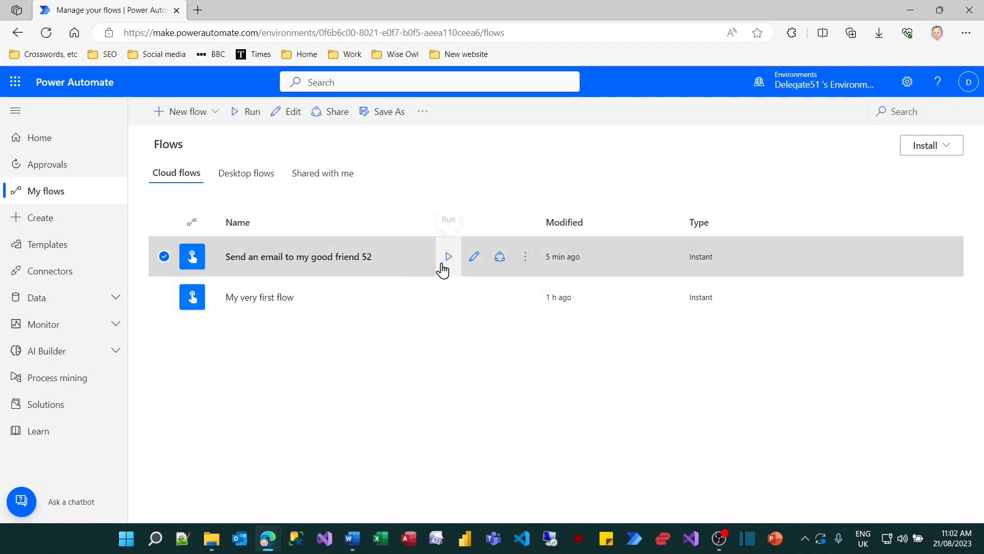
left_click(473, 256)
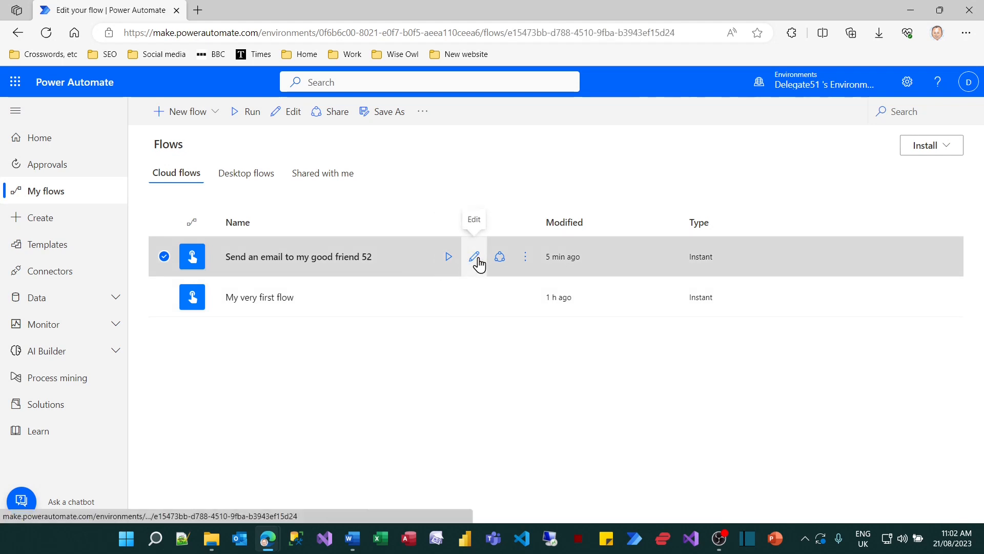
left_click(475, 257)
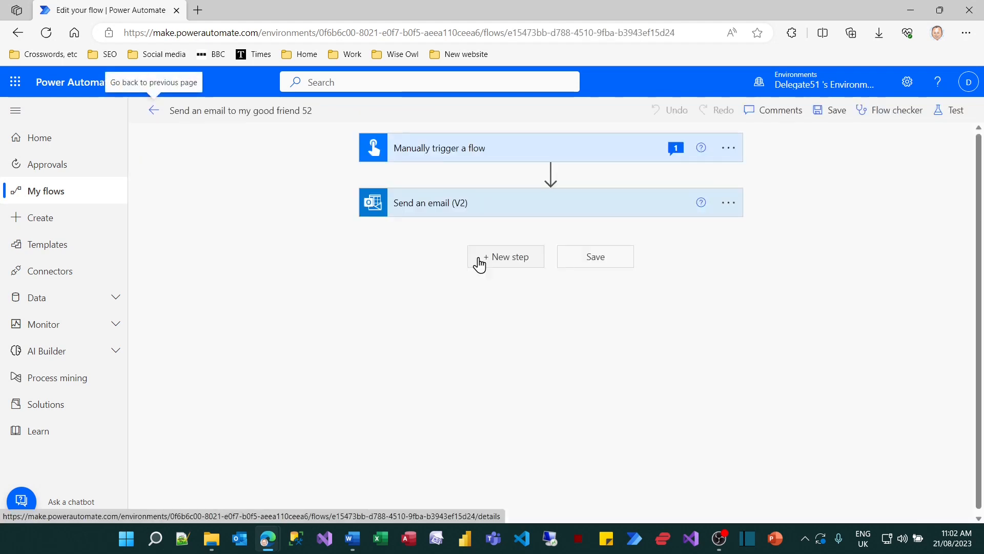
mouse_move(366, 308)
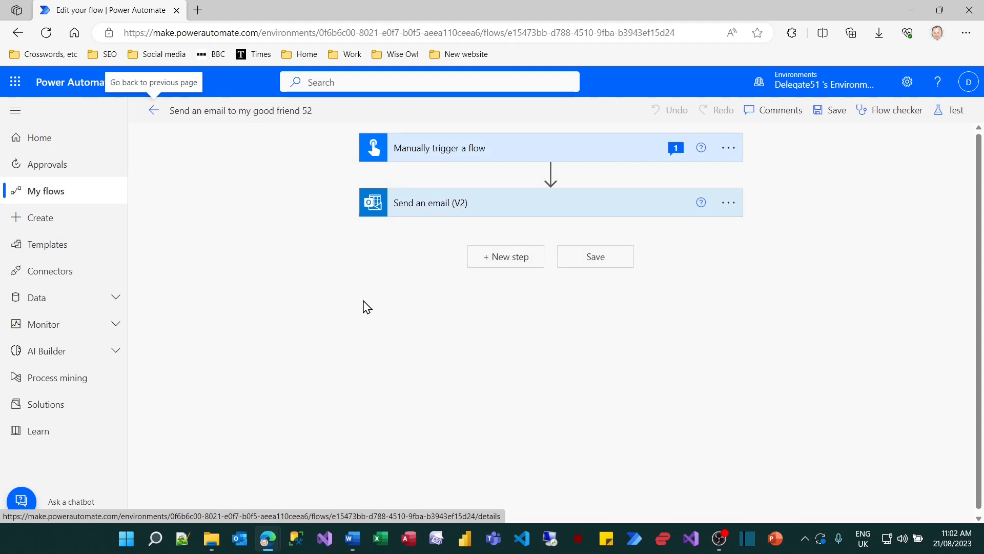
mouse_move(433, 196)
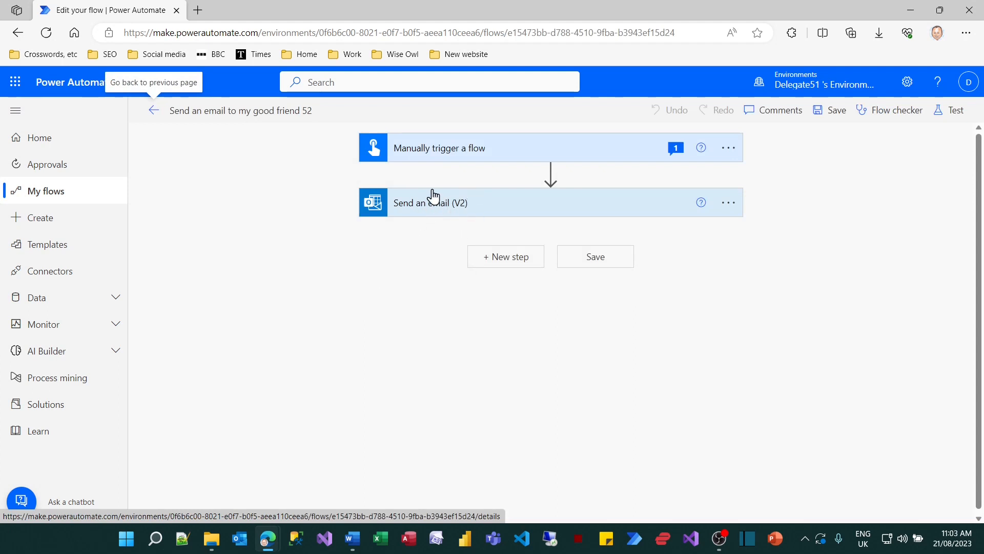
mouse_move(464, 198)
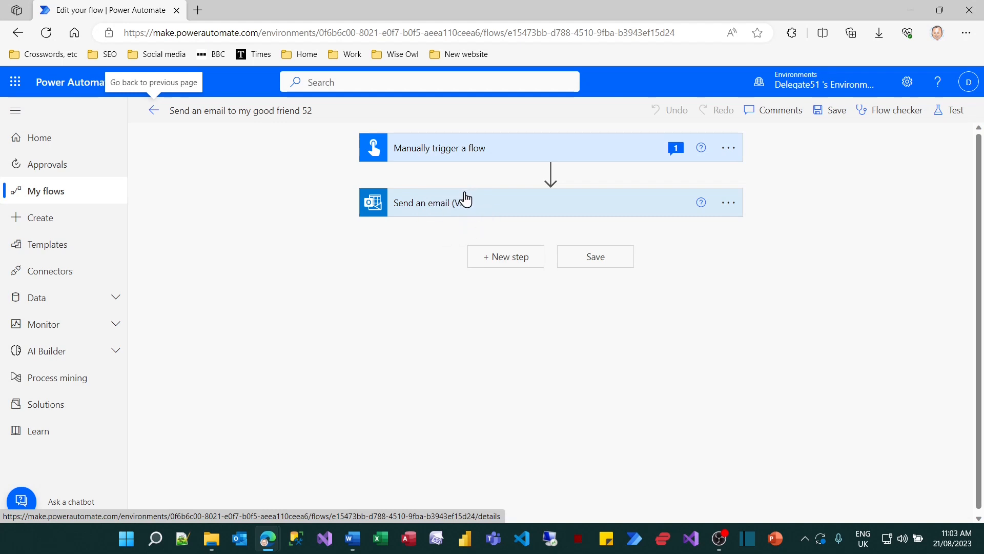
mouse_move(440, 202)
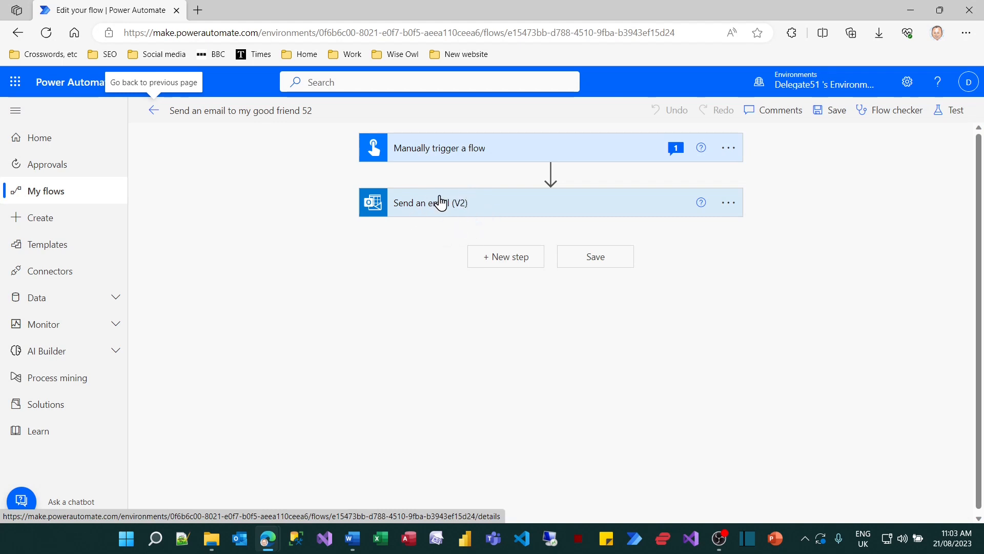
mouse_move(730, 203)
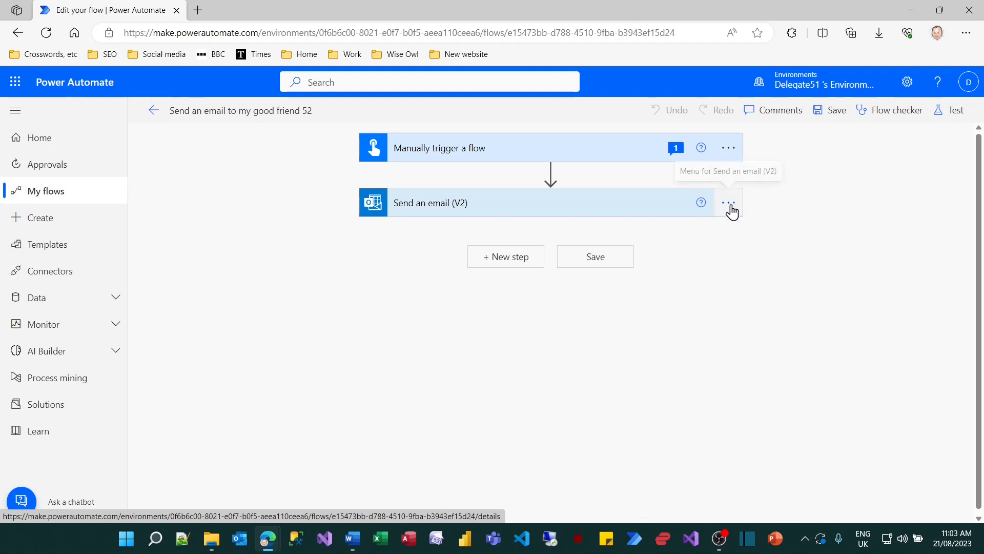
Step: Copy Send an email (V2) to My clipboard and paste it as a new step below
left_click(729, 204)
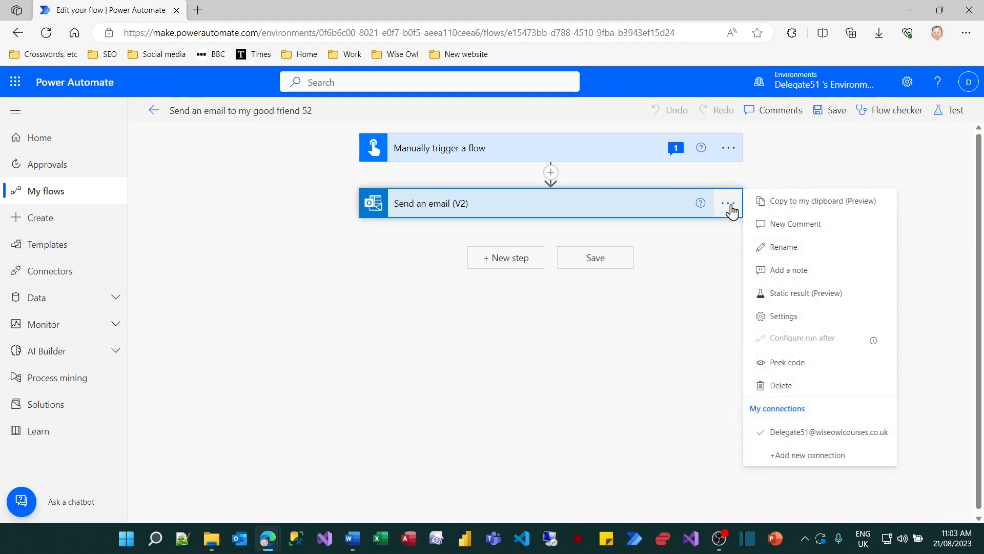
mouse_move(821, 200)
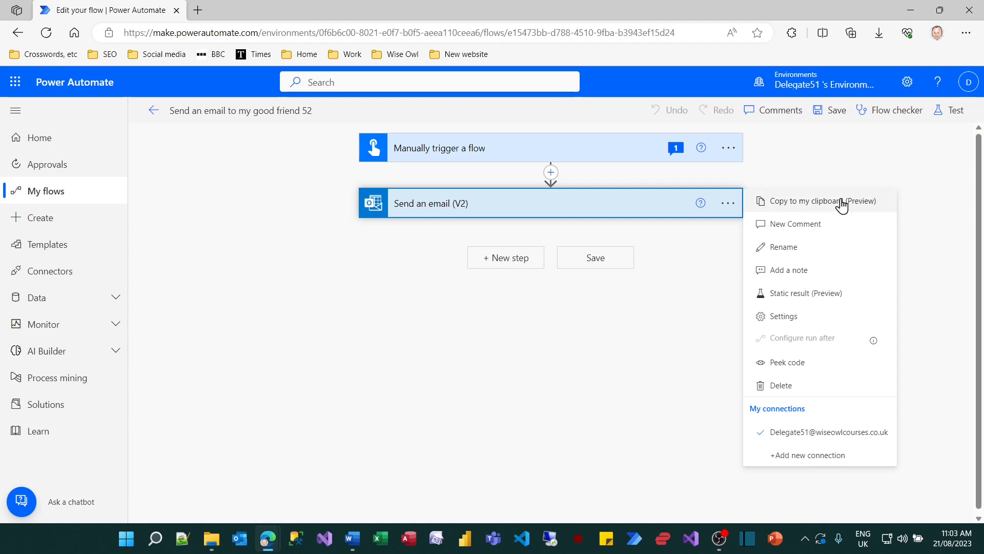
left_click(850, 207)
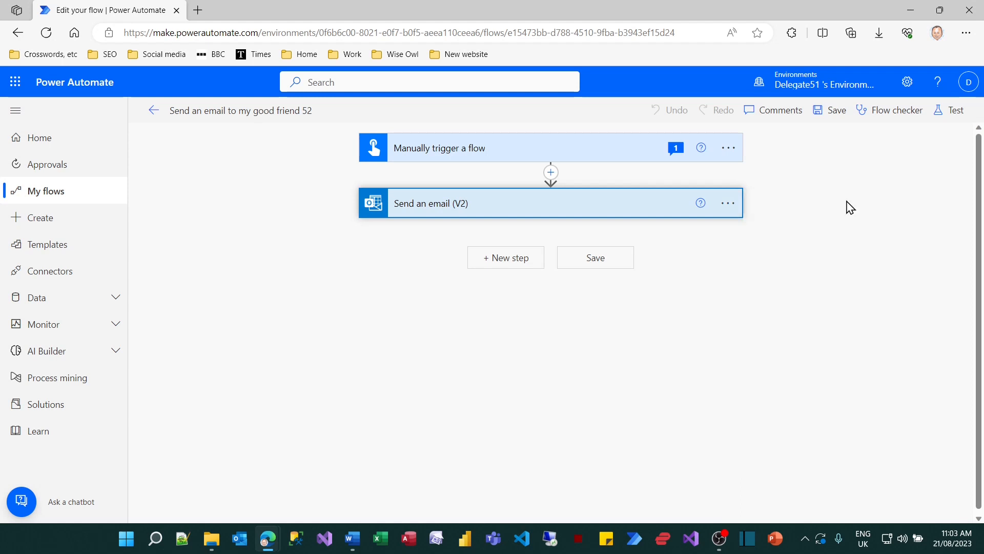
mouse_move(505, 257)
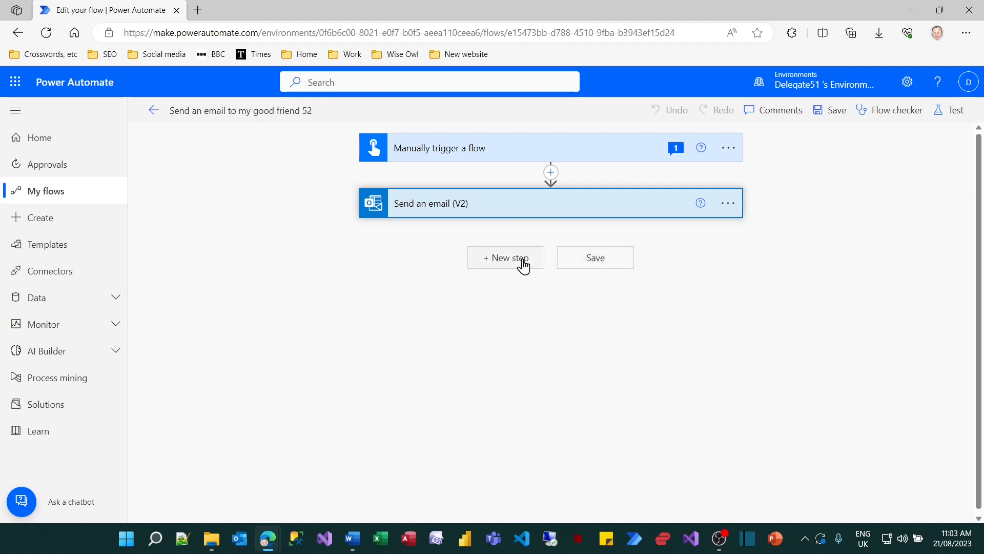
left_click(505, 257)
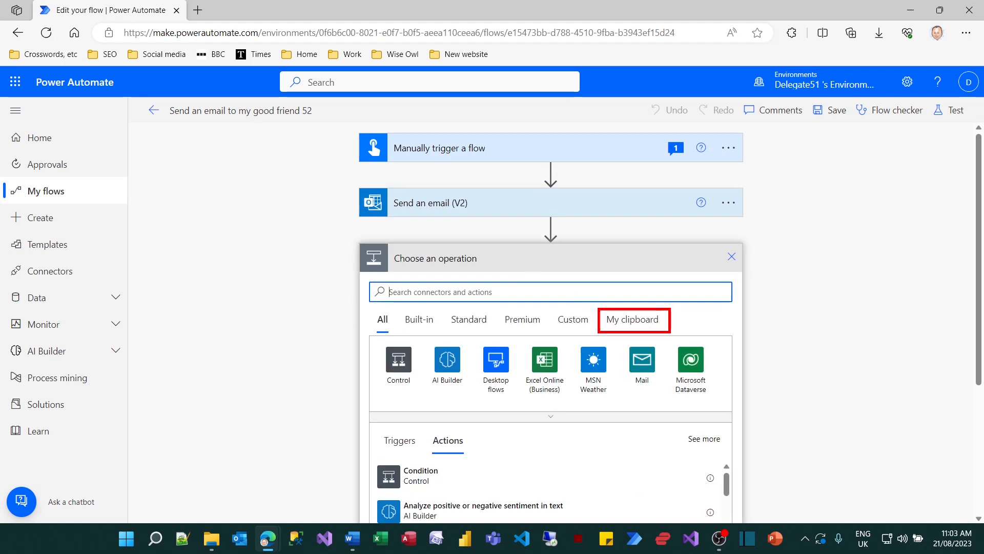
mouse_move(633, 319)
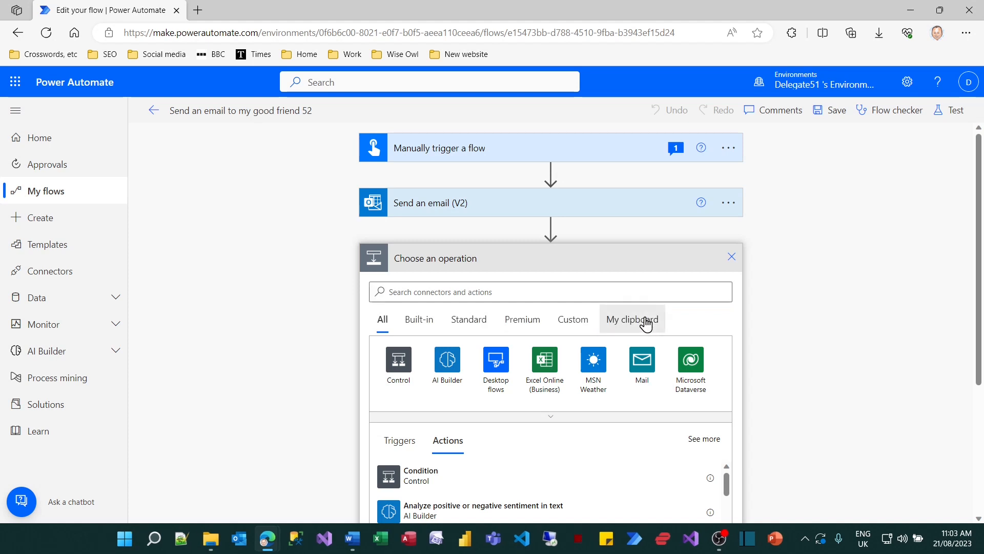
left_click(632, 319)
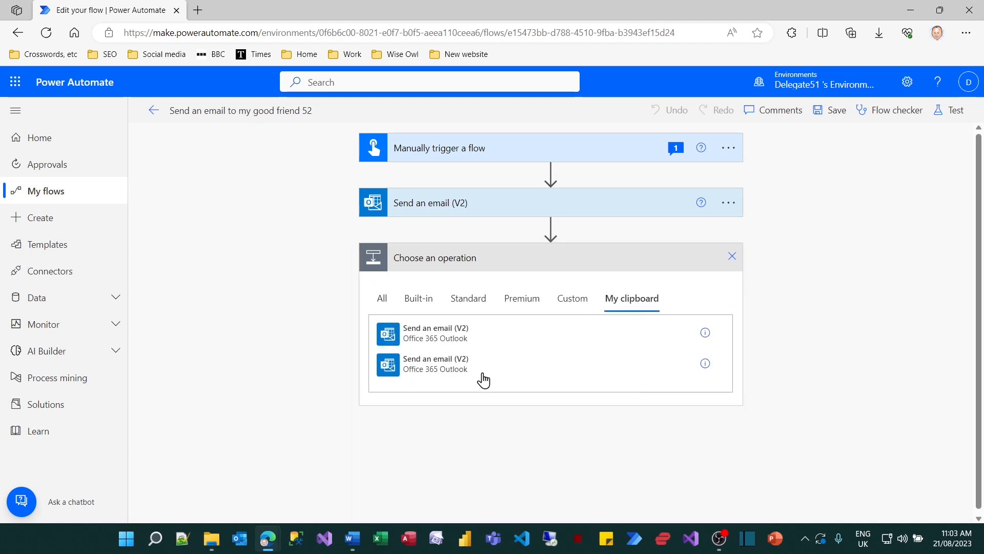
mouse_move(445, 336)
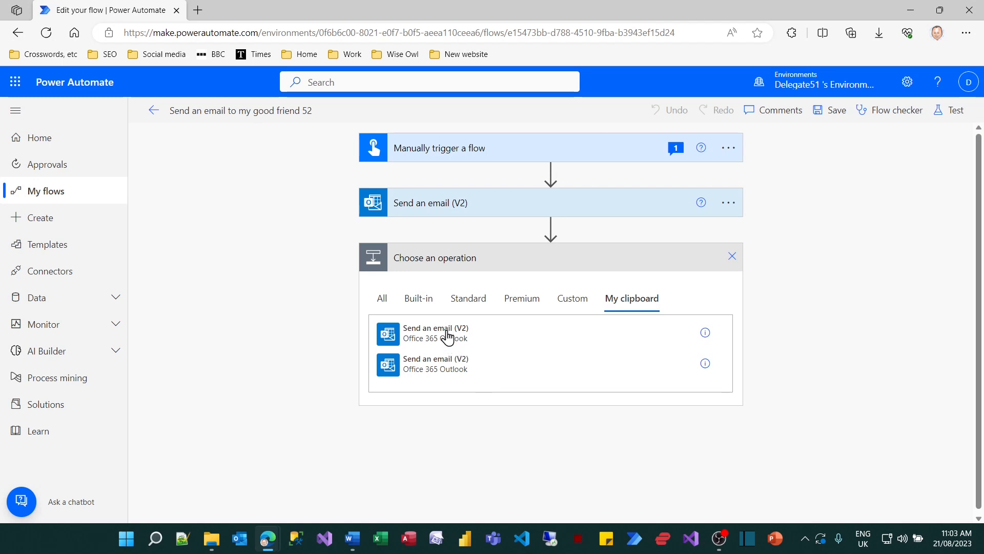
left_click(435, 333)
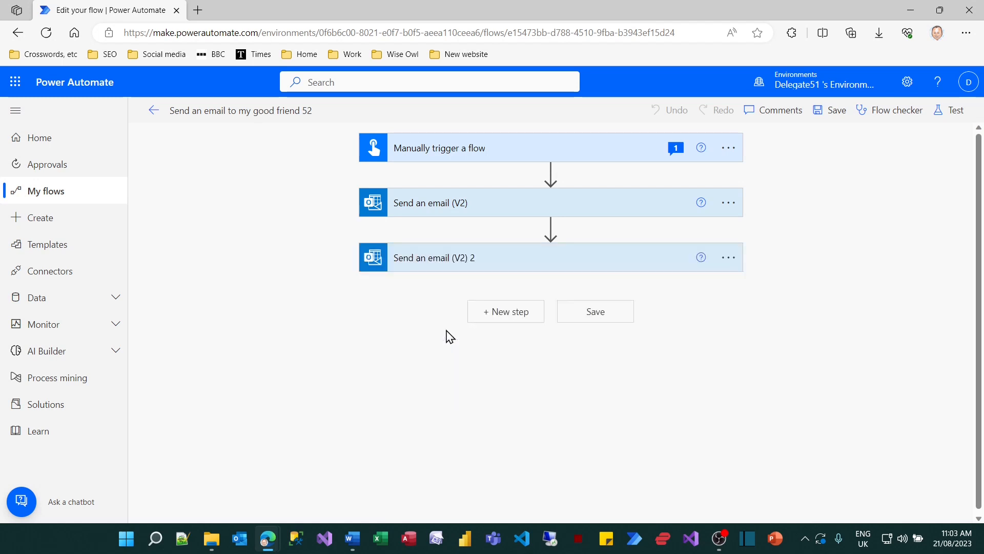
mouse_move(368, 351)
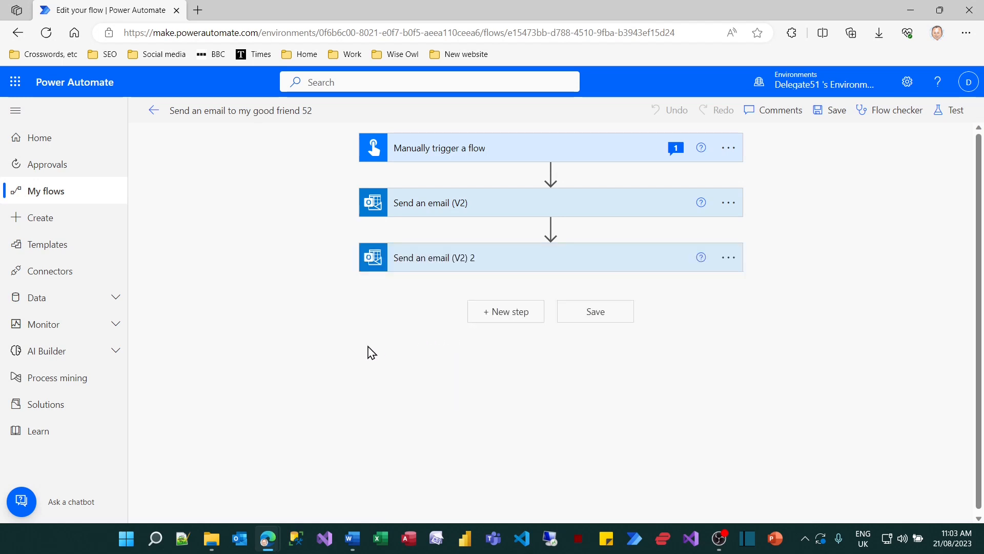
mouse_move(606, 383)
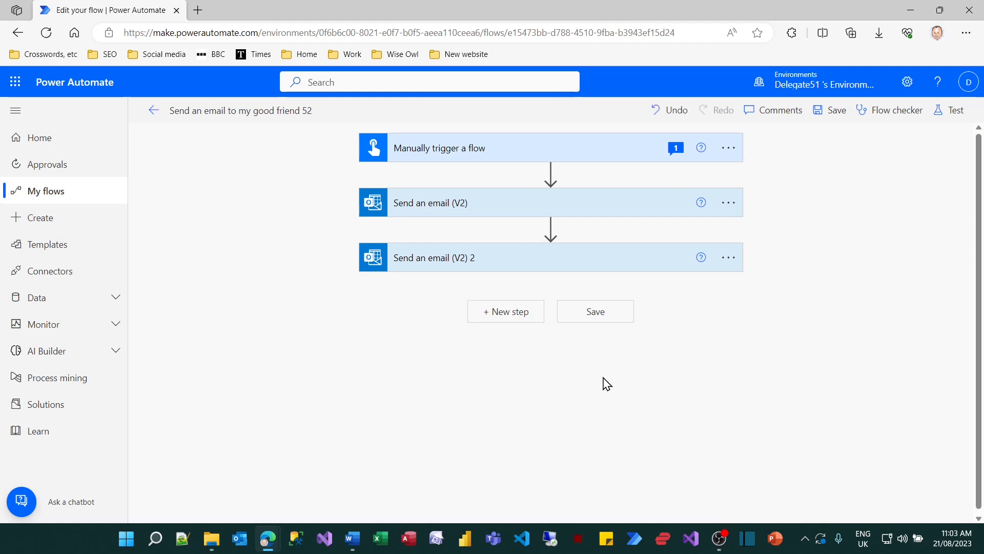
mouse_move(543, 341)
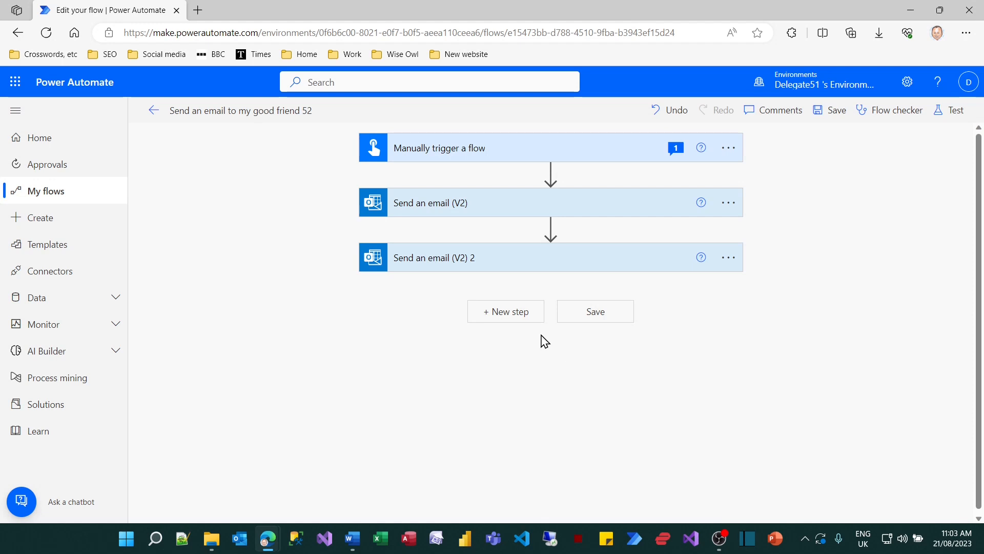
mouse_move(489, 249)
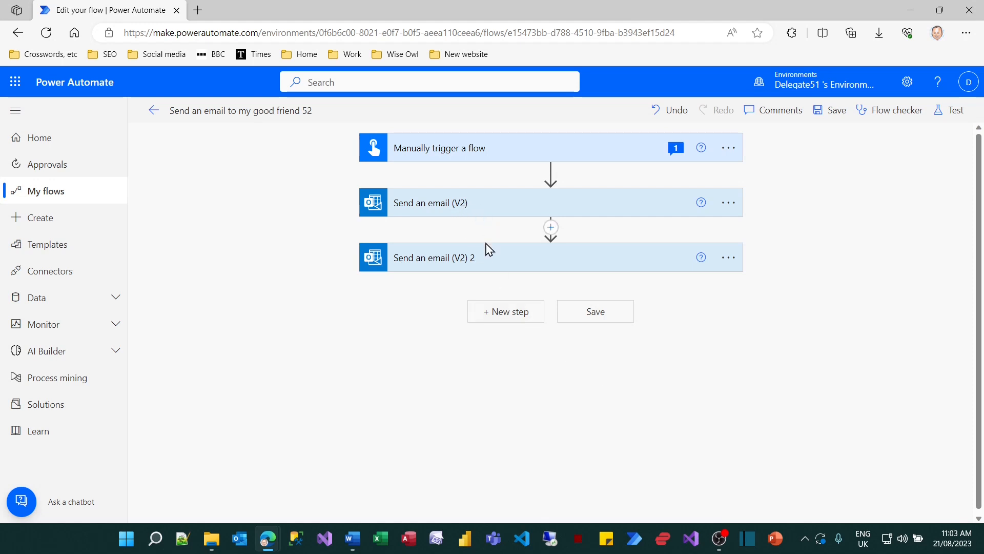
mouse_move(489, 262)
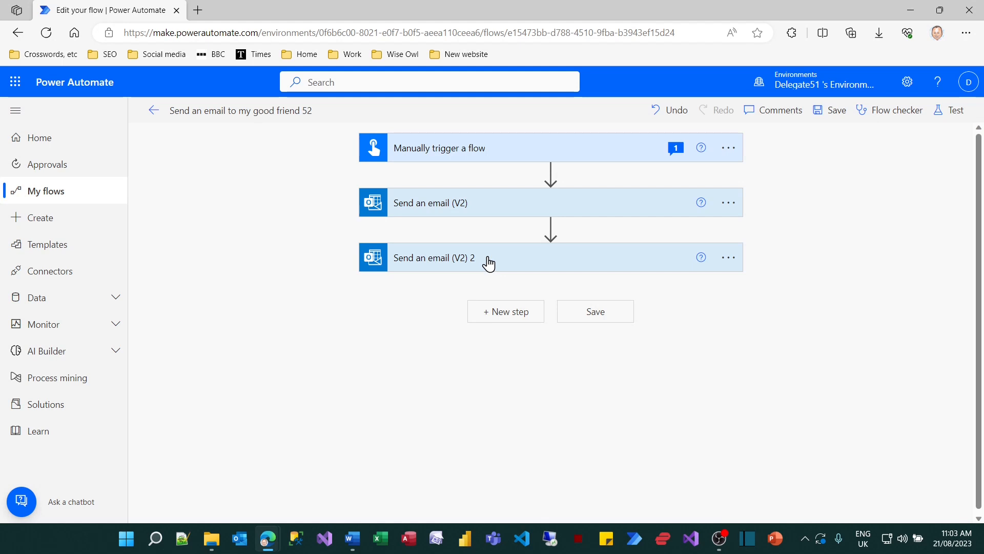
Step: Delete the 'Send an email (V2) 2' step and confirm with OK
left_click(728, 257)
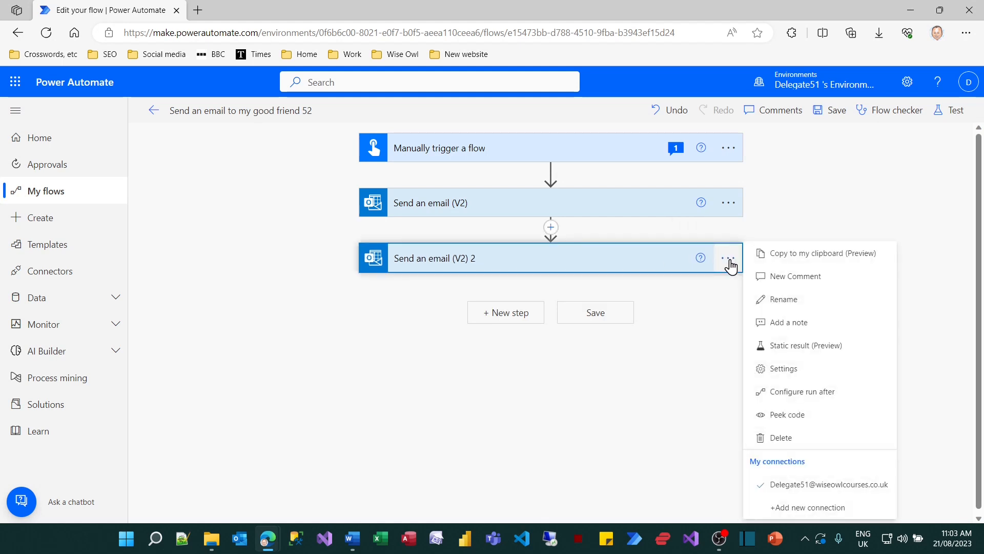
left_click(781, 438)
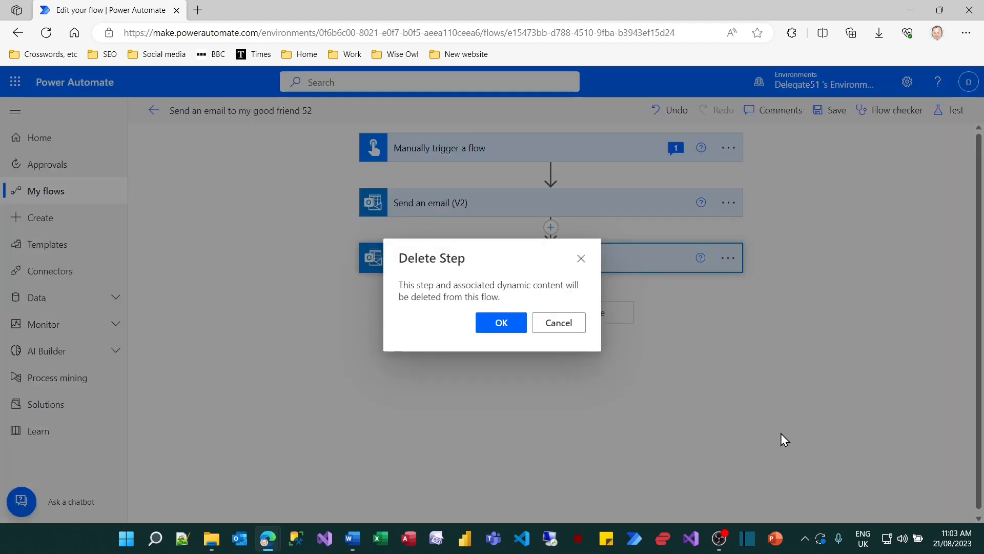
left_click(501, 322)
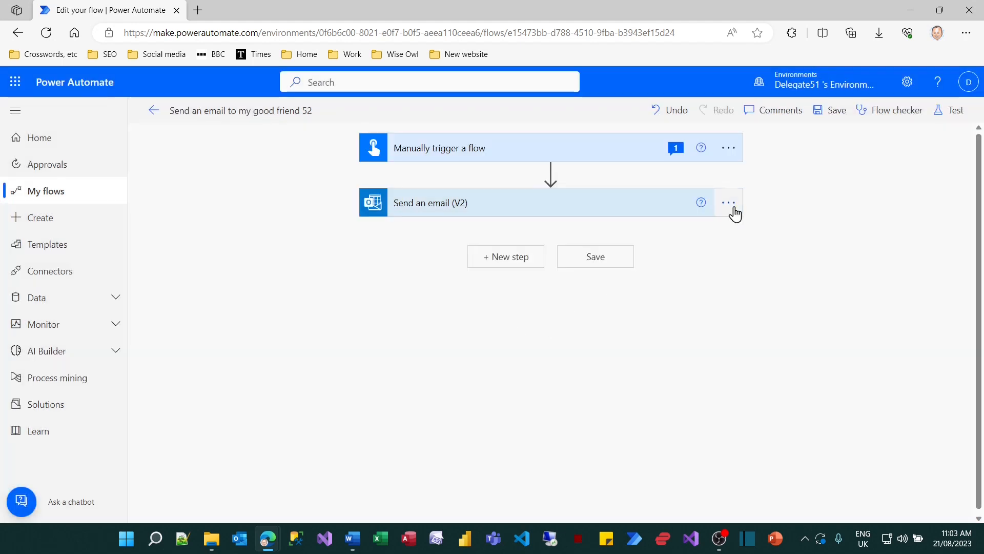
mouse_move(730, 202)
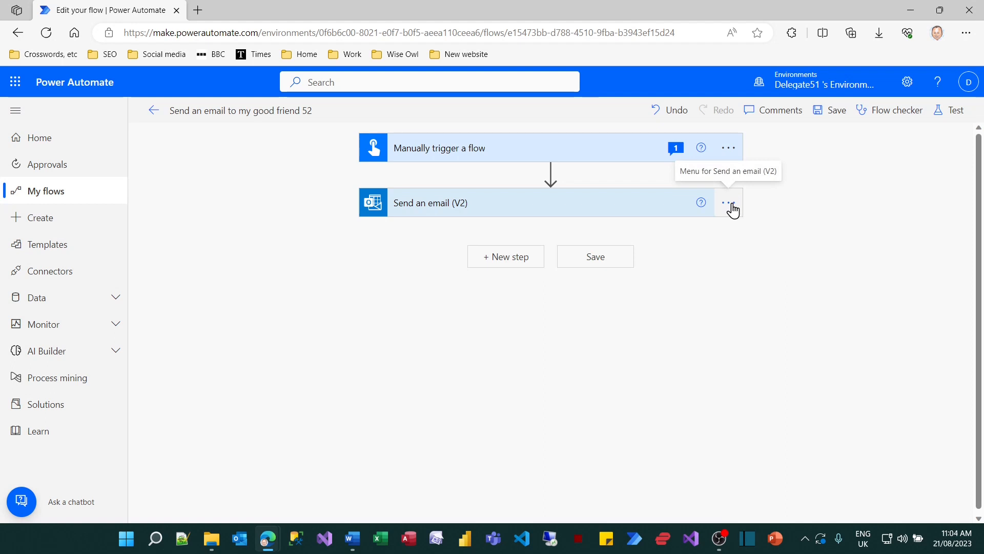
Step: Review the email step's options menu, then go back to My flows
left_click(729, 203)
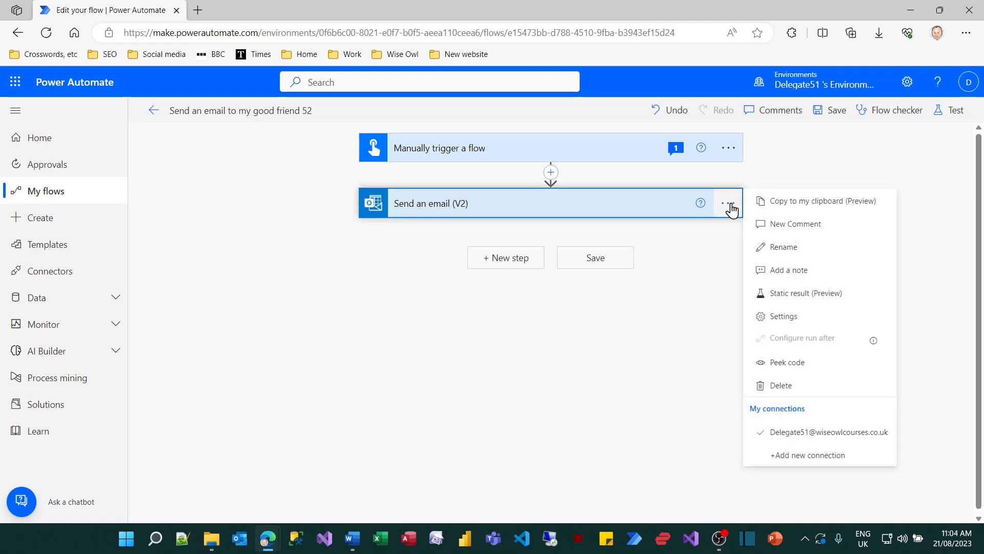
mouse_move(798, 287)
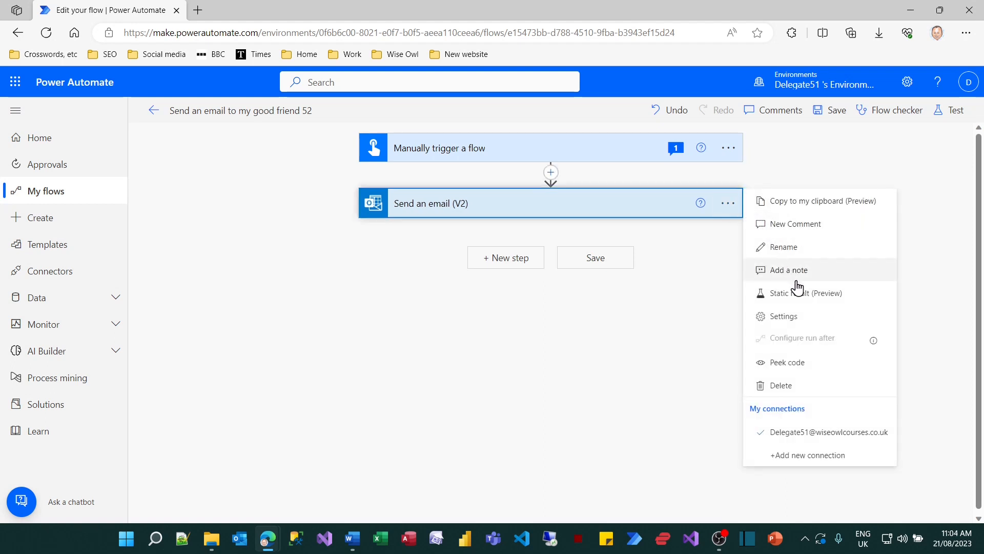
mouse_move(830, 246)
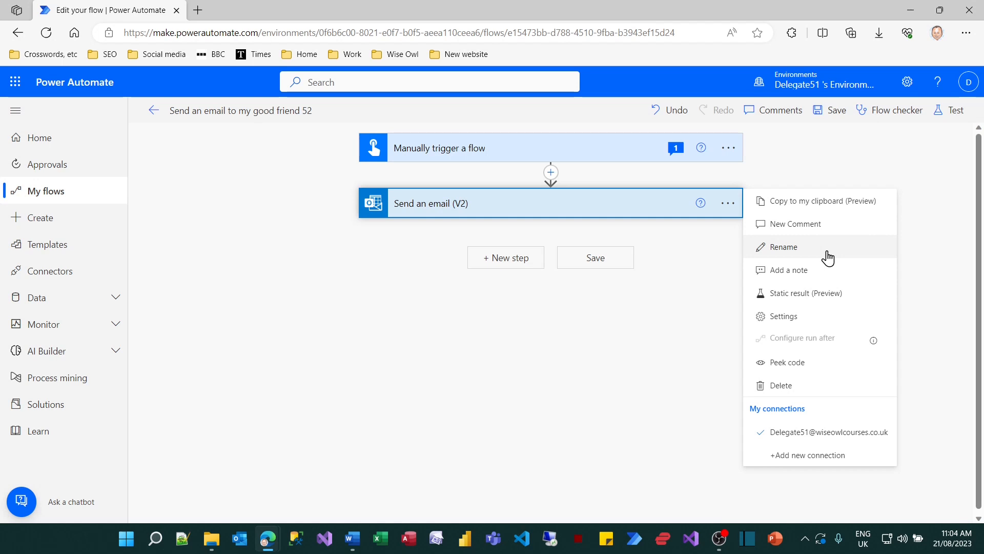
mouse_move(796, 385)
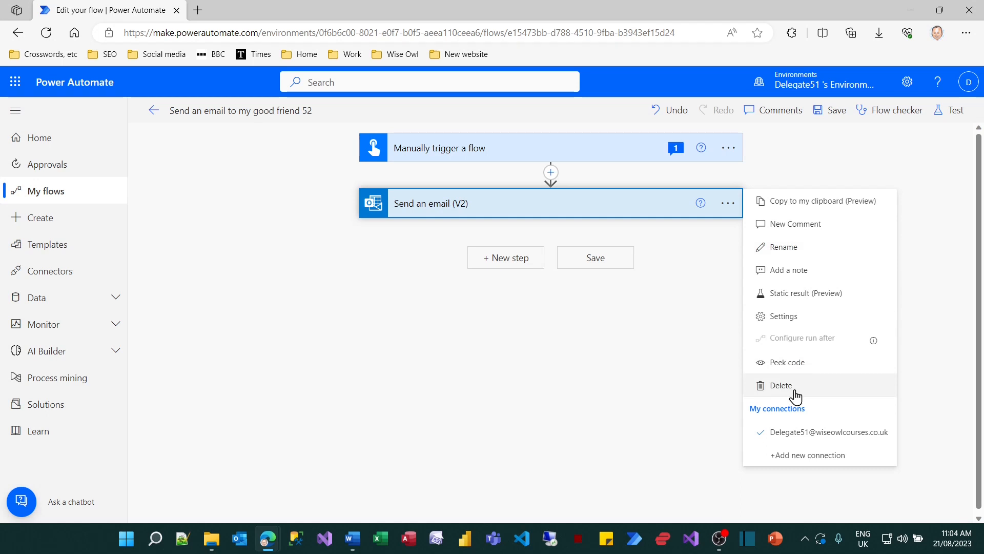
mouse_move(791, 392)
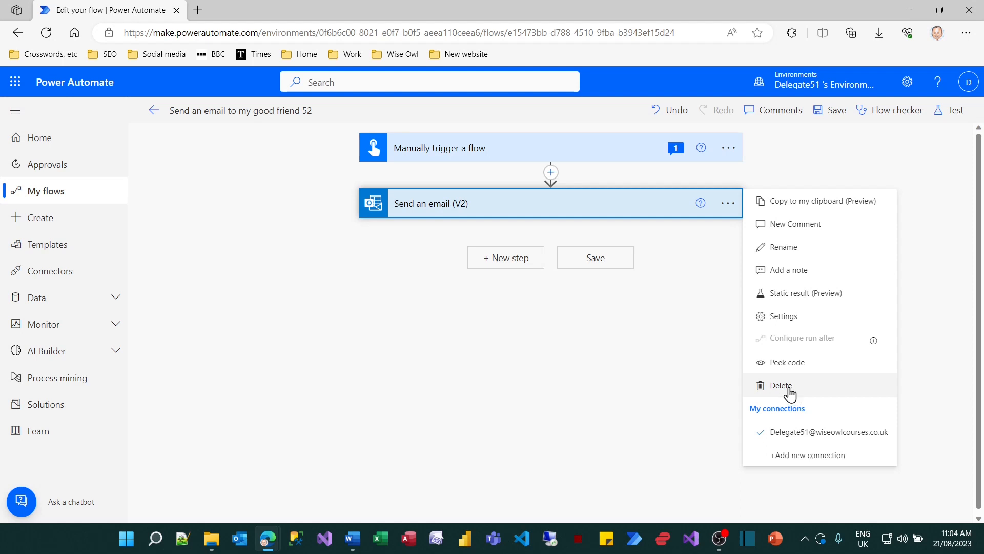
left_click(46, 191)
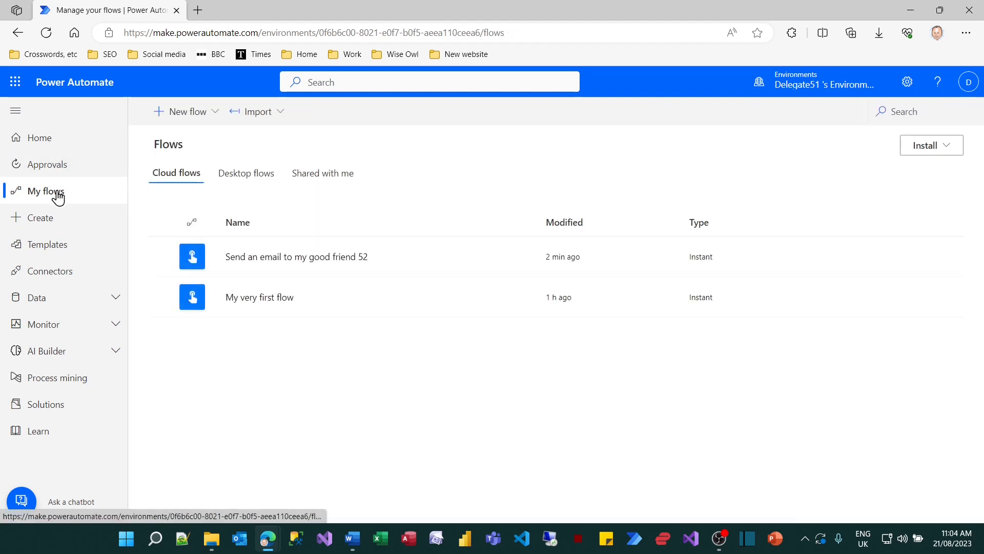